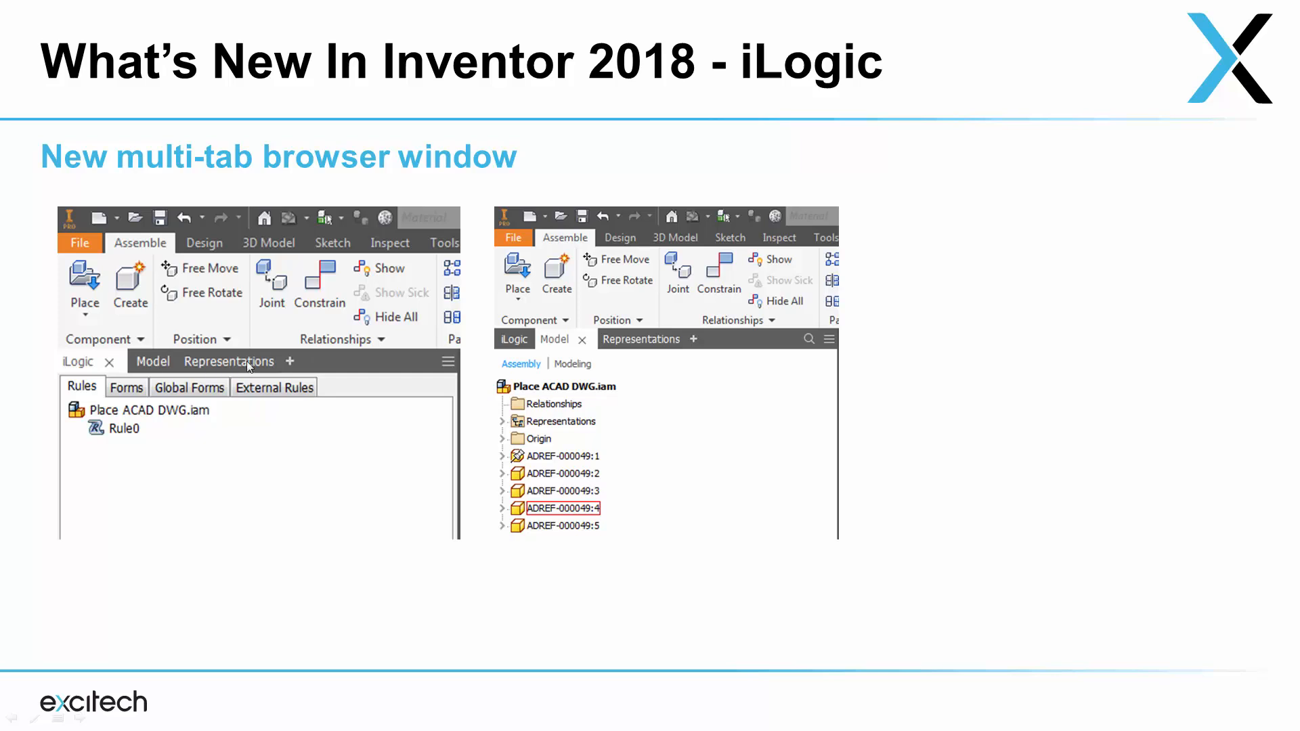
{"action": "mouse_move", "coordinate": [499, 322]}
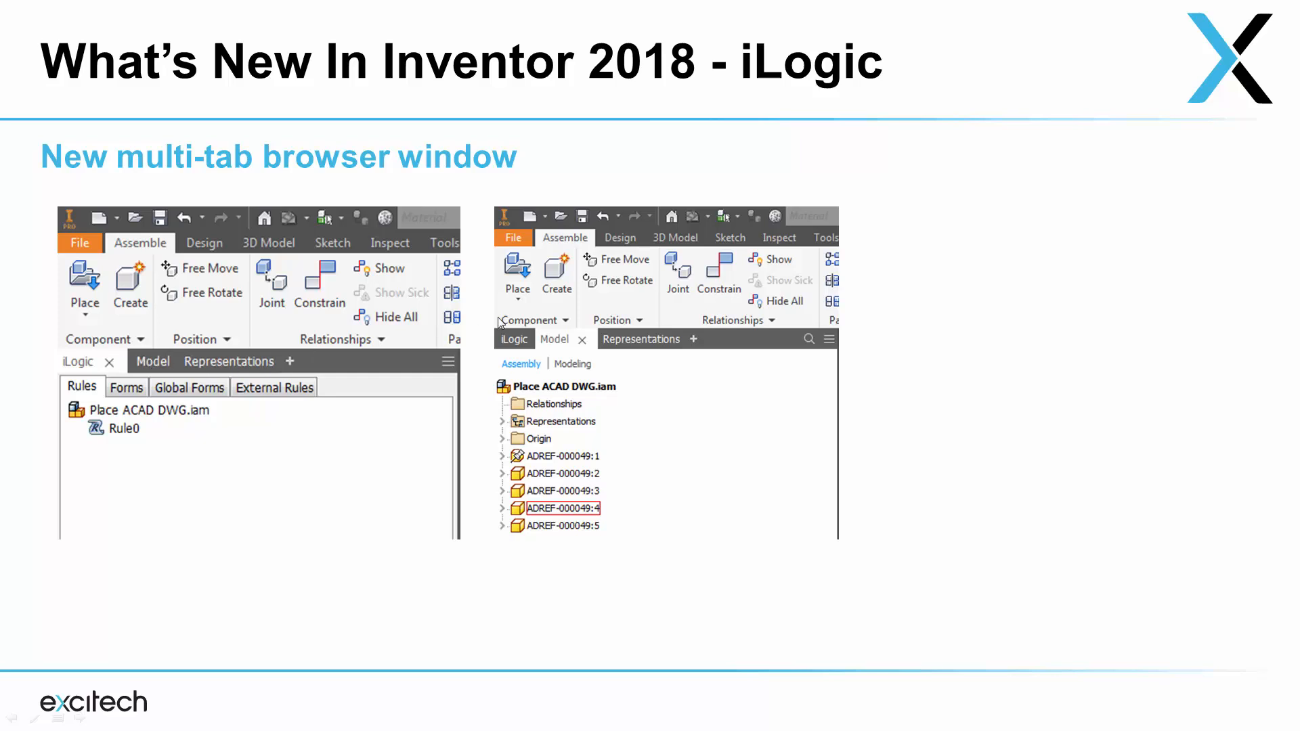
{"action": "mouse_move", "coordinate": [634, 340]}
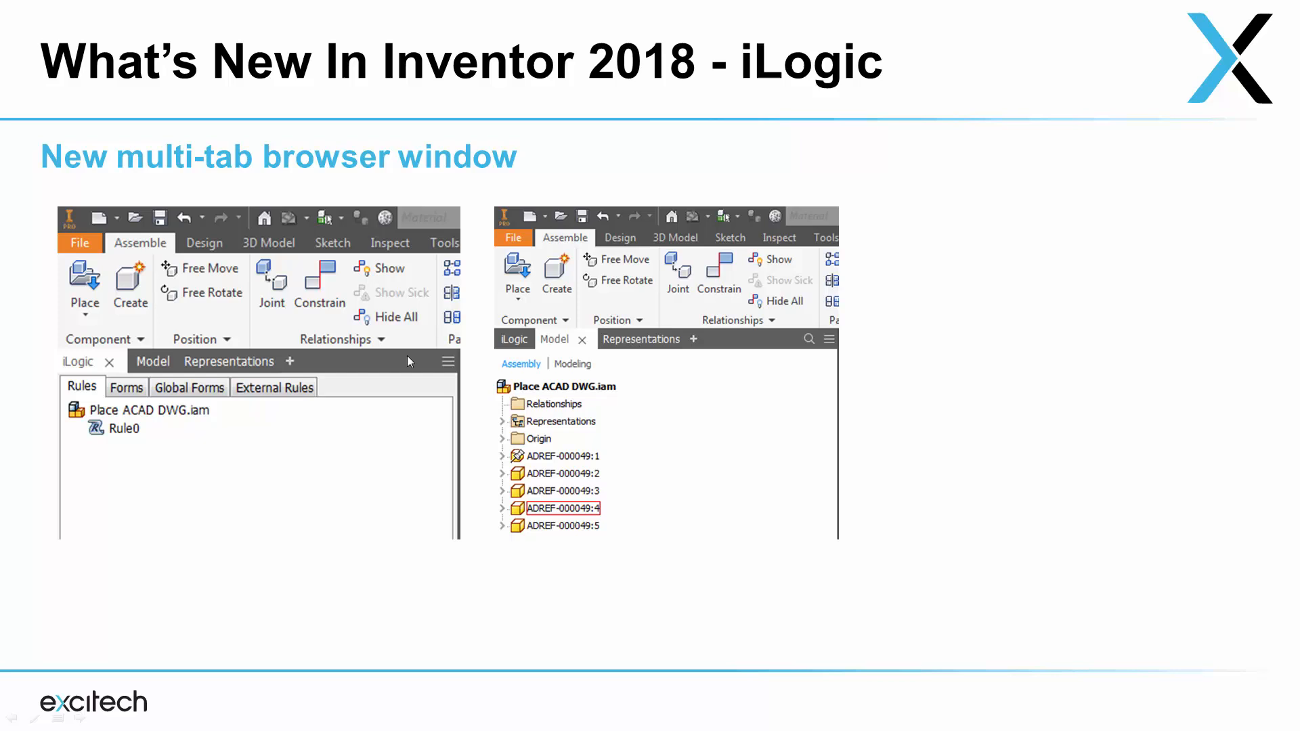
{"action": "mouse_move", "coordinate": [258, 414]}
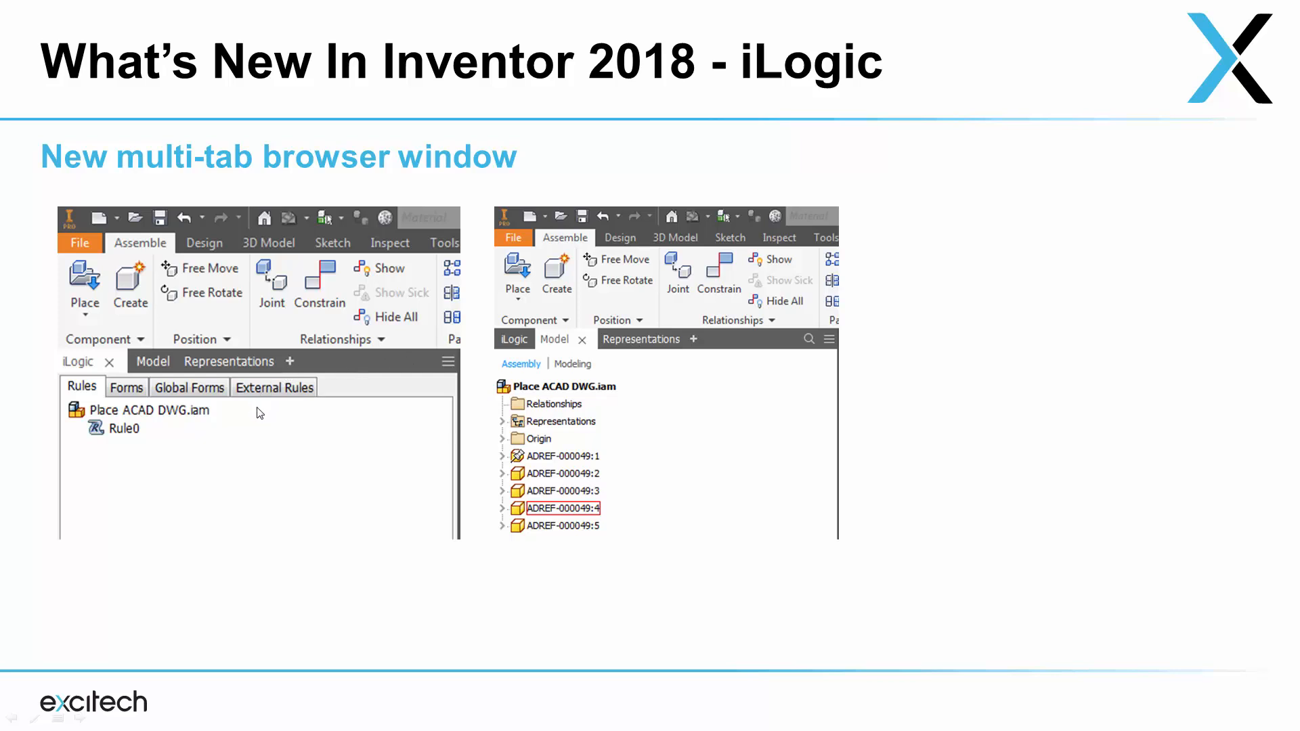
{"action": "mouse_move", "coordinate": [261, 471]}
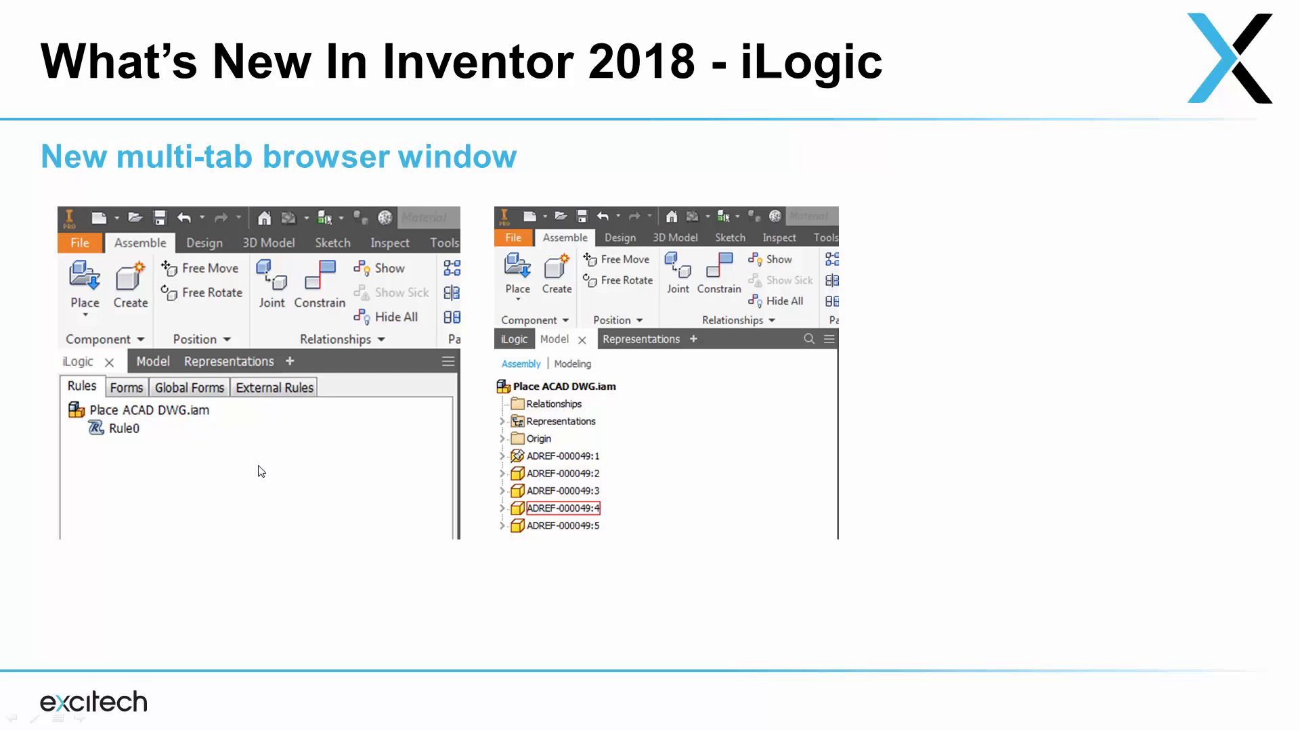
Advance to the 'Size limits for iLogic forms and controls' slide
{"action": "key", "text": "Right"}
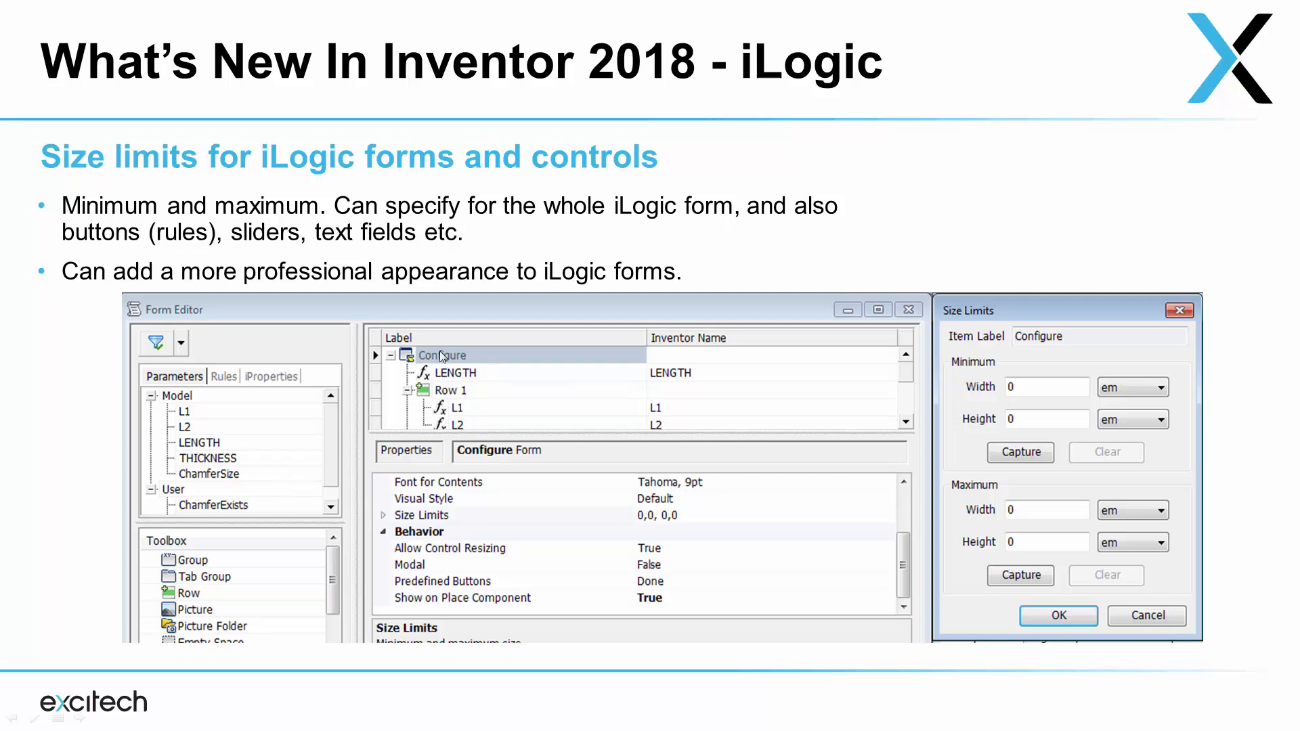
{"action": "mouse_move", "coordinate": [468, 391]}
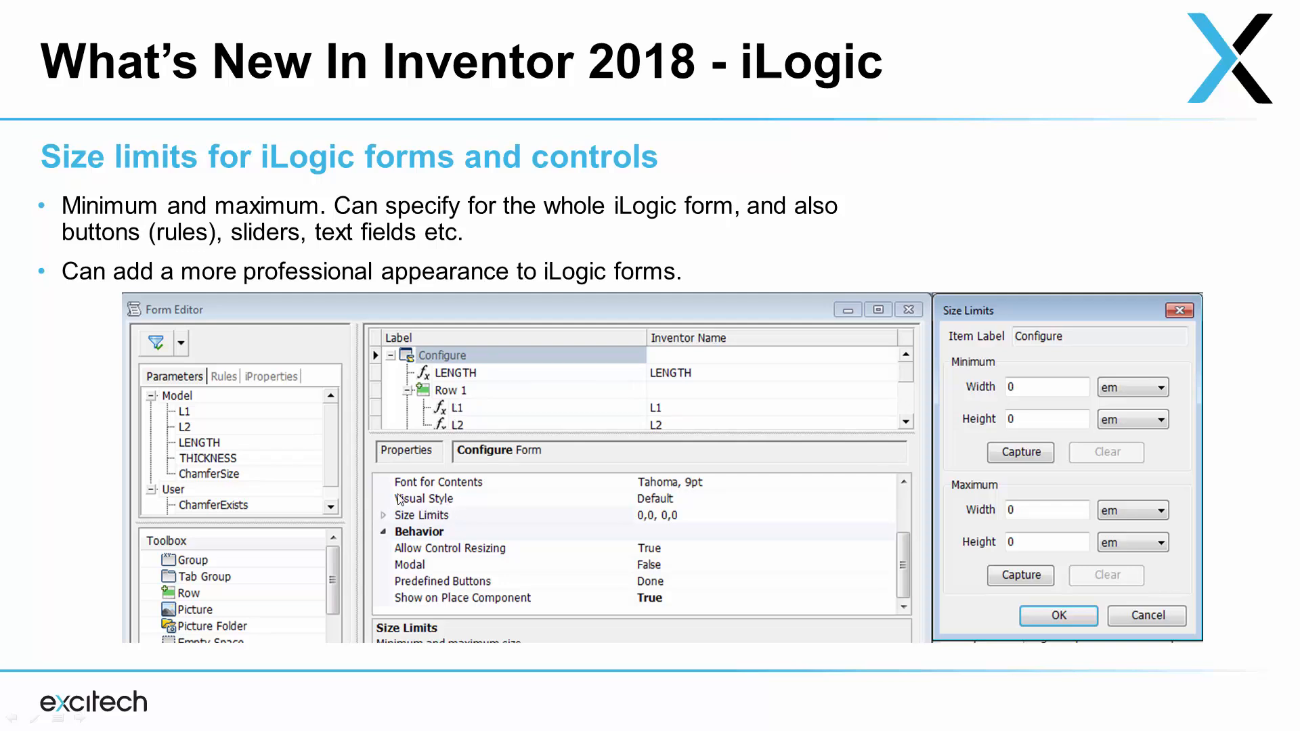
{"action": "mouse_move", "coordinate": [461, 535]}
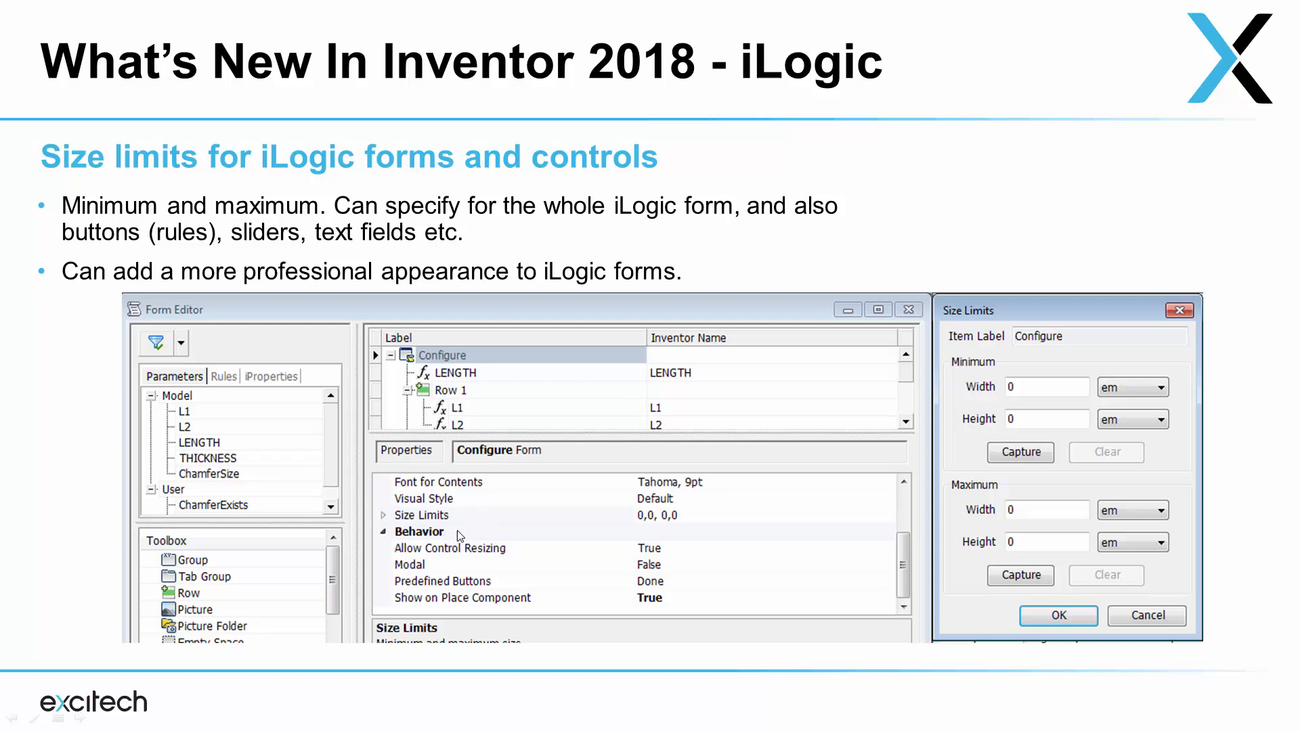
{"action": "mouse_move", "coordinate": [1005, 465]}
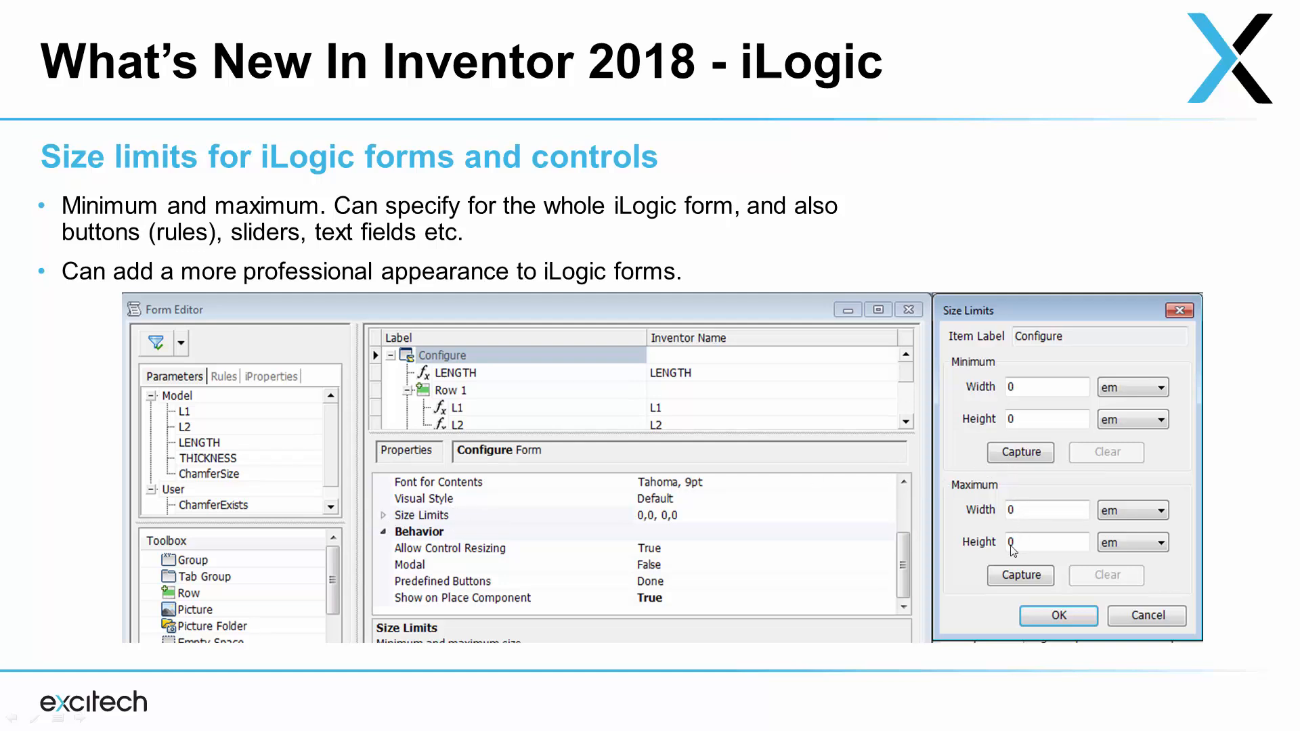
{"action": "mouse_move", "coordinate": [1003, 415]}
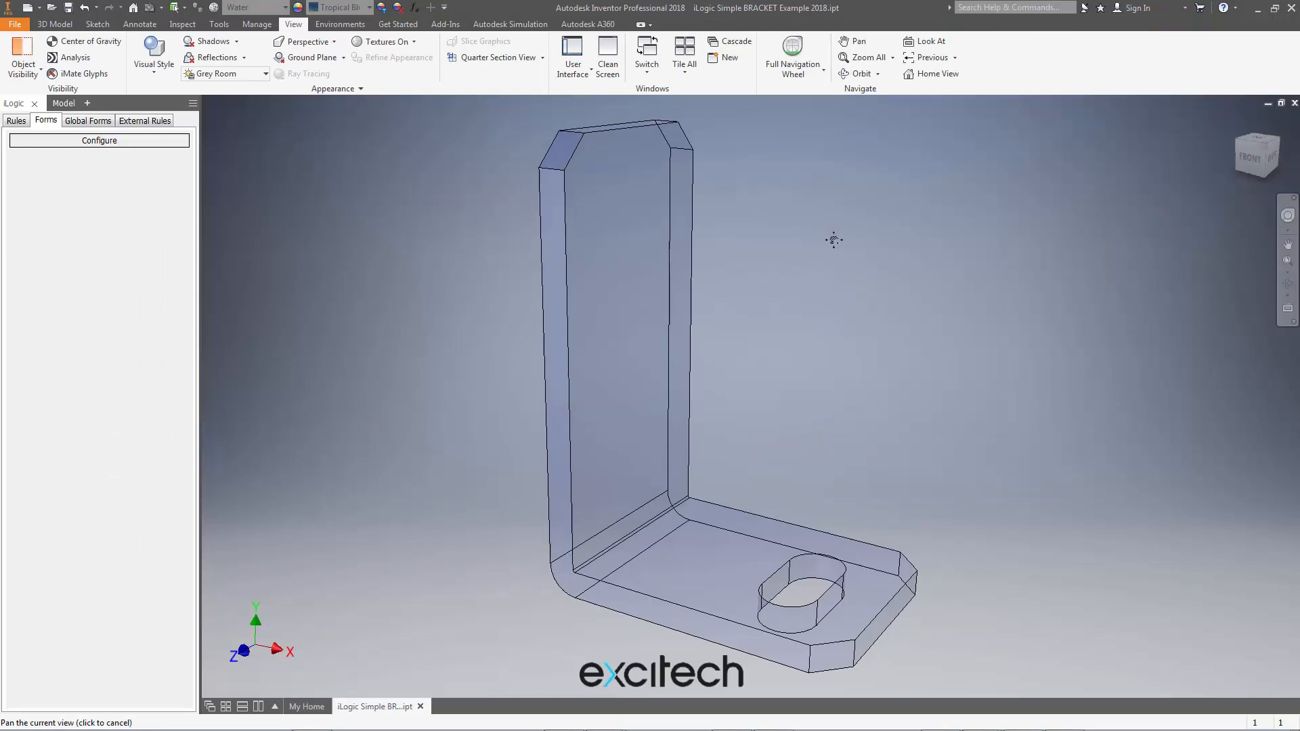
Dock the iLogic browser after the Model tab and show the iLogic Forms list
{"action": "left_click", "coordinate": [47, 103]}
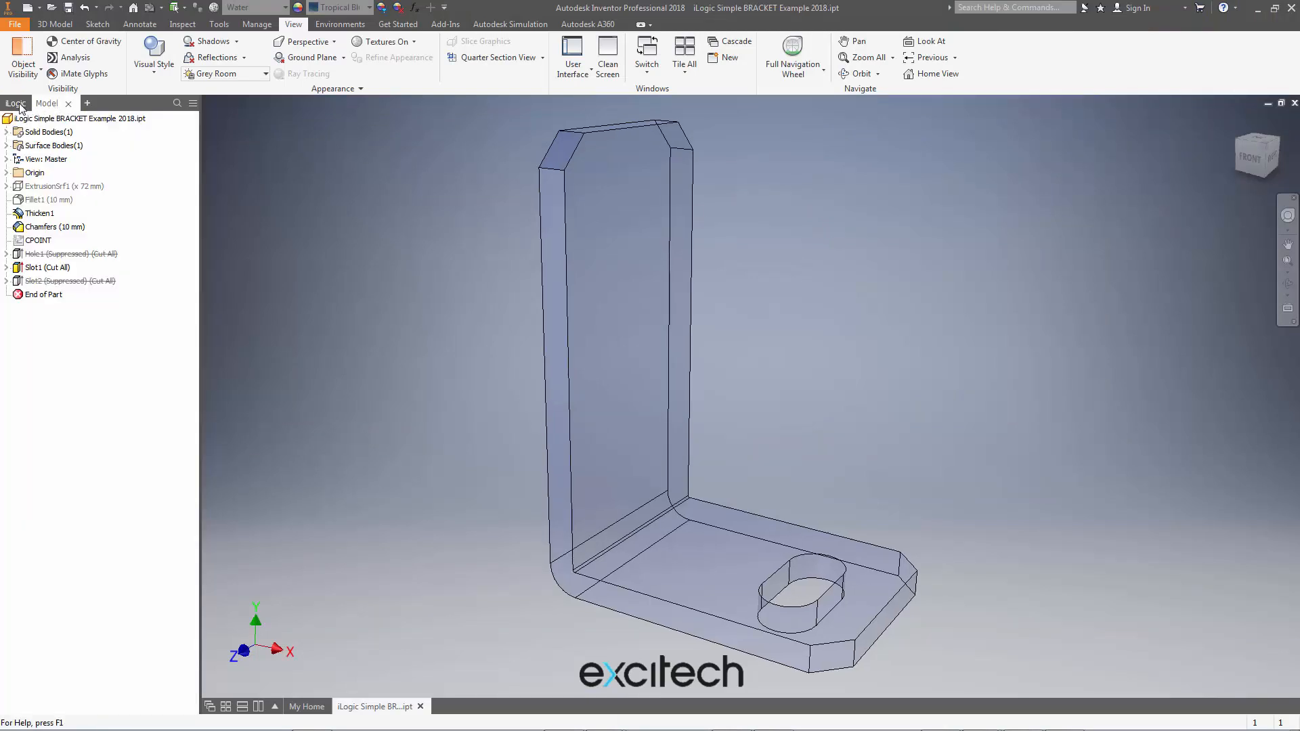
{"action": "left_click", "coordinate": [15, 103]}
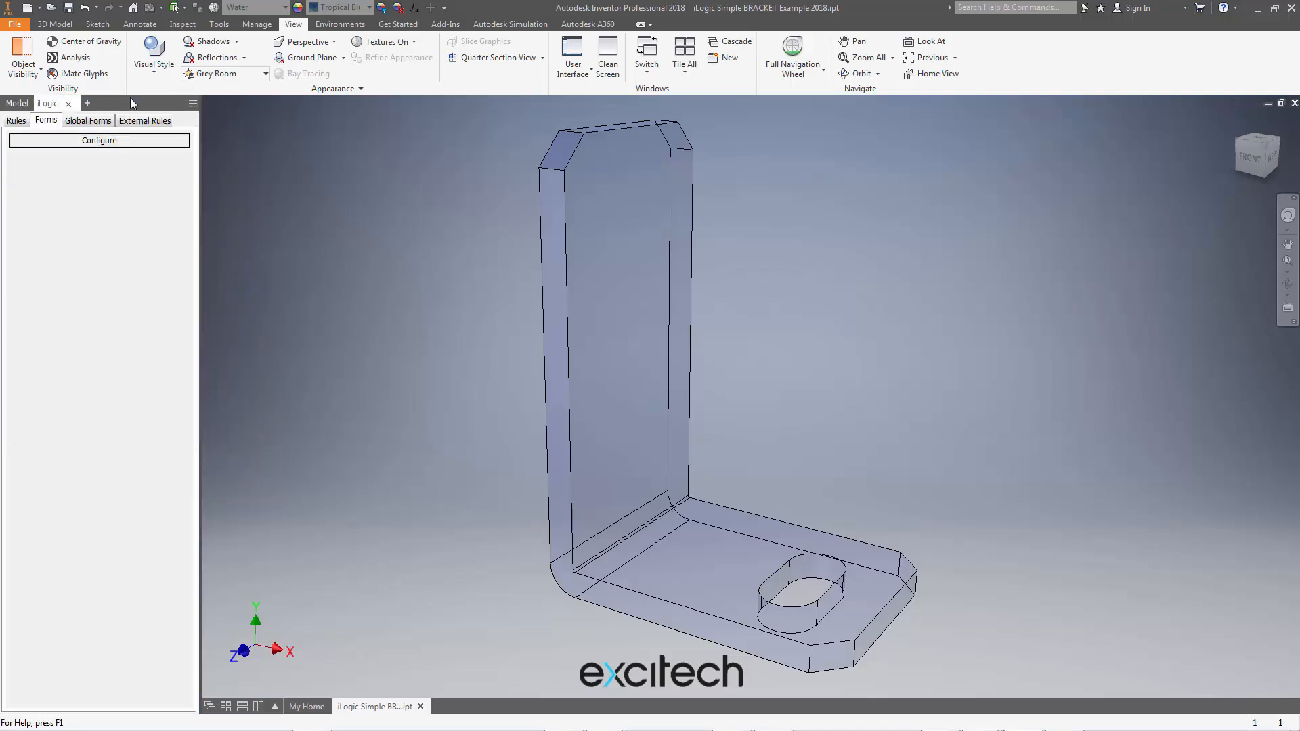
{"action": "mouse_move", "coordinate": [16, 103]}
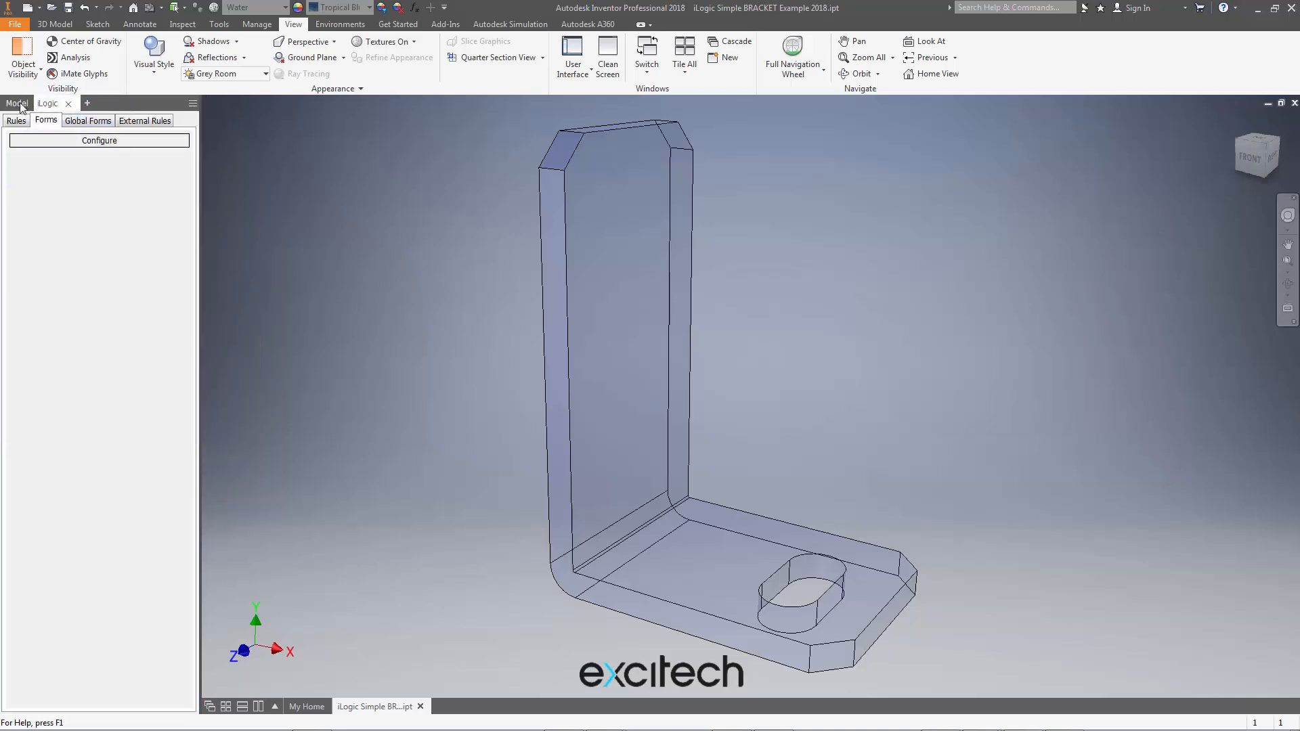
{"action": "left_click", "coordinate": [15, 102]}
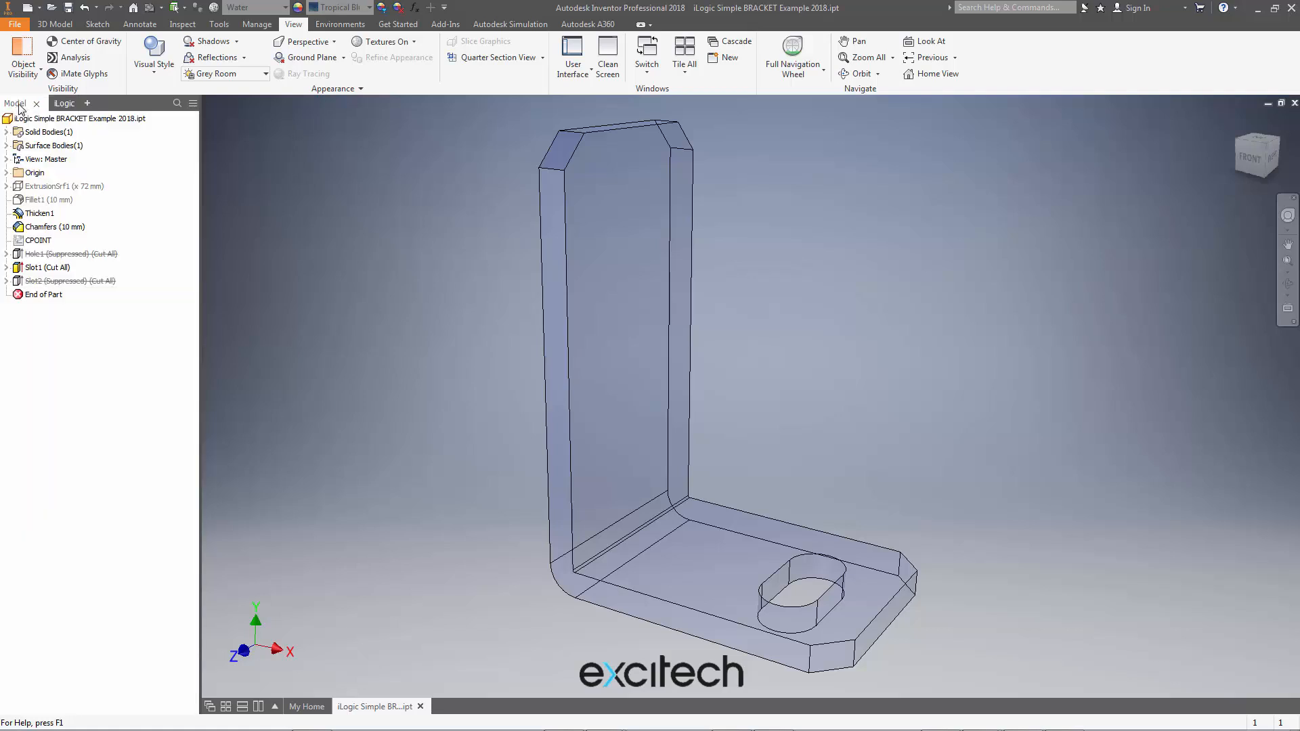
{"action": "left_click", "coordinate": [64, 103]}
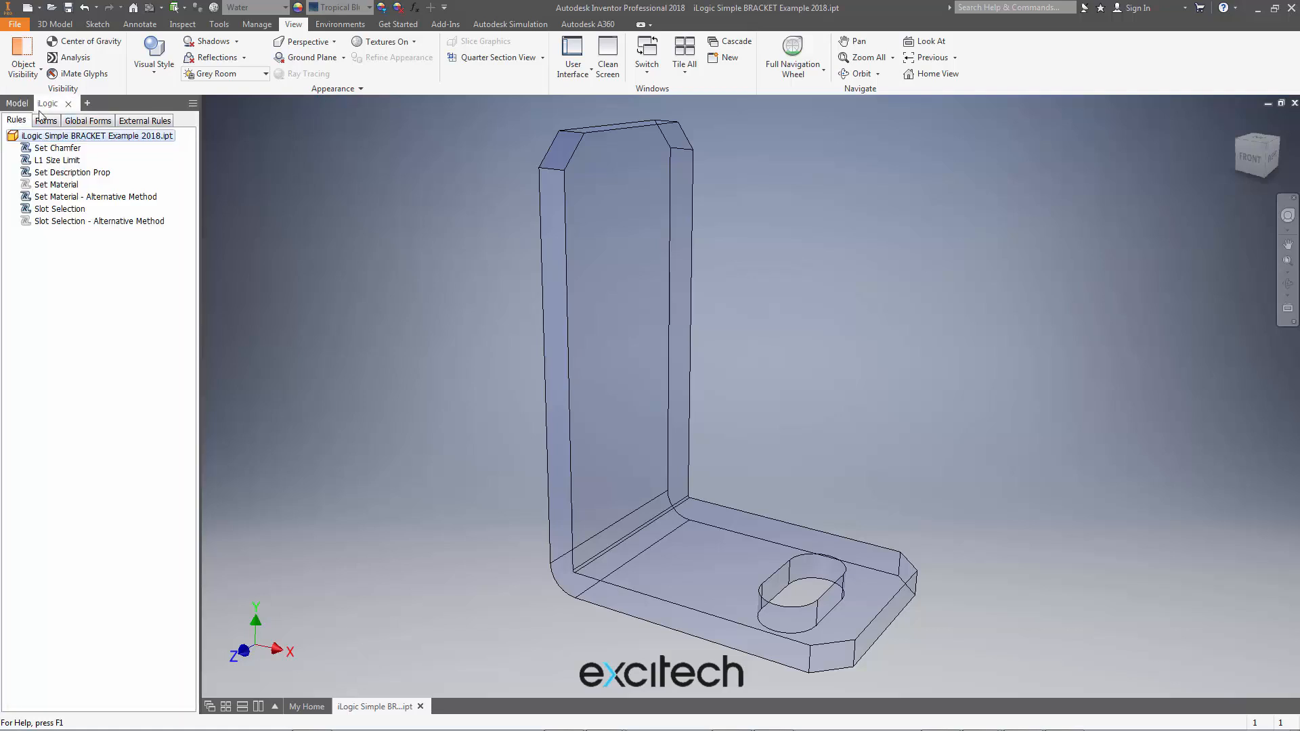
{"action": "left_click", "coordinate": [46, 121]}
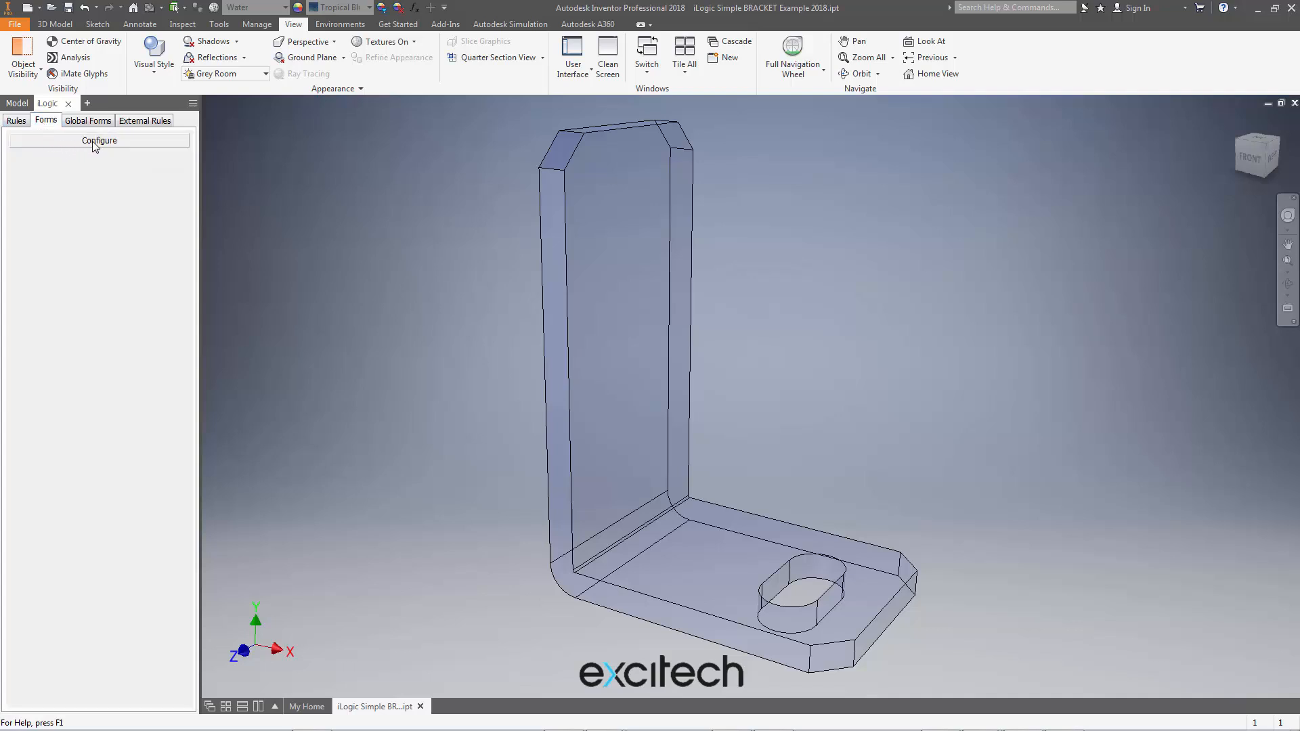
Edit the Configure form to review its preview, close it, and reselect Configure
{"action": "right_click", "coordinate": [99, 140]}
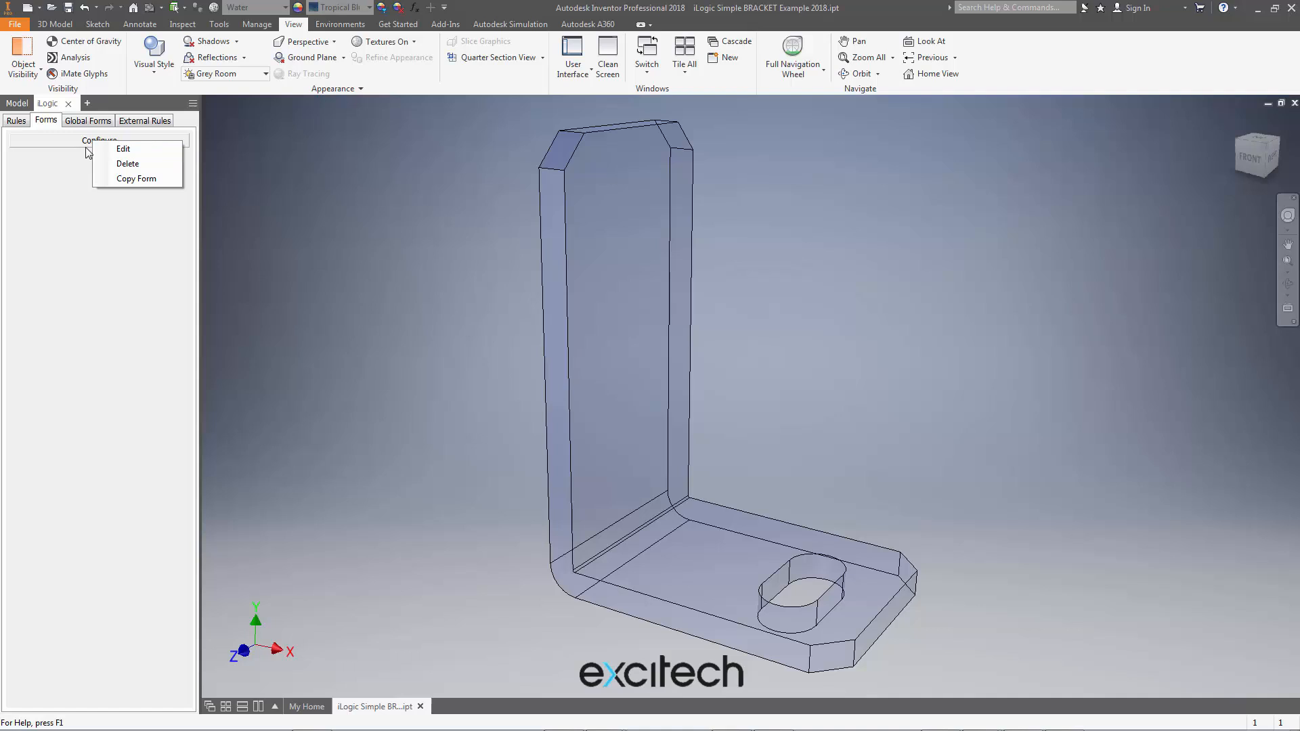
{"action": "left_click", "coordinate": [123, 149]}
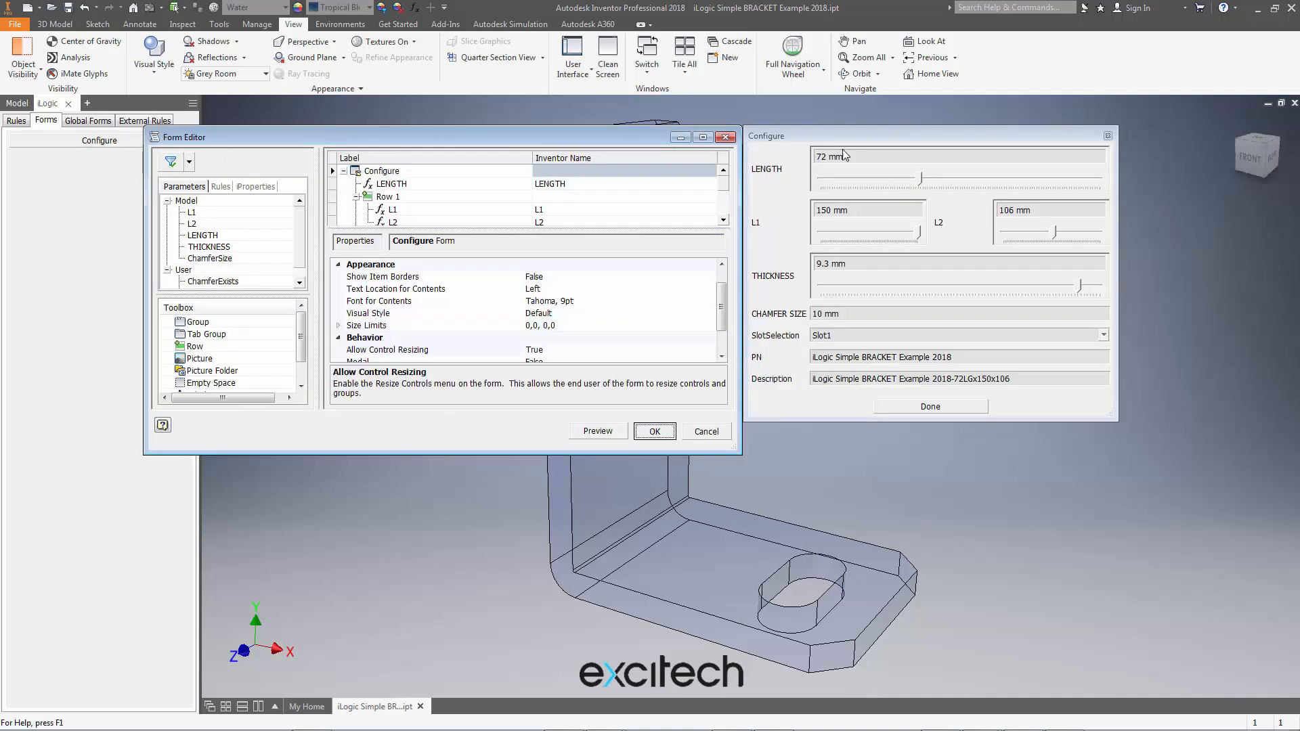
{"action": "left_click_drag", "start_coordinate": [845, 136], "coordinate": [888, 142]}
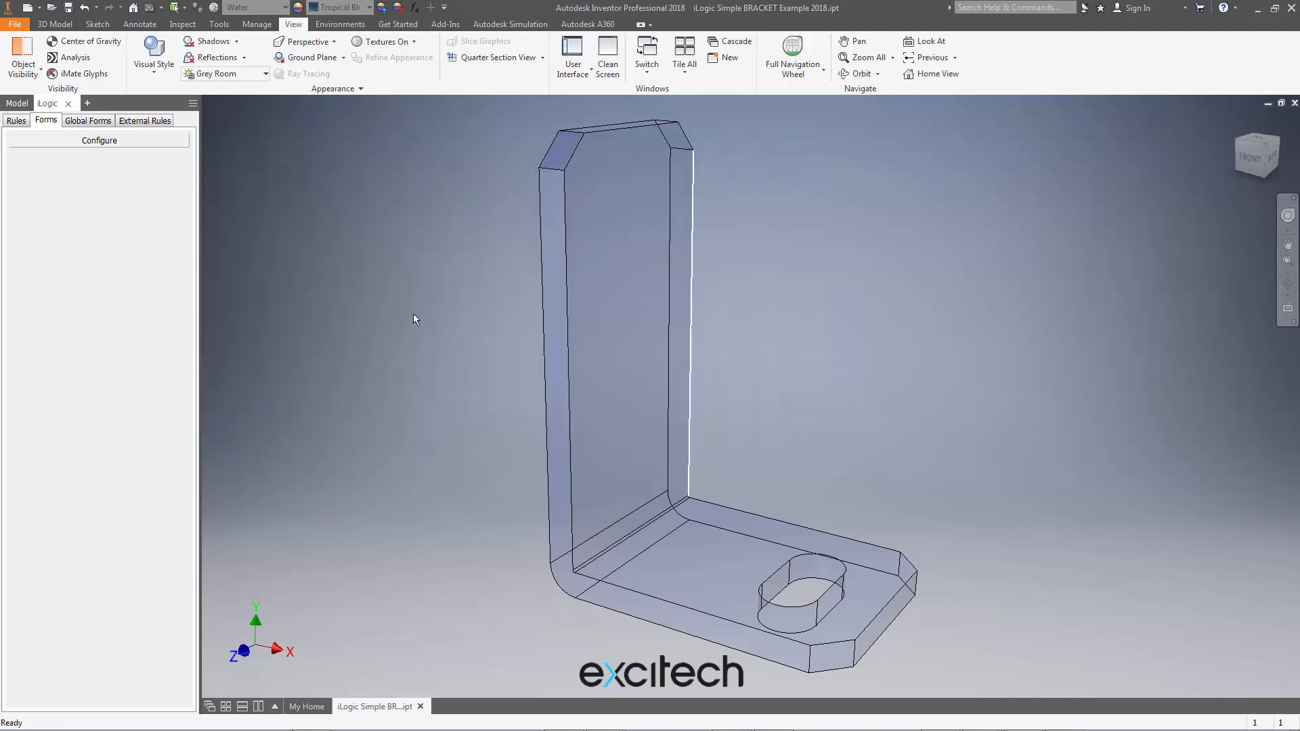
{"action": "left_click", "coordinate": [98, 140]}
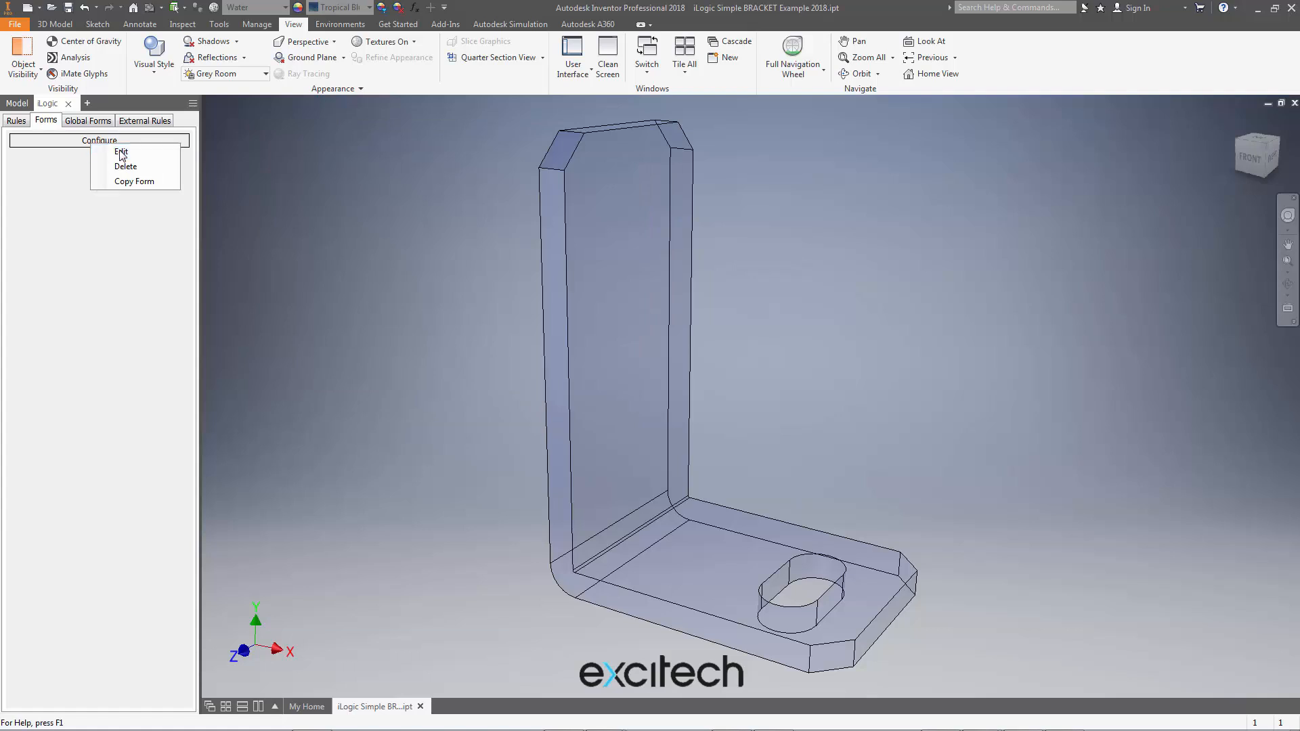
Capture the Configure form's current 52.25 × 36.667 em size as its minimum limit
{"action": "left_click", "coordinate": [120, 151]}
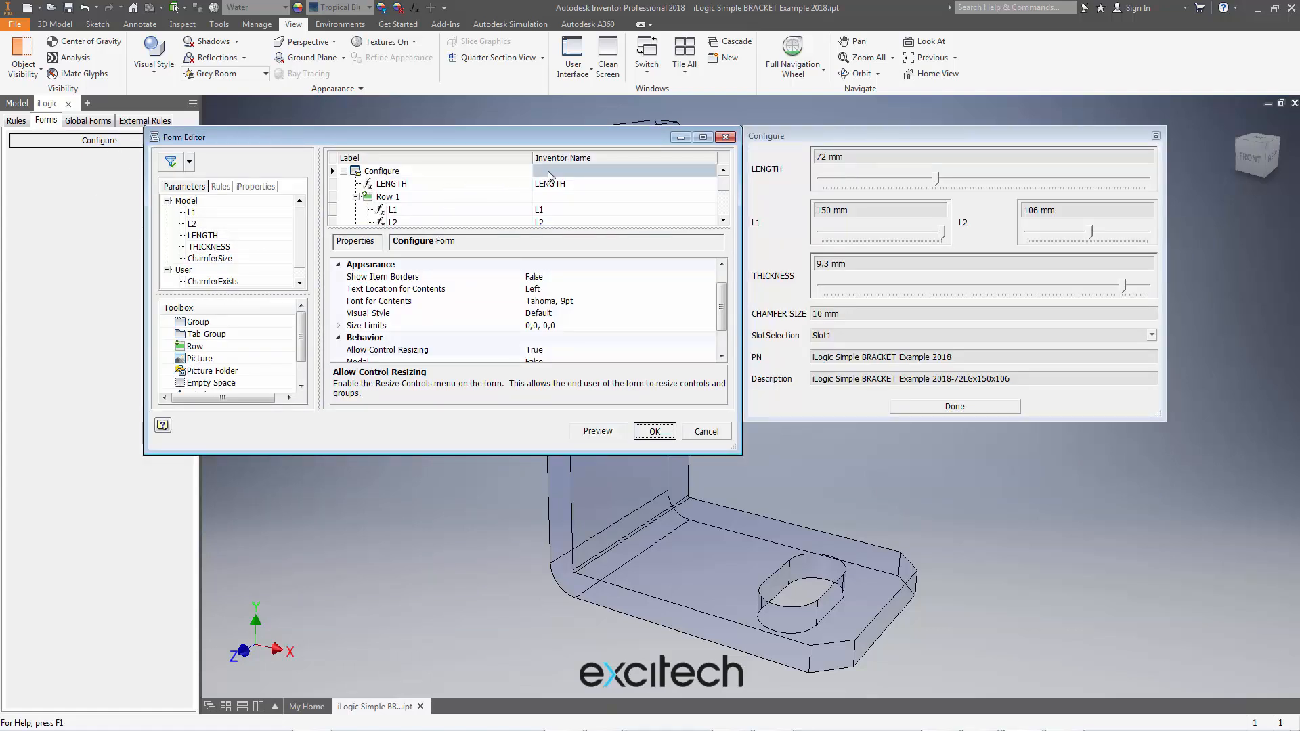
{"action": "left_click", "coordinate": [382, 170]}
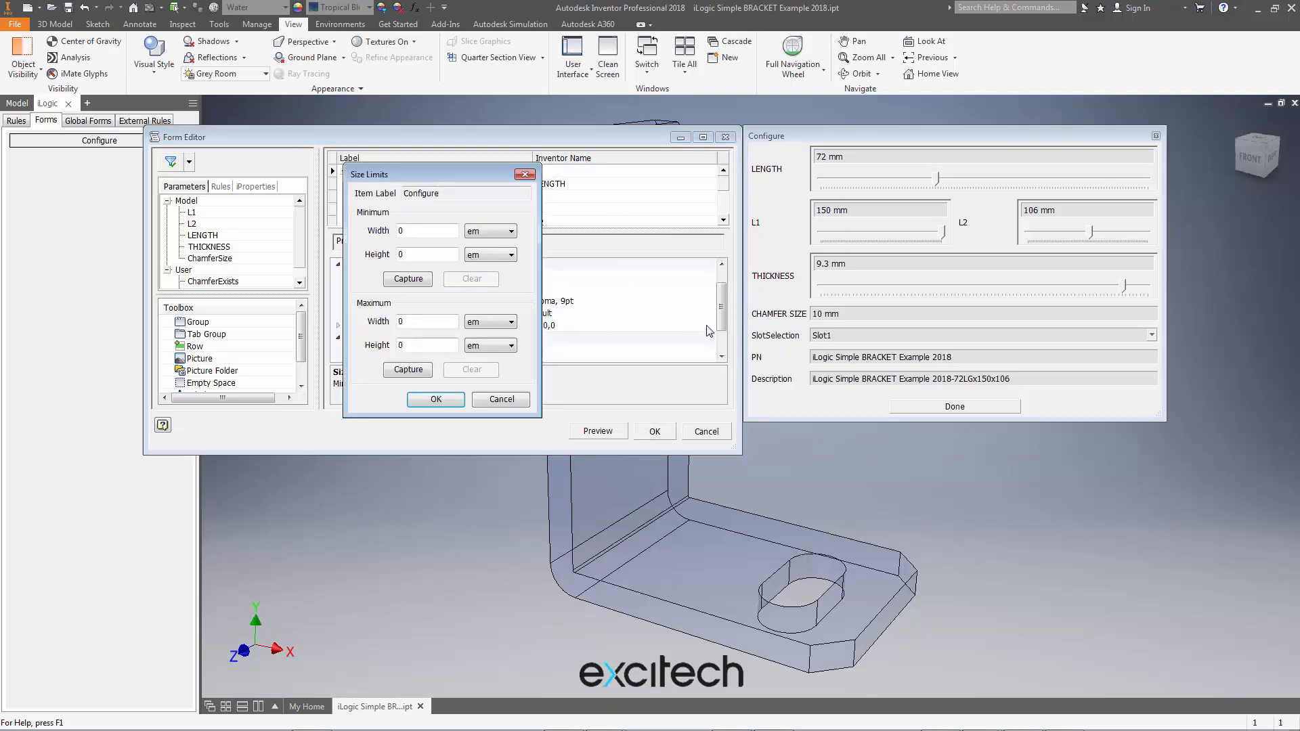
{"action": "left_click", "coordinate": [408, 279]}
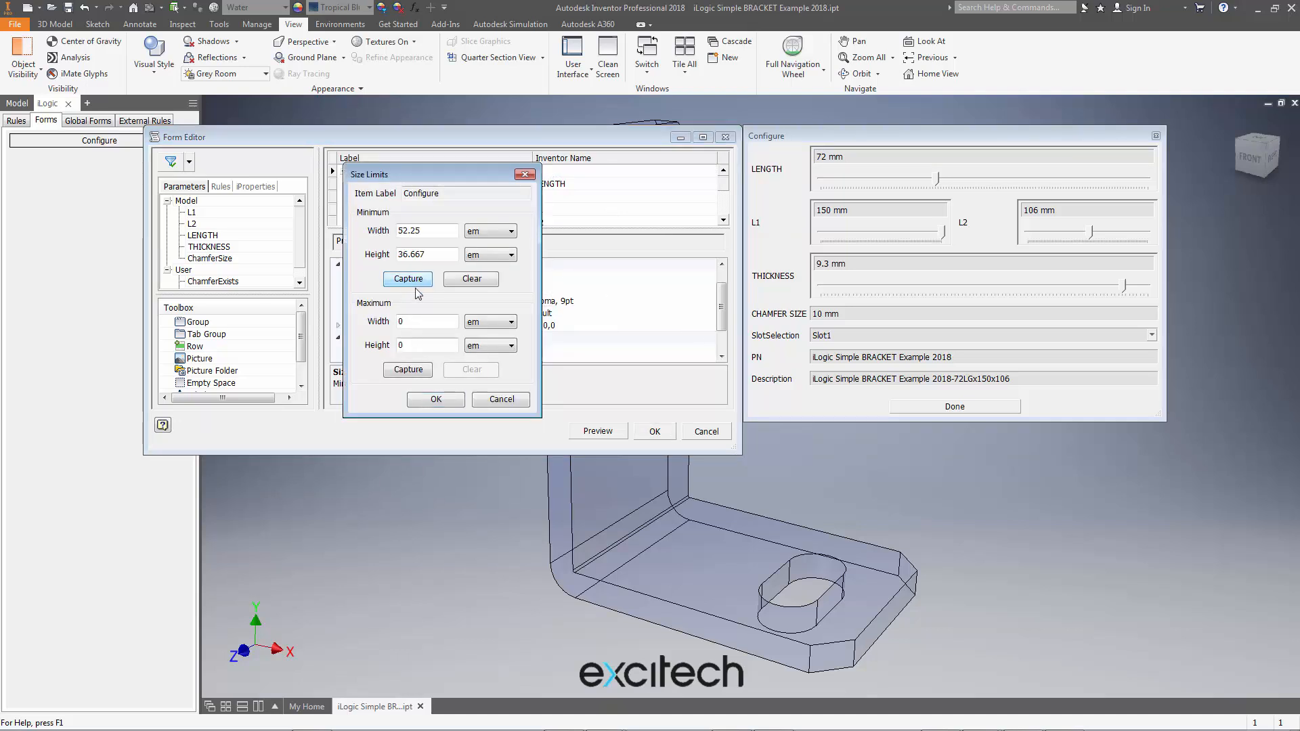
{"action": "left_click", "coordinate": [435, 399]}
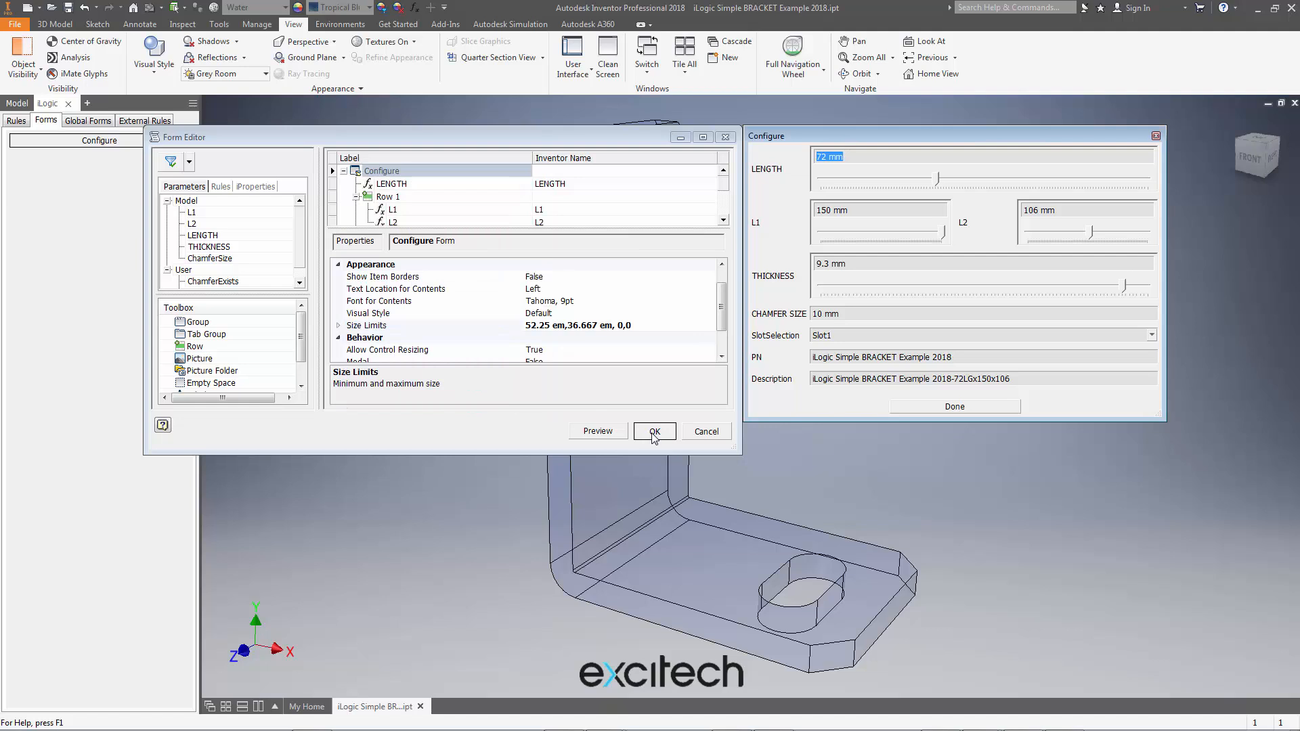
{"action": "mouse_move", "coordinate": [1172, 282]}
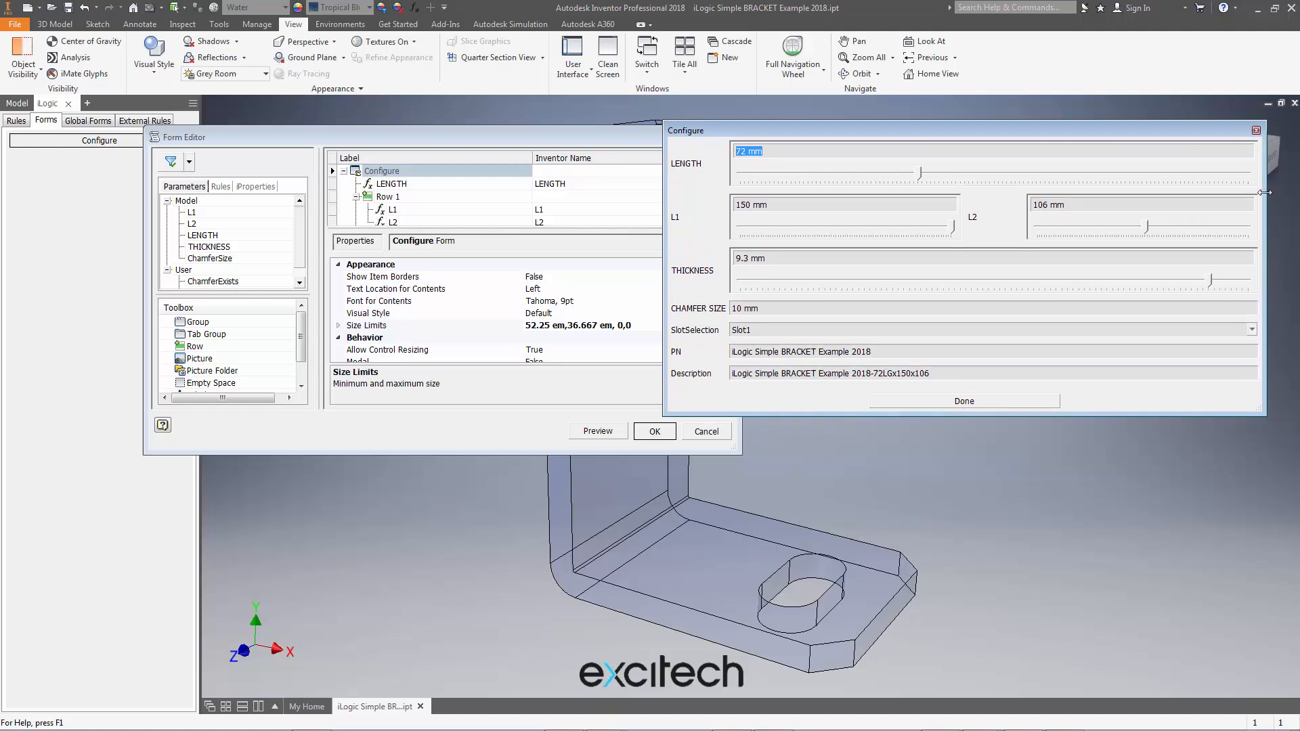
Stretch the preview, capture 73.5 em as the maximum width, and save the form
{"action": "left_click_drag", "start_coordinate": [911, 130], "coordinate": [970, 162]}
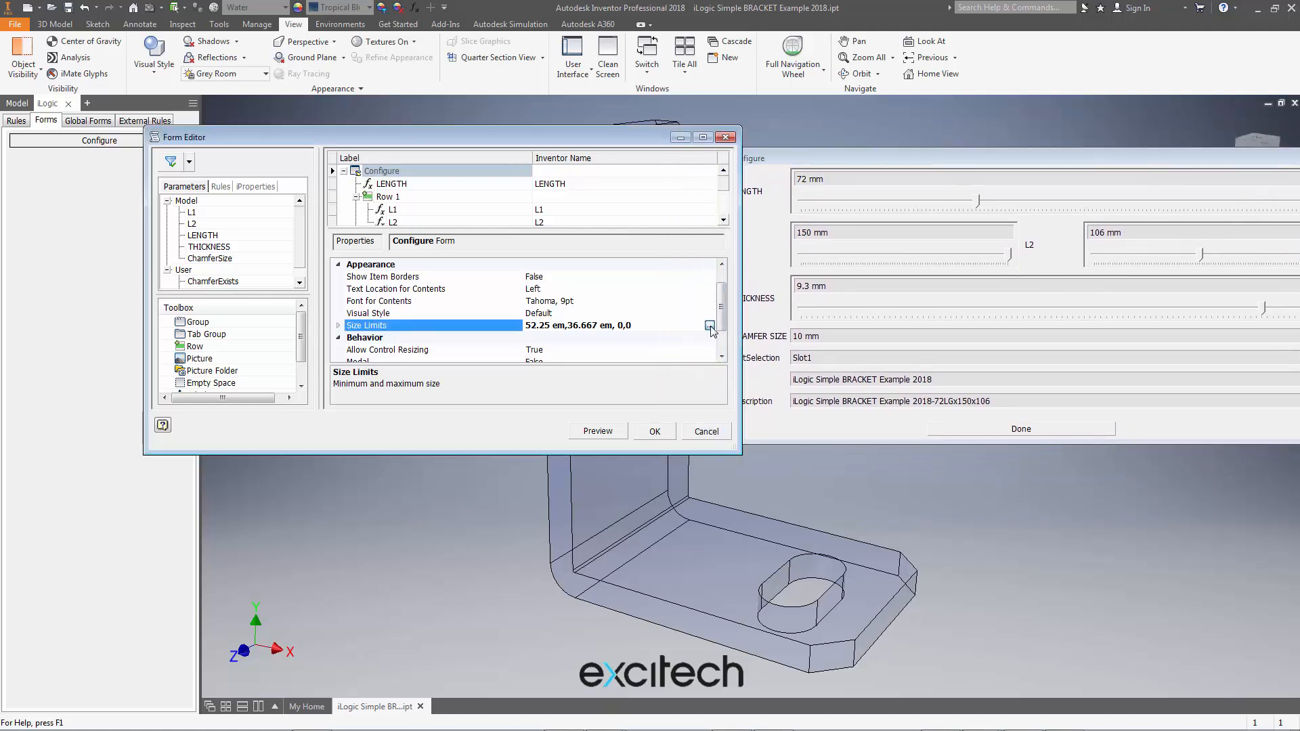
{"action": "left_click", "coordinate": [710, 325]}
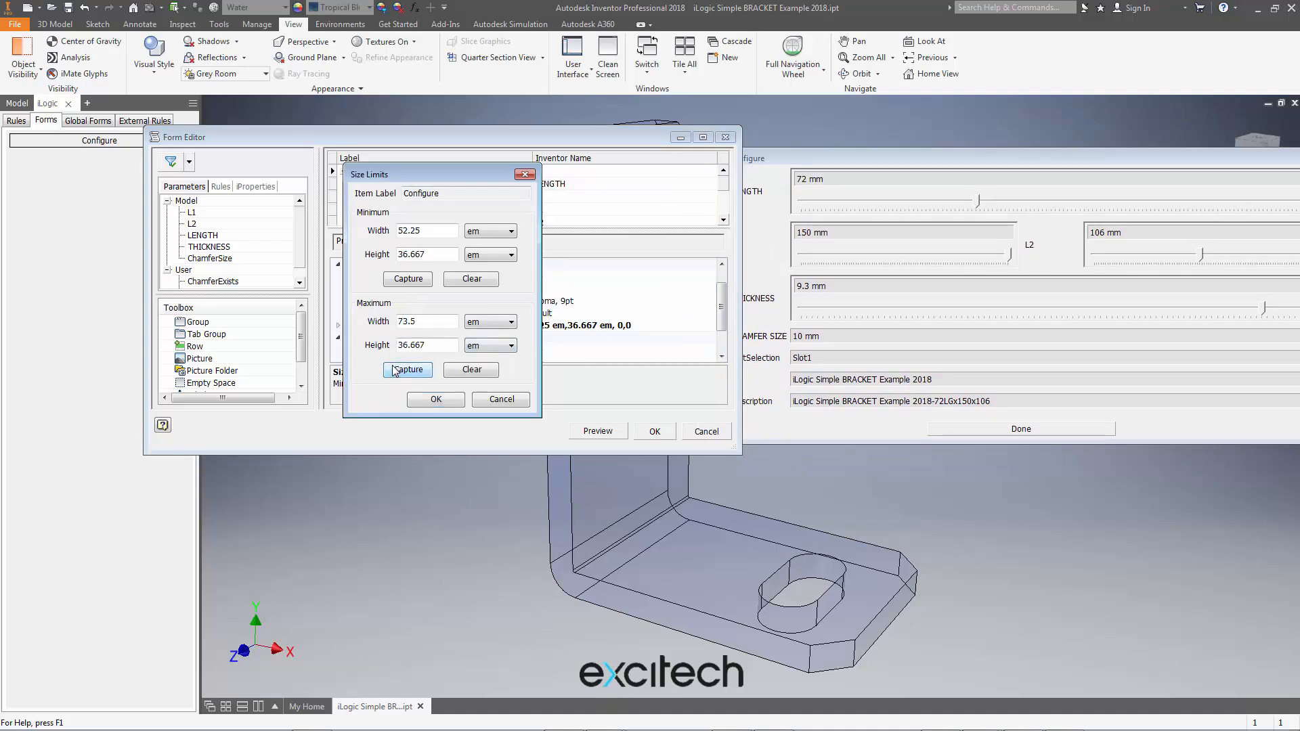
{"action": "left_click", "coordinate": [434, 399]}
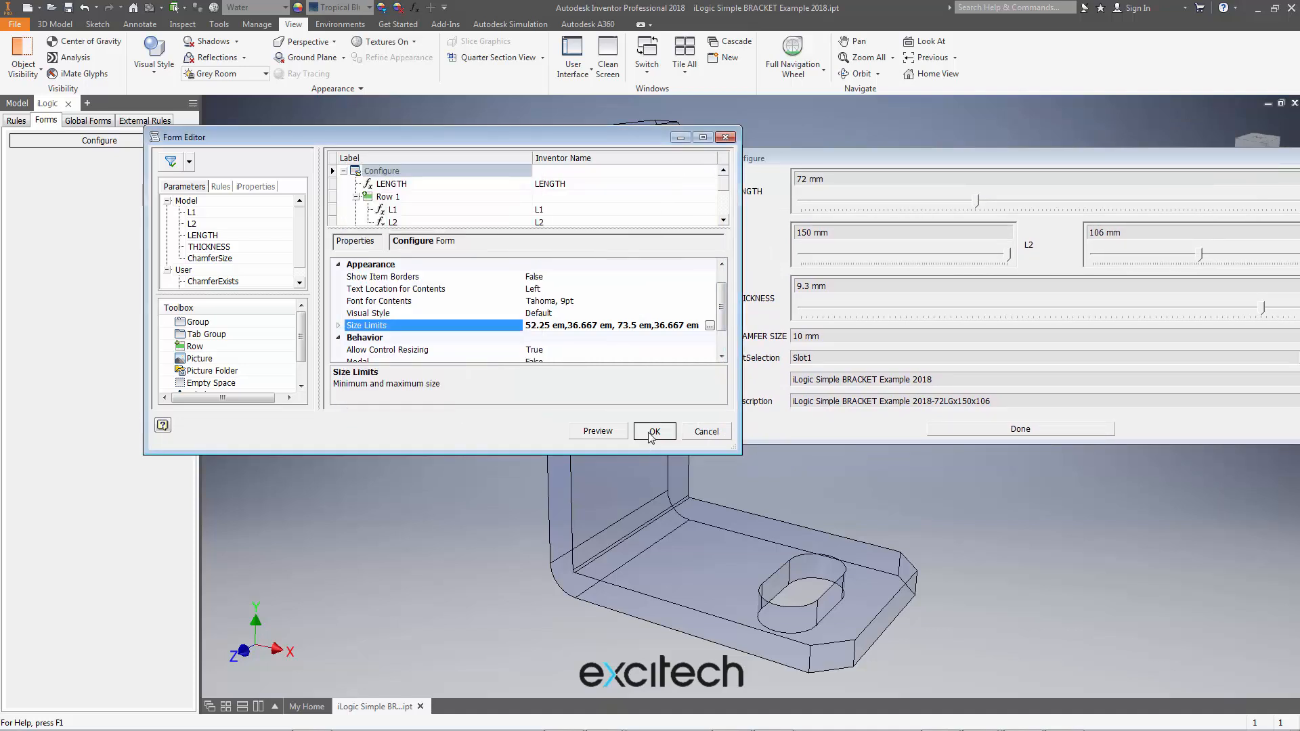
{"action": "left_click", "coordinate": [653, 431]}
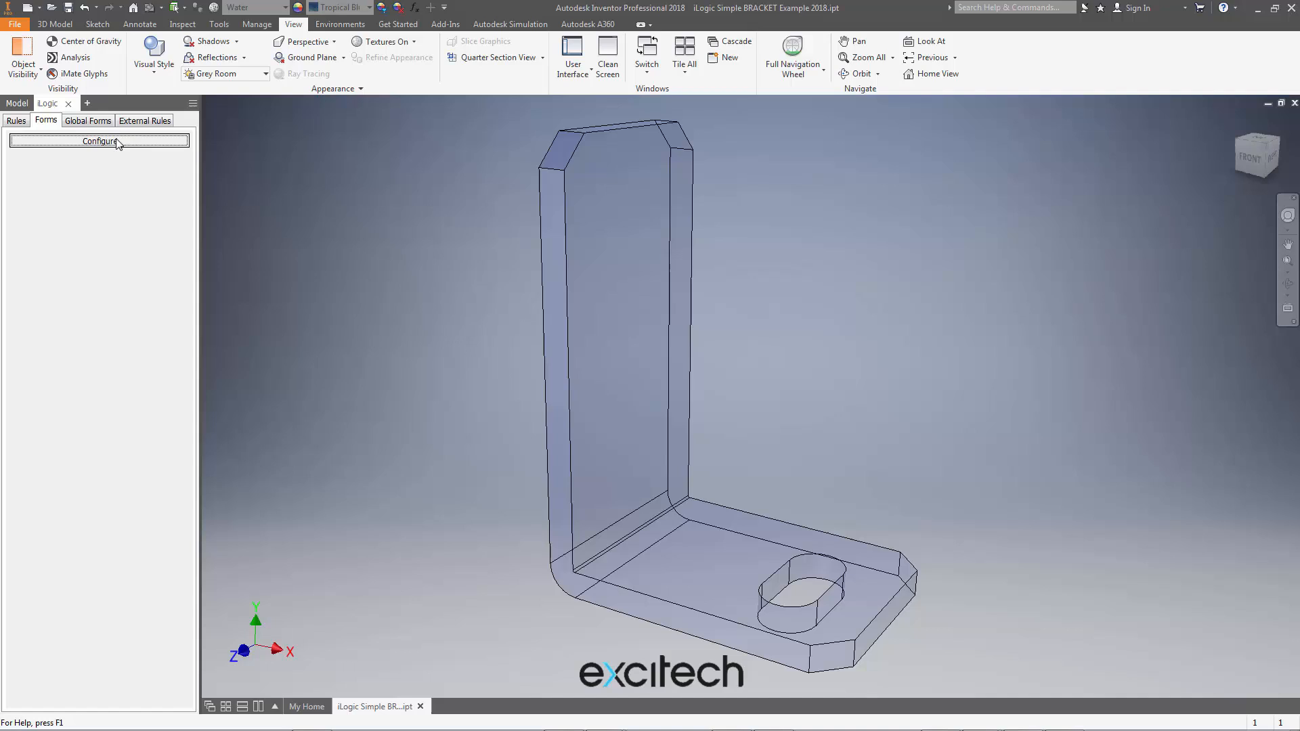
Run the Configure form to test resizing within limits, close it, and reopen it for editing
{"action": "left_click", "coordinate": [99, 139]}
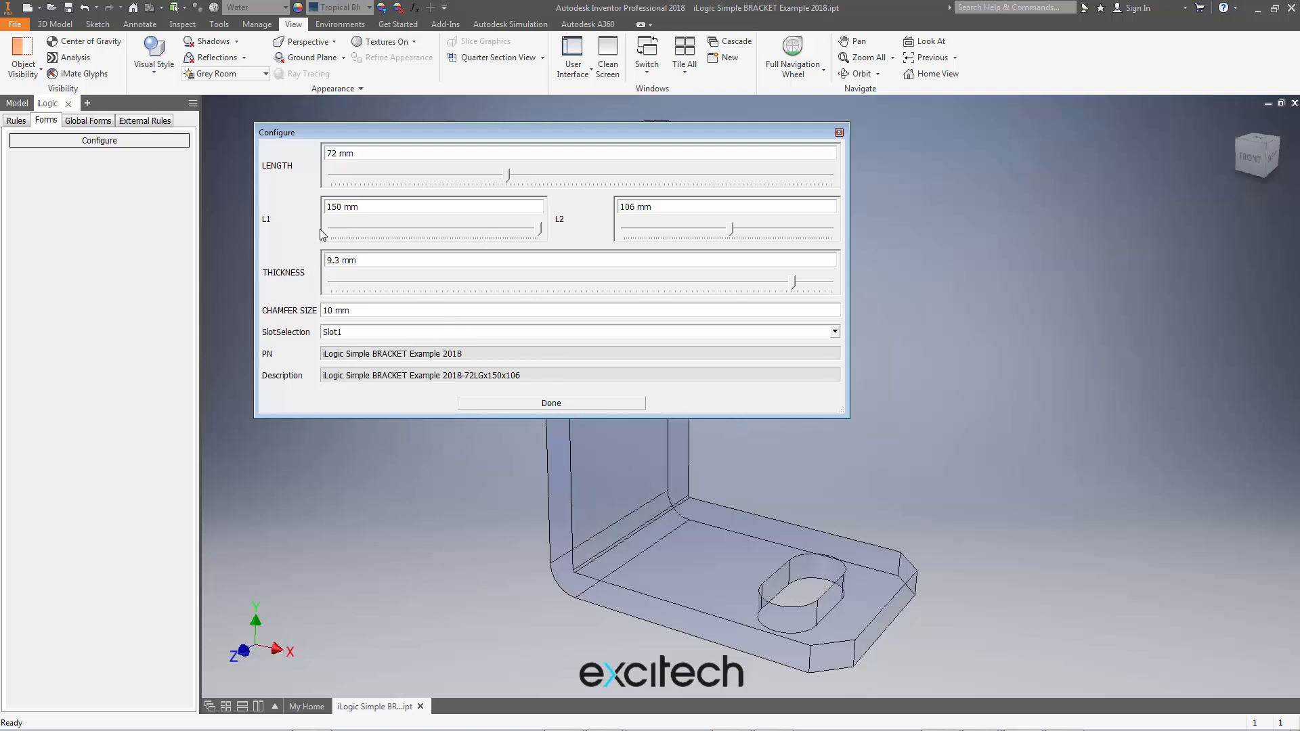
{"action": "mouse_move", "coordinate": [572, 404]}
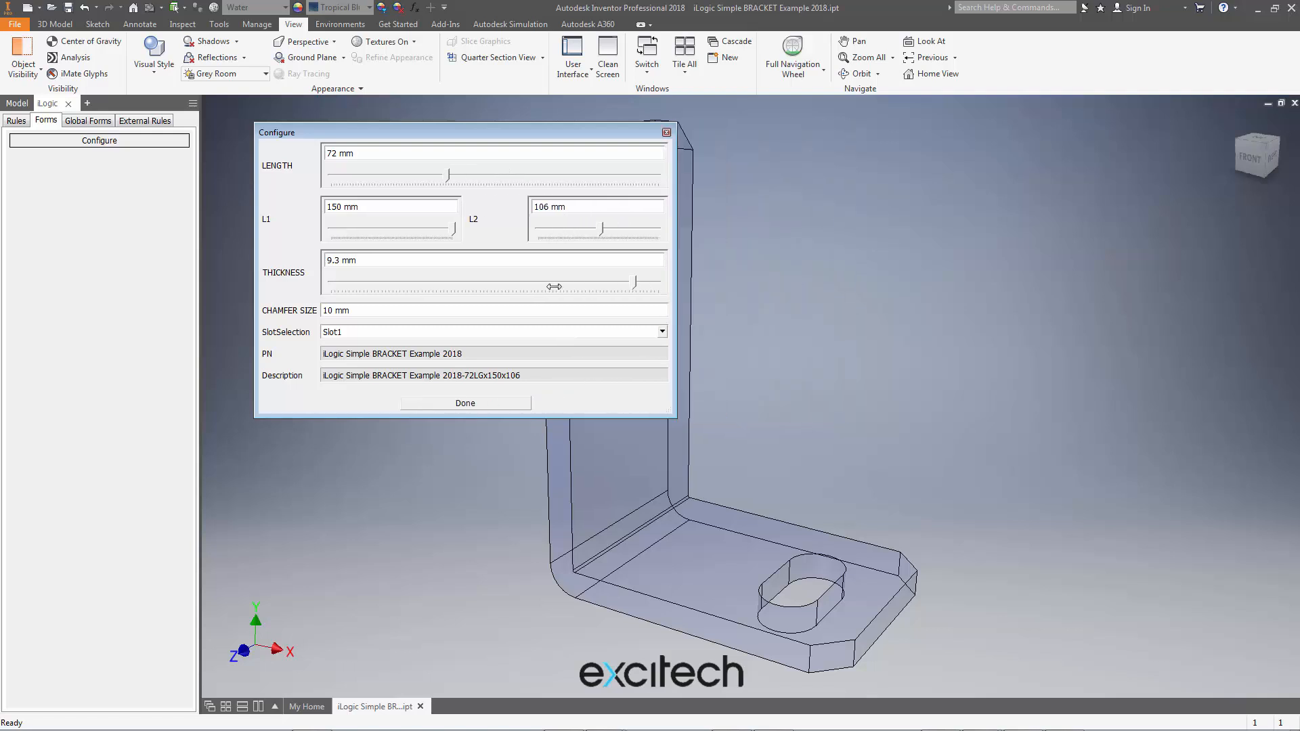
{"action": "left_click", "coordinate": [465, 403]}
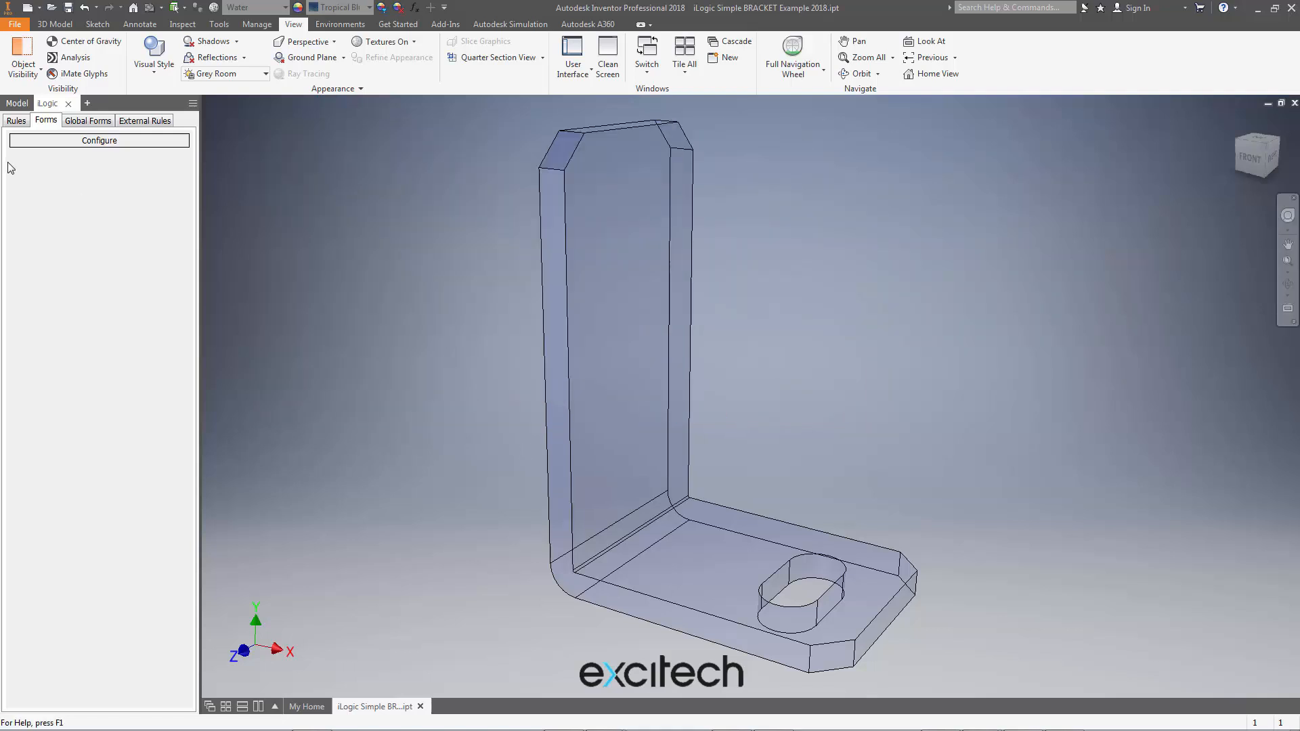
{"action": "left_click", "coordinate": [99, 139]}
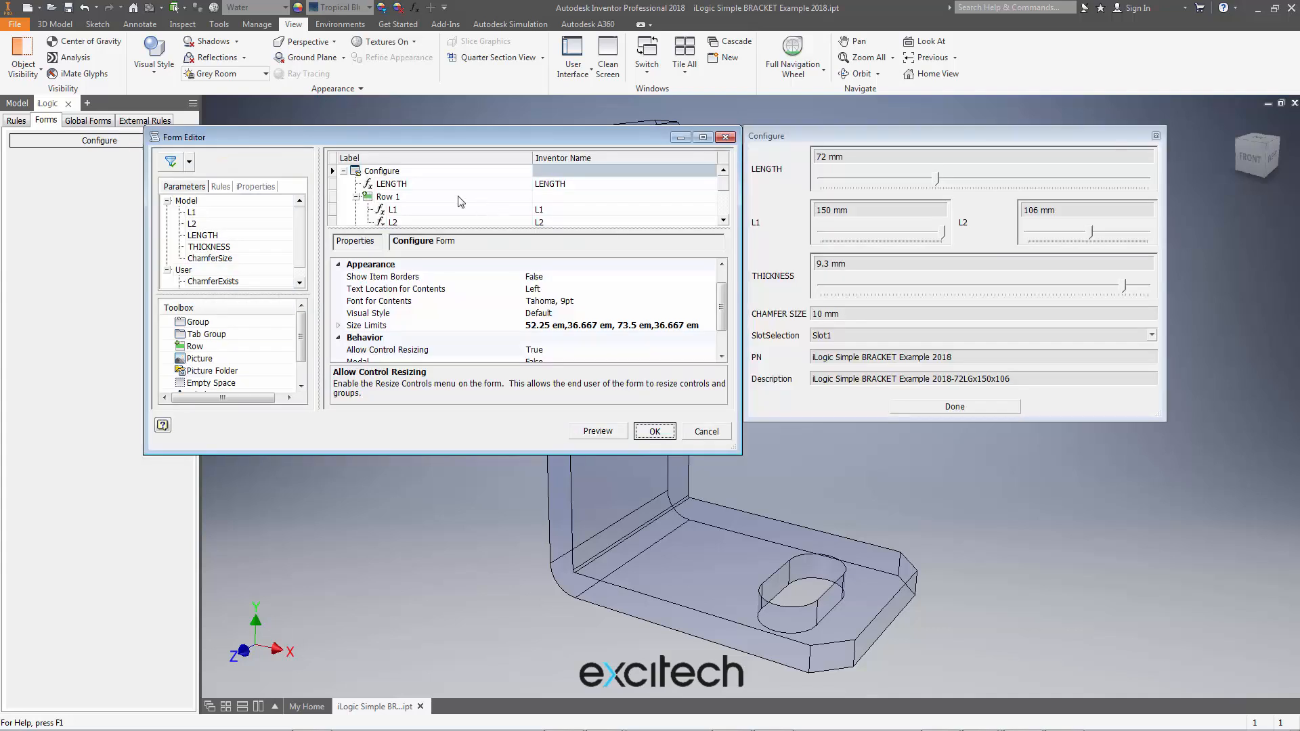
Fix the L1 control at its current 17.167 × 5.417 em size via captured size limits
{"action": "left_click", "coordinate": [394, 208]}
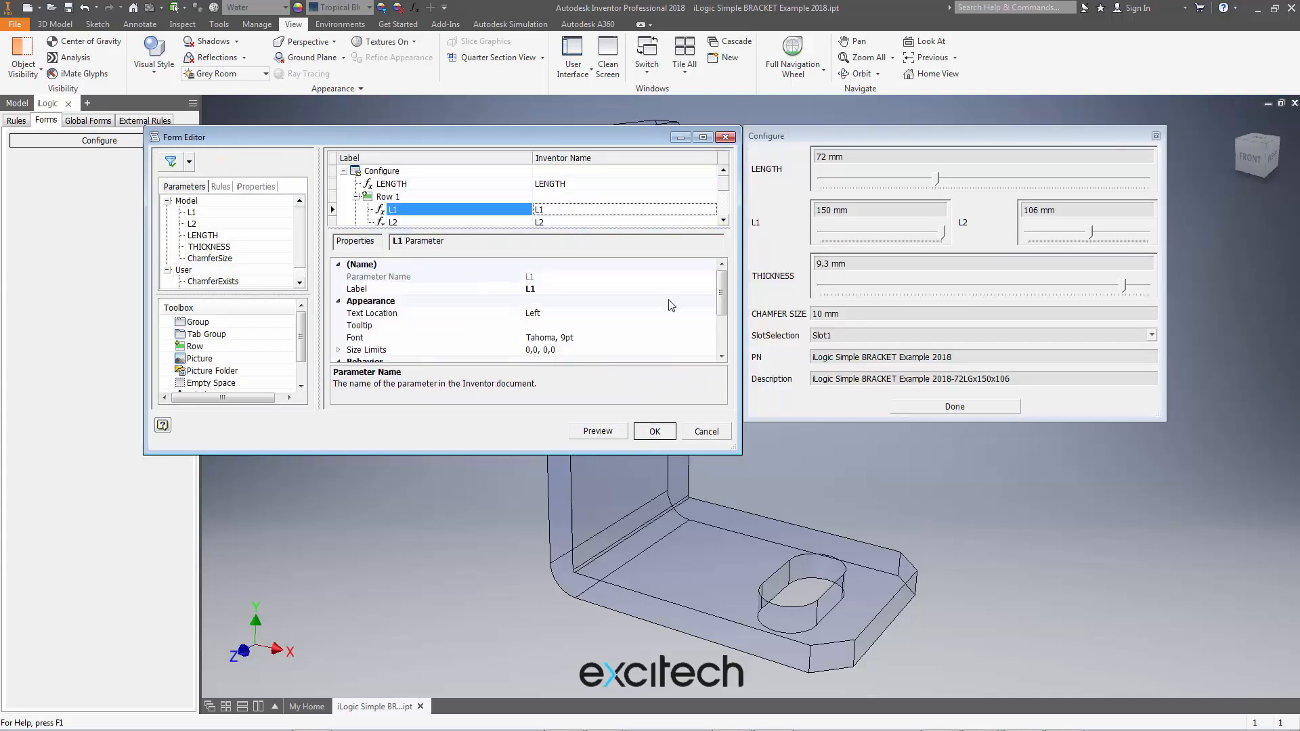
{"action": "scroll", "scroll_direction": "down", "scroll_amount": 3}
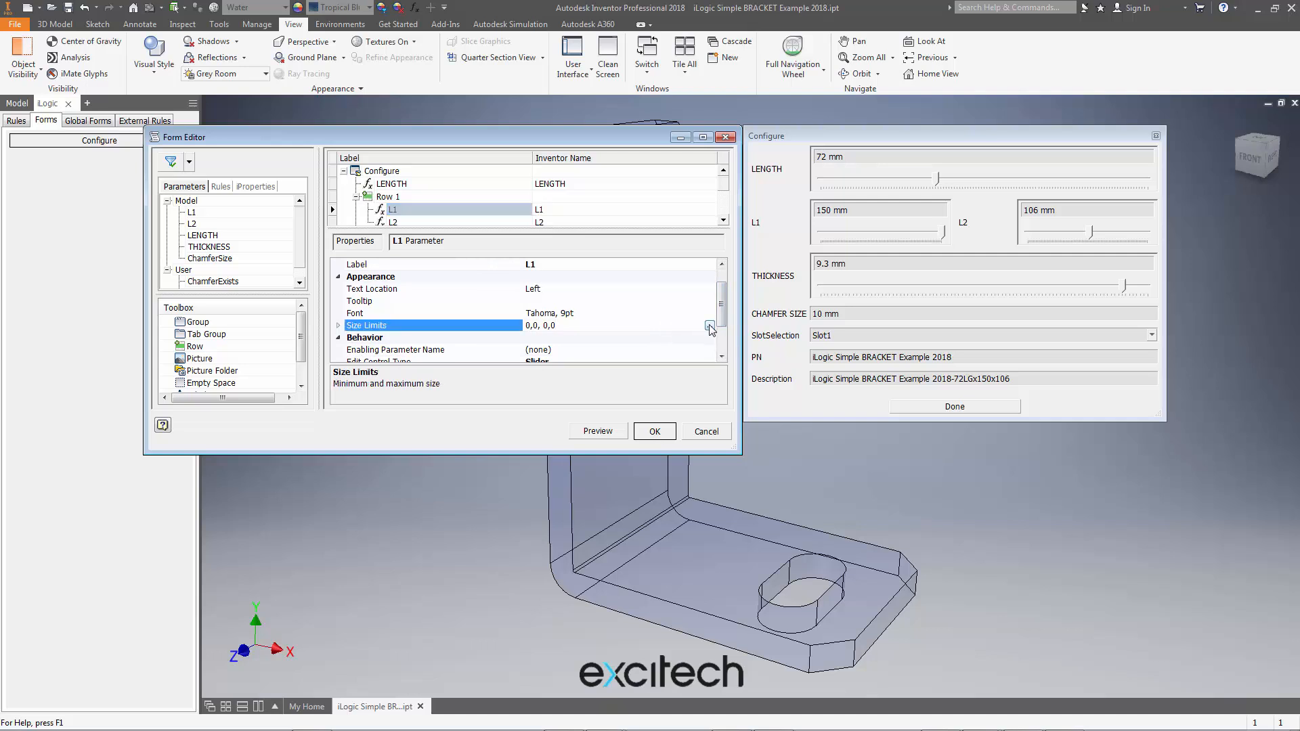
{"action": "left_click", "coordinate": [709, 326]}
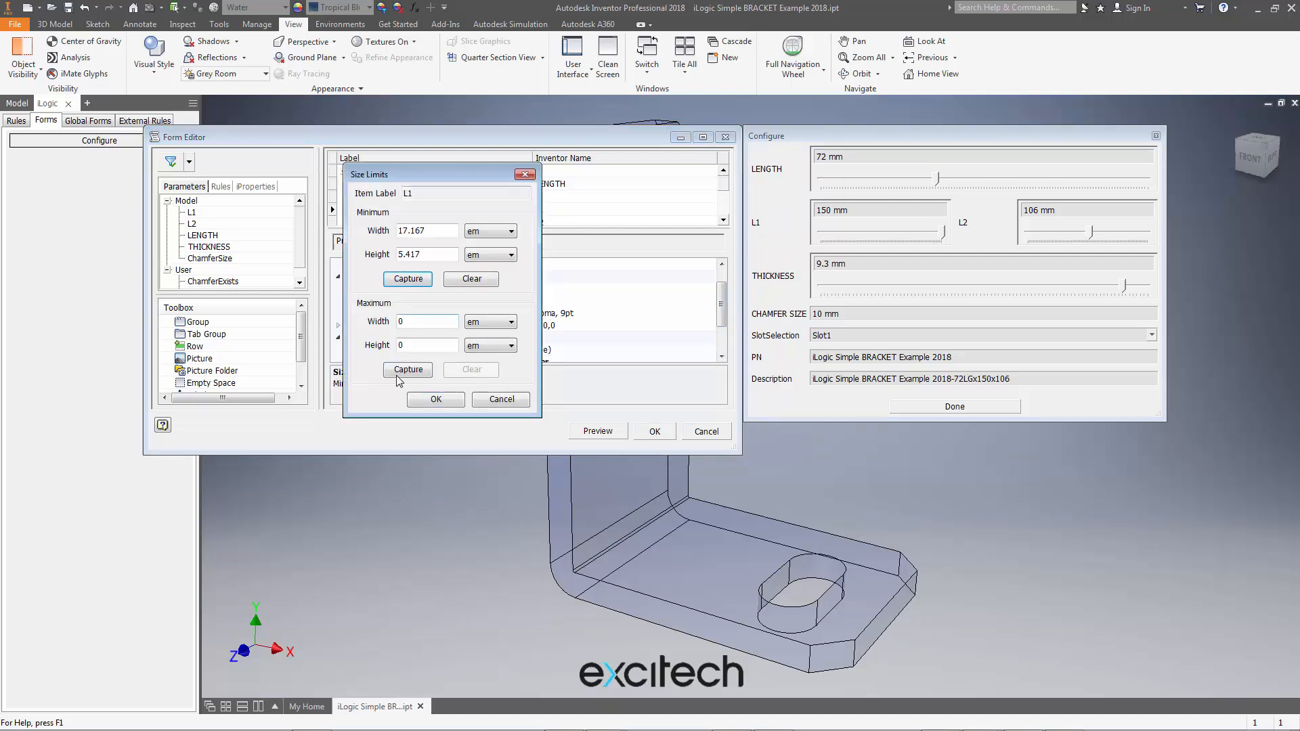
{"action": "left_click", "coordinate": [408, 368]}
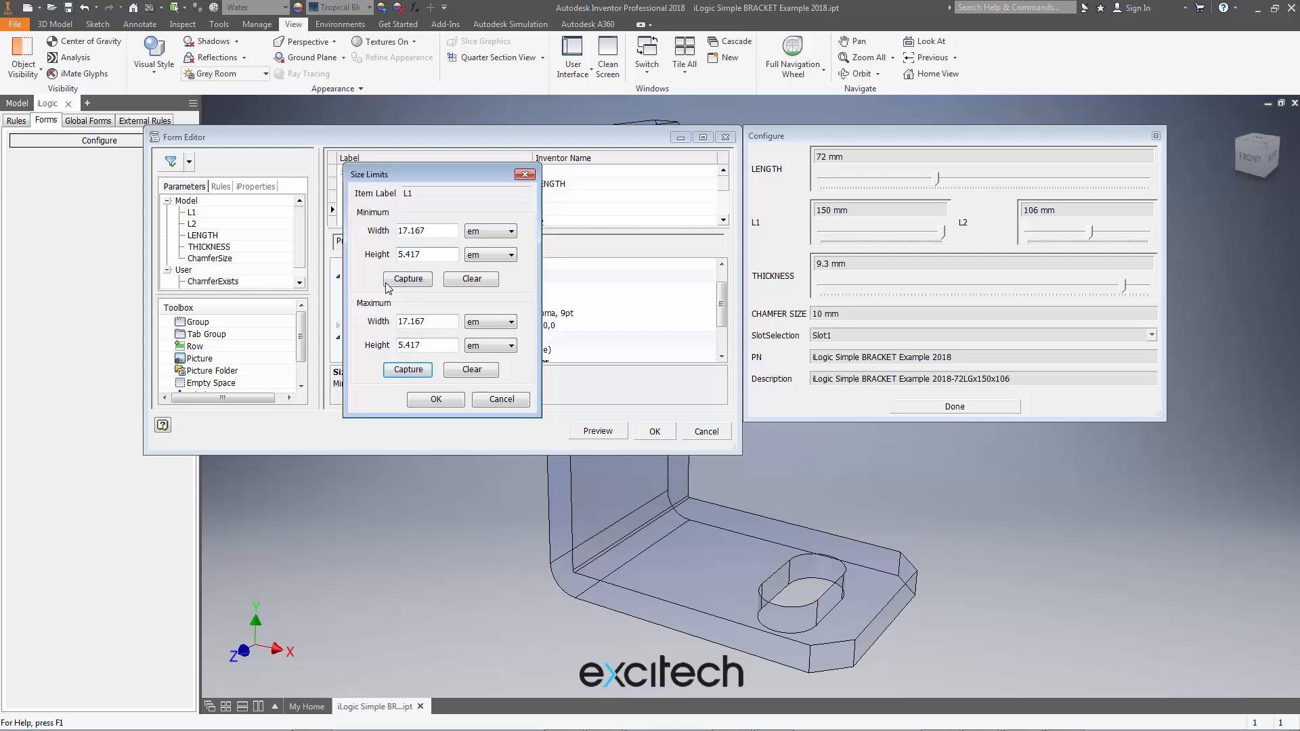
{"action": "left_click", "coordinate": [435, 398]}
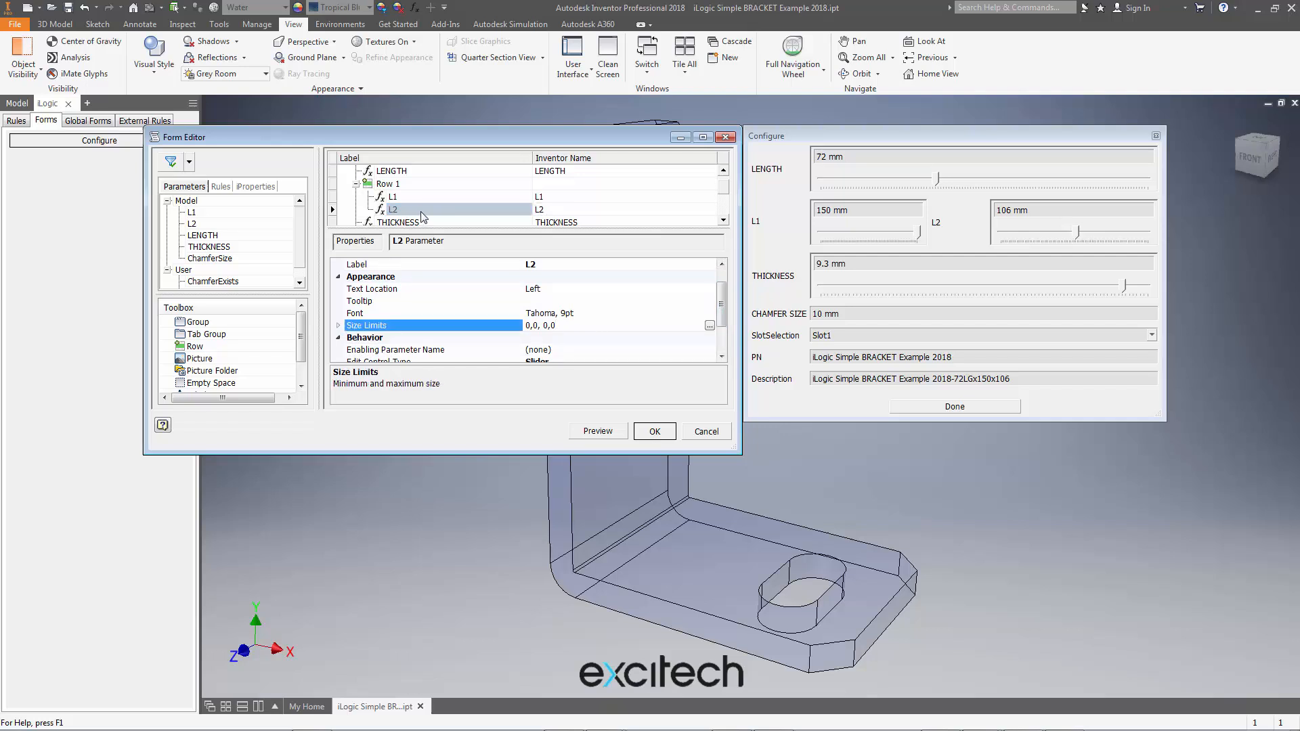
{"action": "mouse_move", "coordinate": [873, 221]}
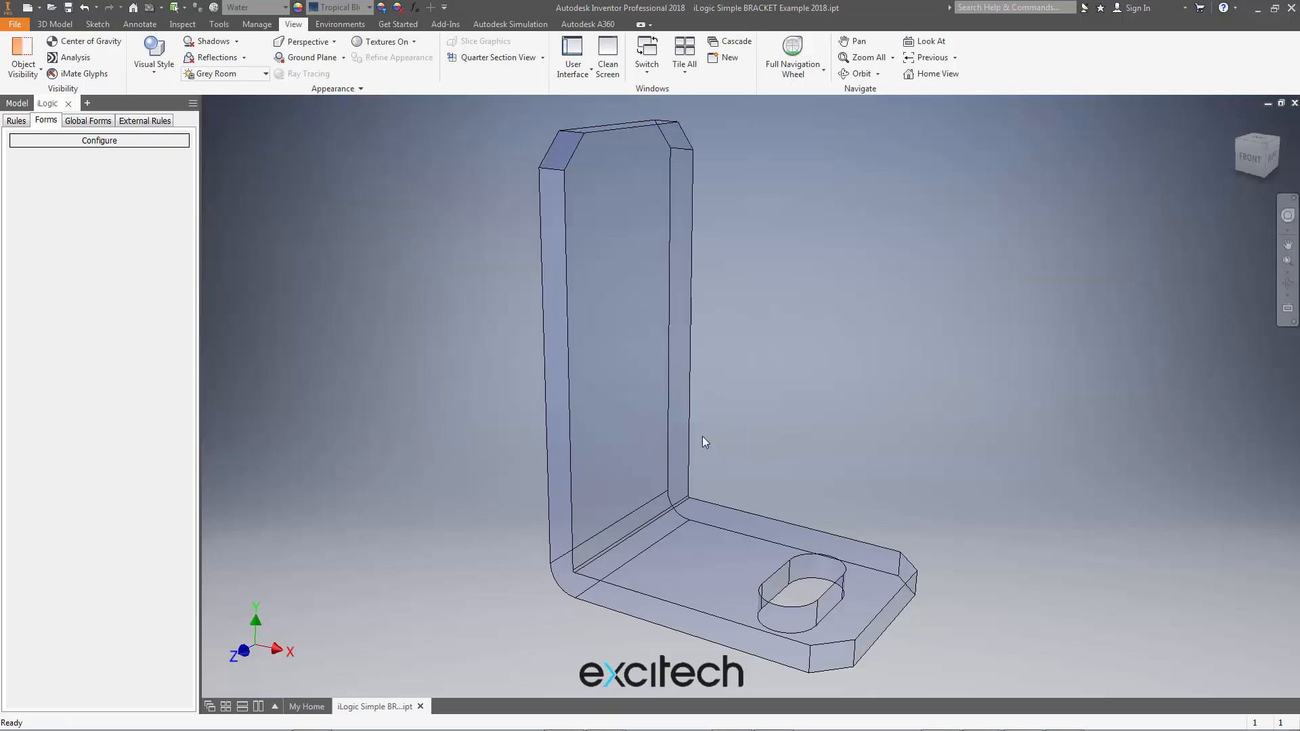
Rerun the Configure form to verify L1 stays fixed, then close it with Done
{"action": "left_click", "coordinate": [99, 139]}
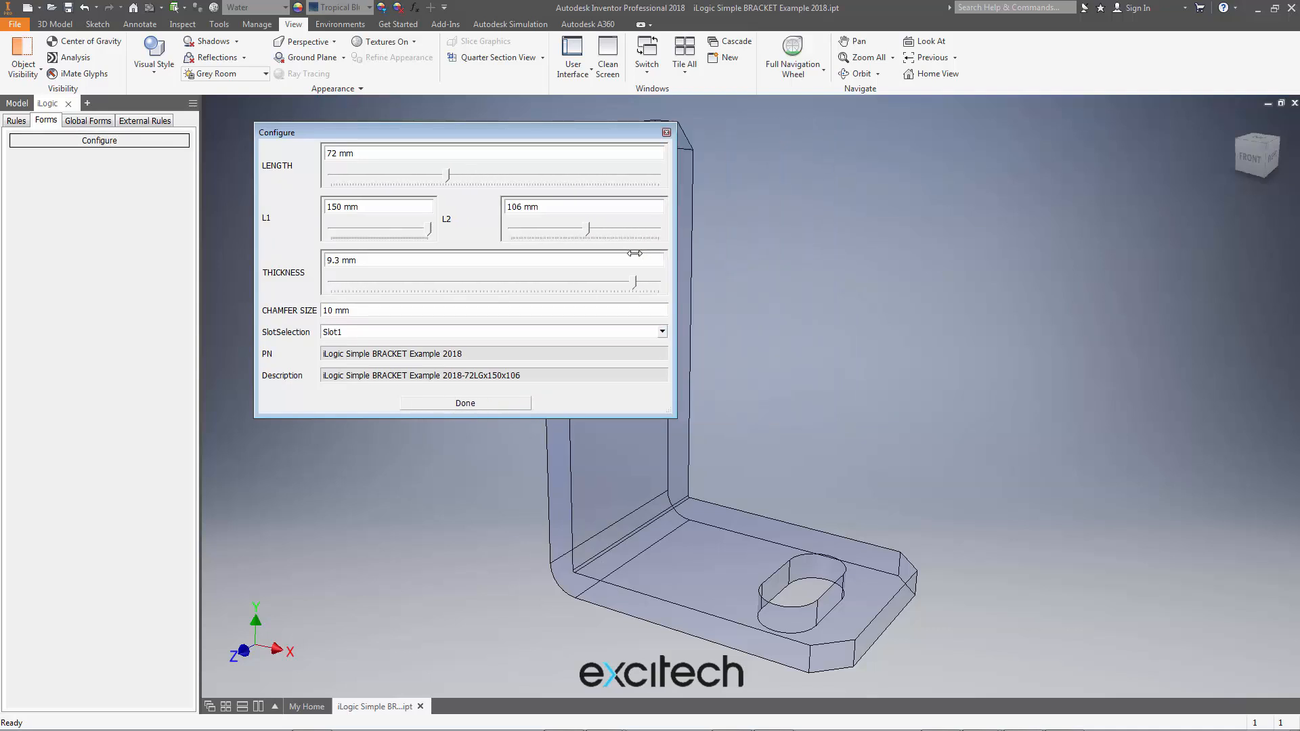
{"action": "mouse_move", "coordinate": [716, 264]}
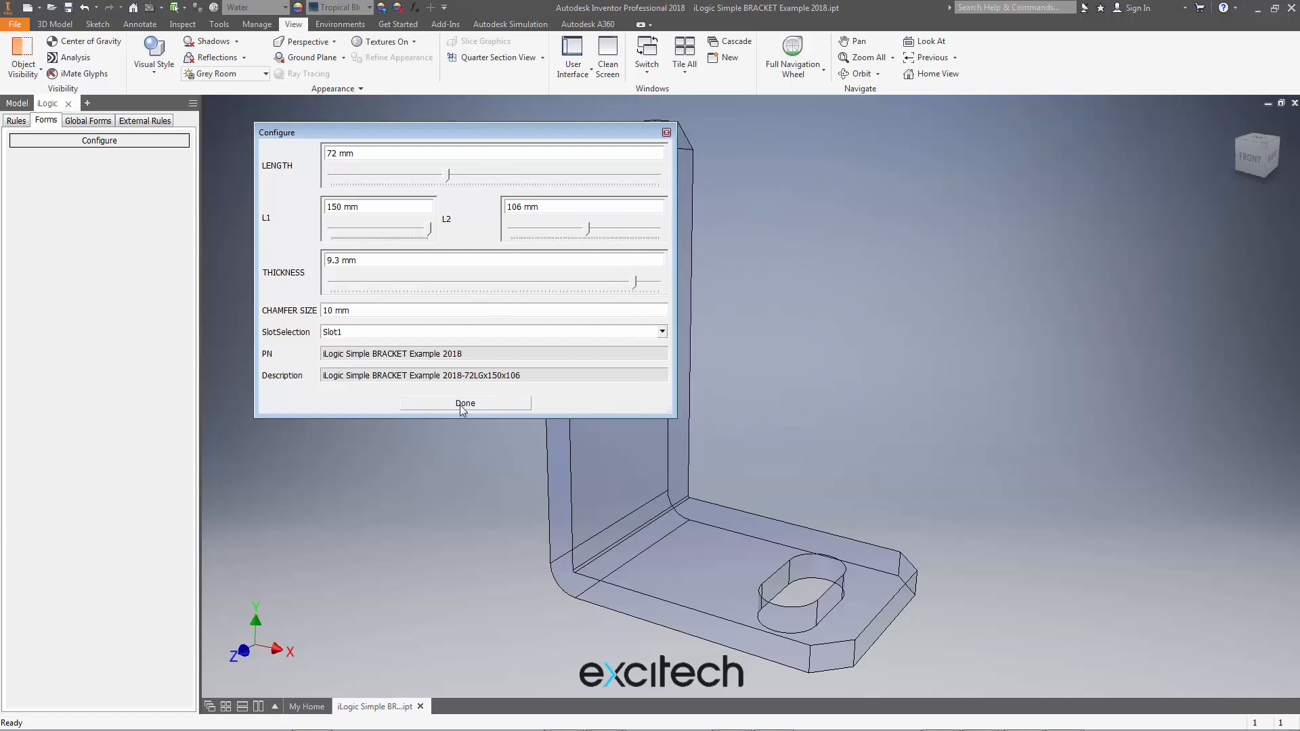
{"action": "left_click", "coordinate": [464, 404]}
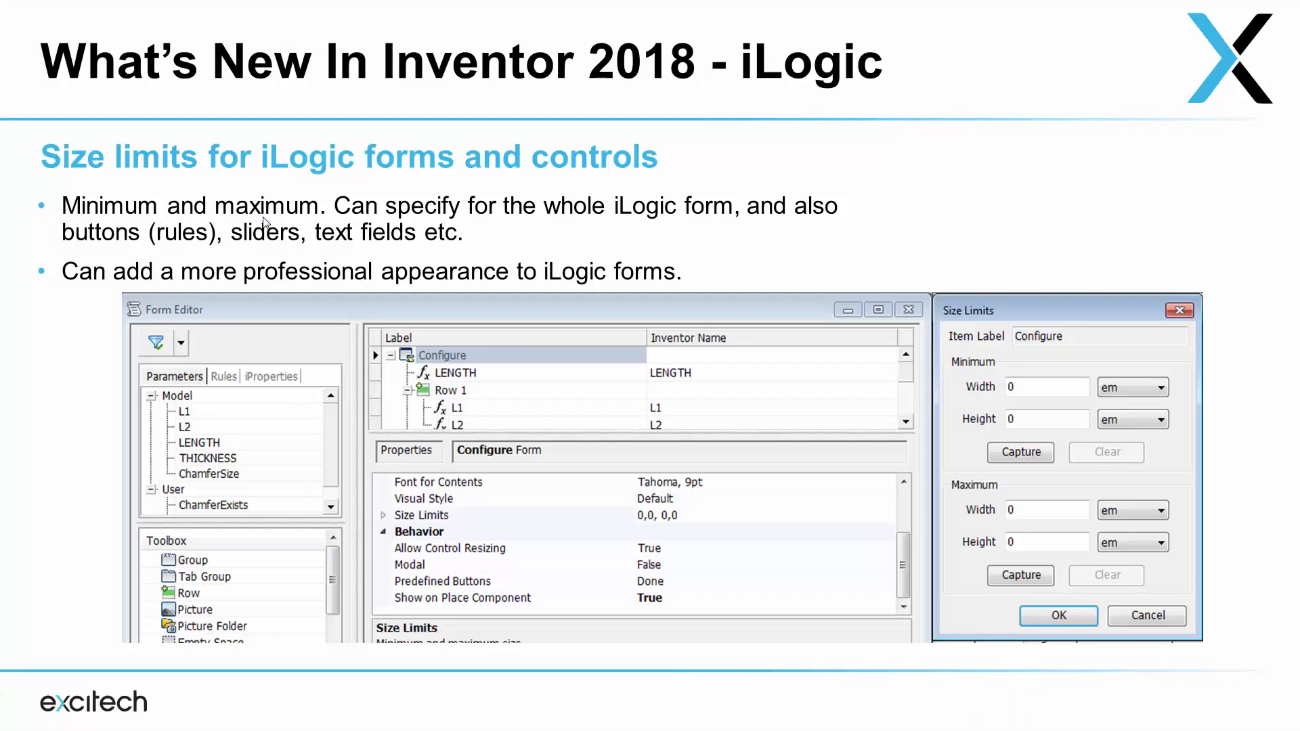
Advance to the 'New iLogic Security Options' slide
{"action": "key", "text": "Right"}
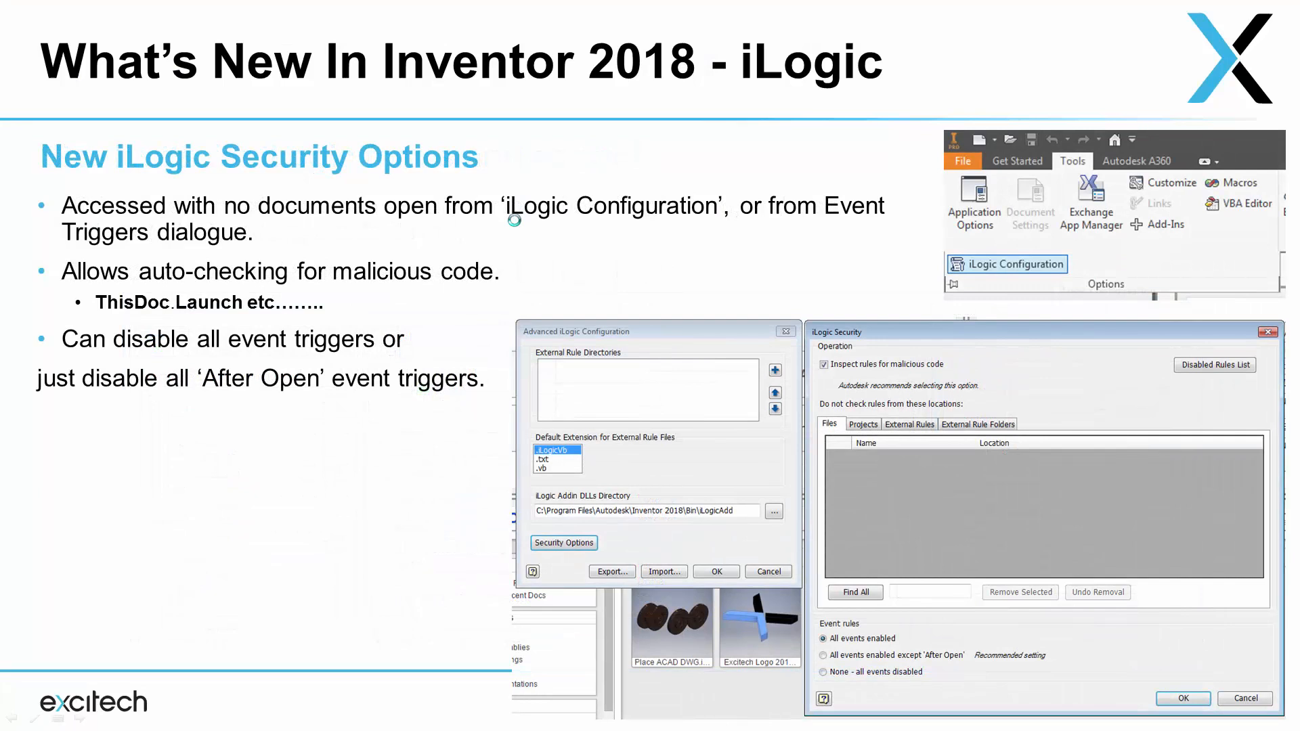
{"action": "mouse_move", "coordinate": [309, 252]}
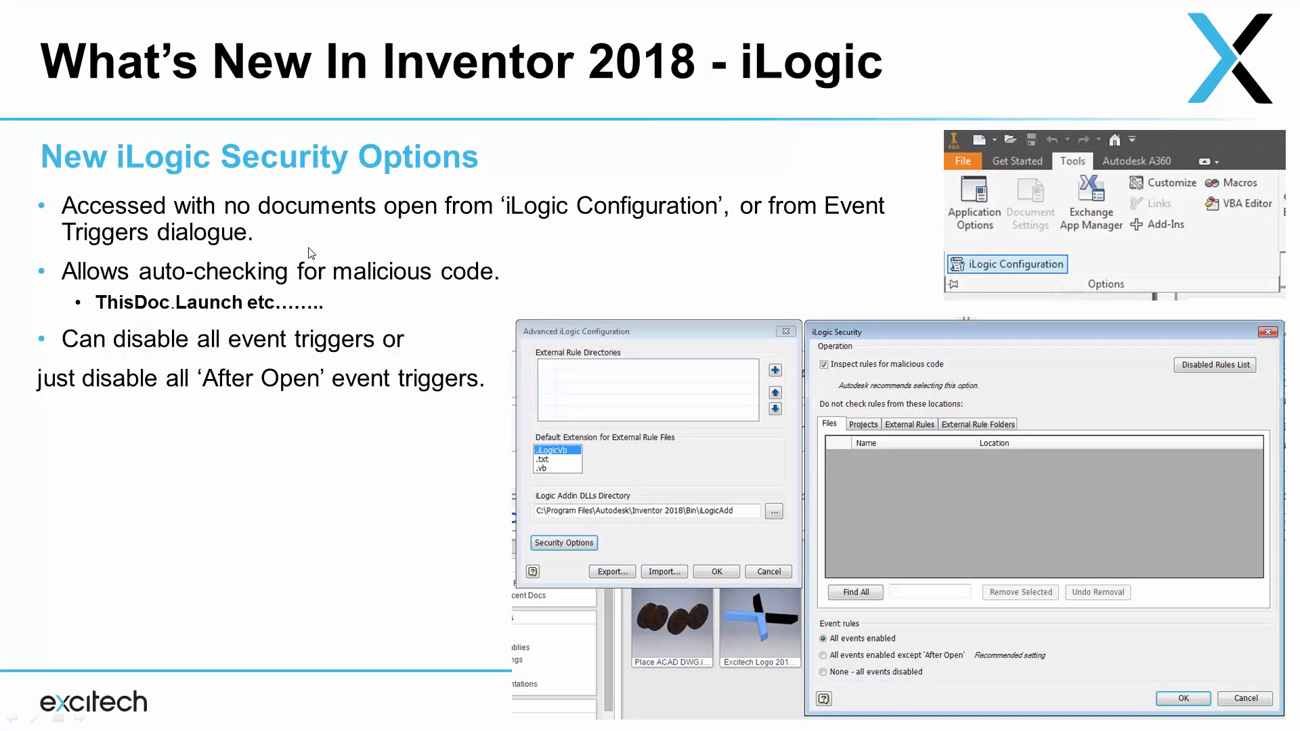
{"action": "mouse_move", "coordinate": [1008, 284]}
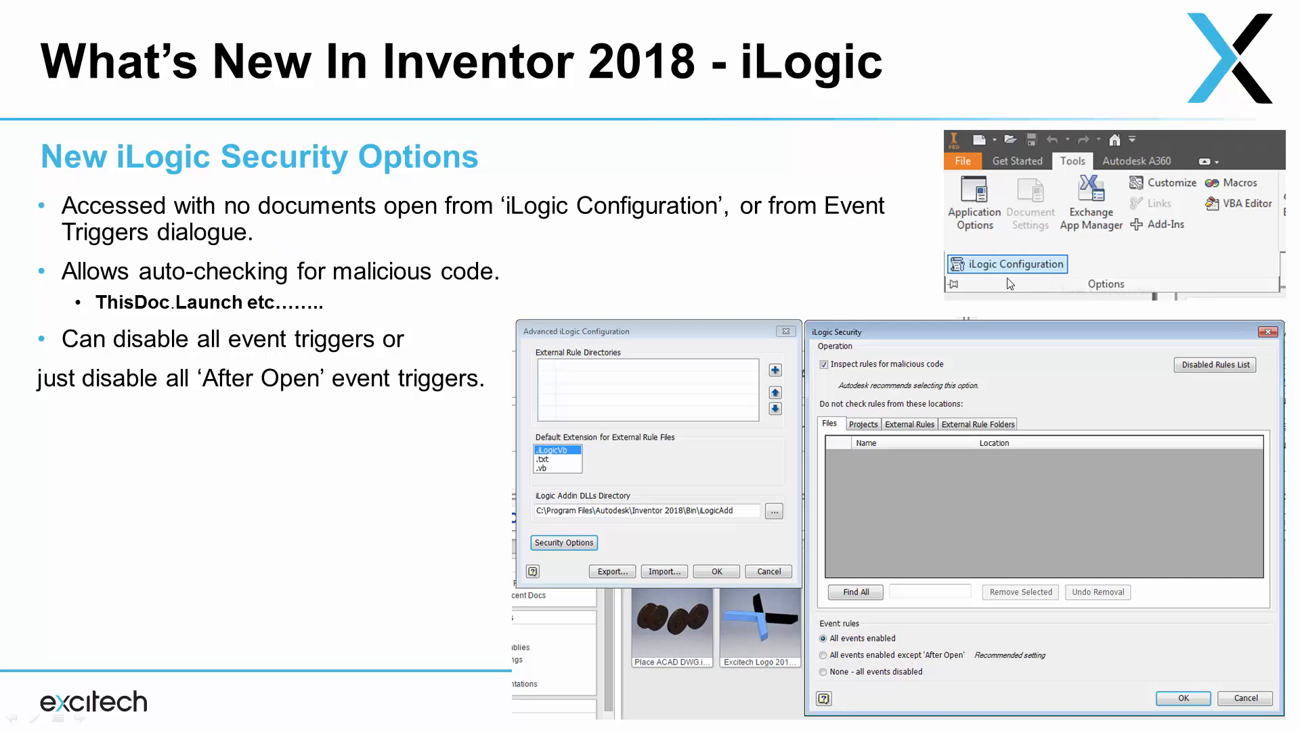
{"action": "mouse_move", "coordinate": [1047, 277]}
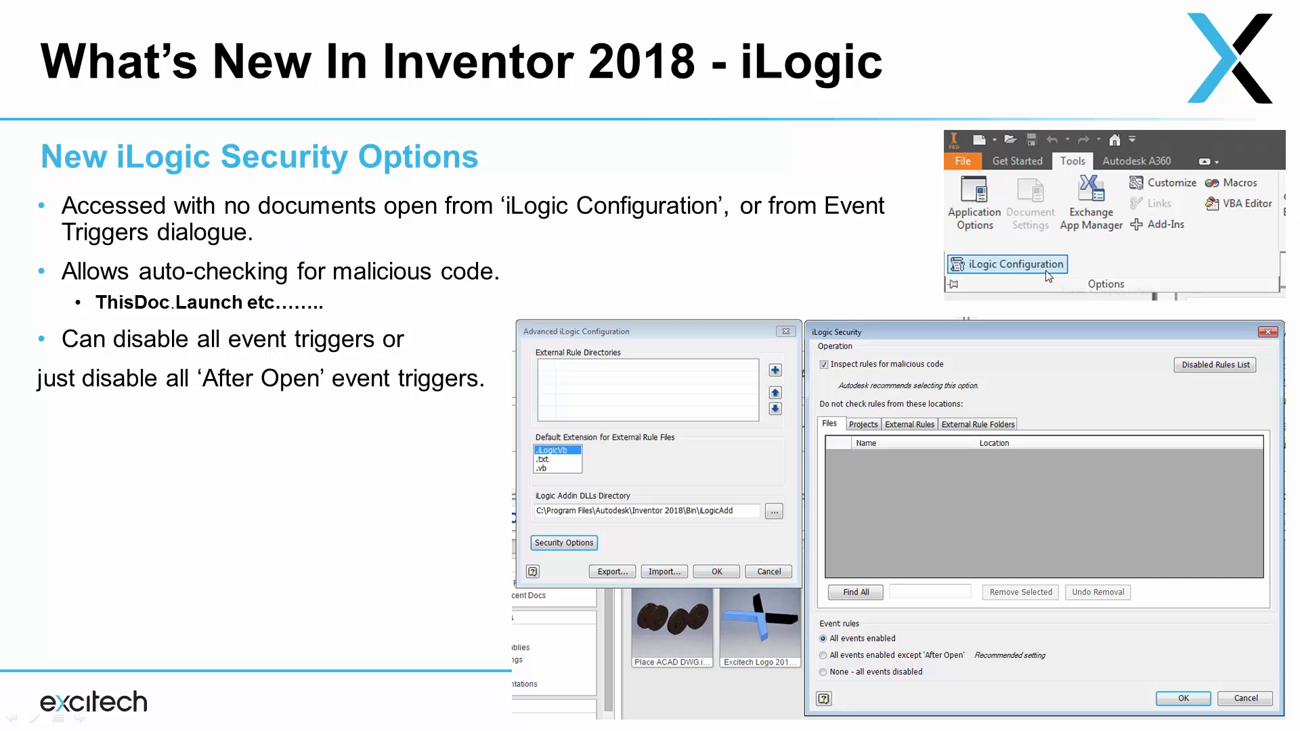
{"action": "mouse_move", "coordinate": [1092, 282]}
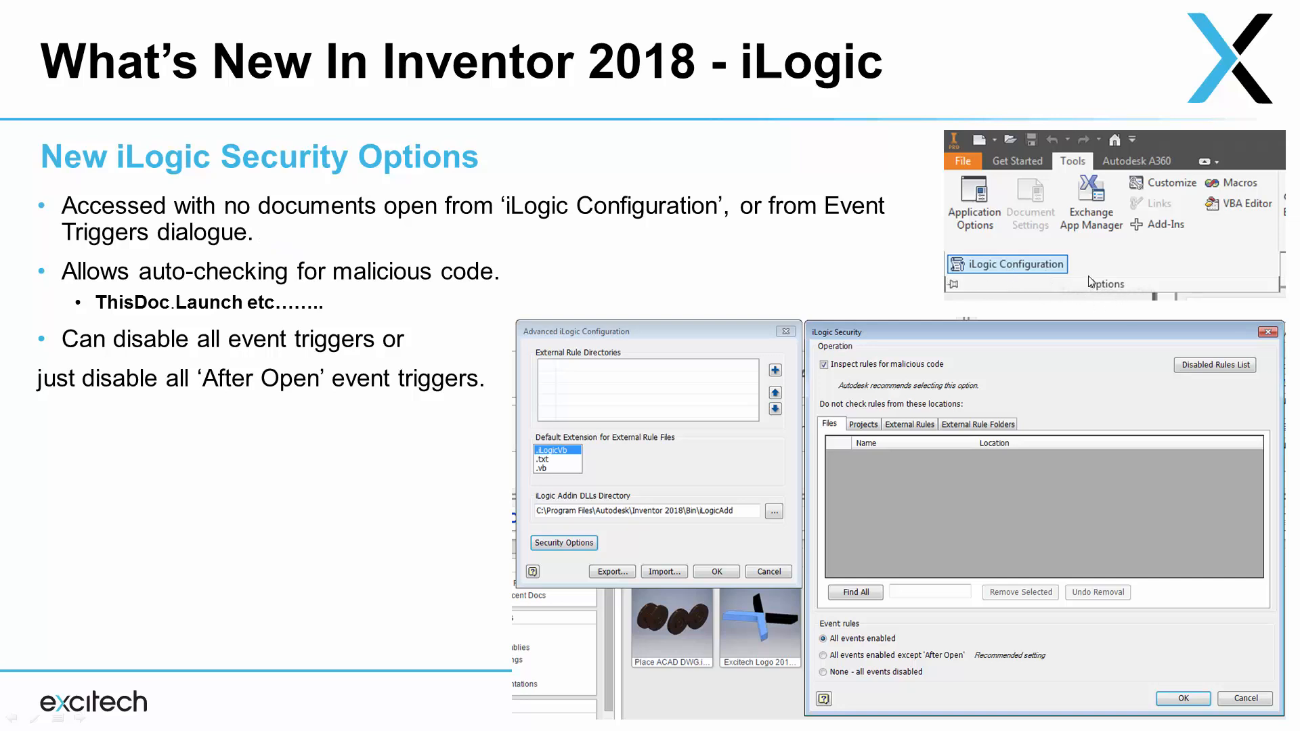
{"action": "mouse_move", "coordinate": [1113, 289]}
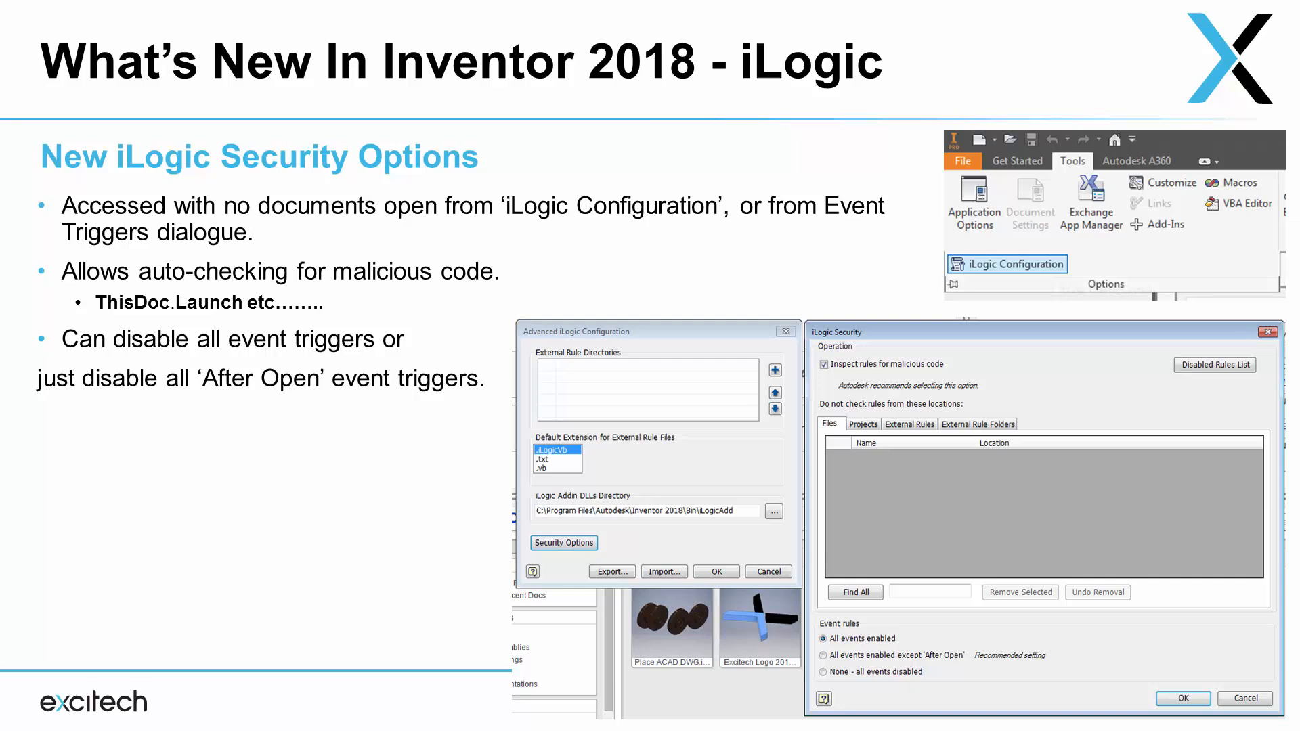
{"action": "mouse_move", "coordinate": [98, 335]}
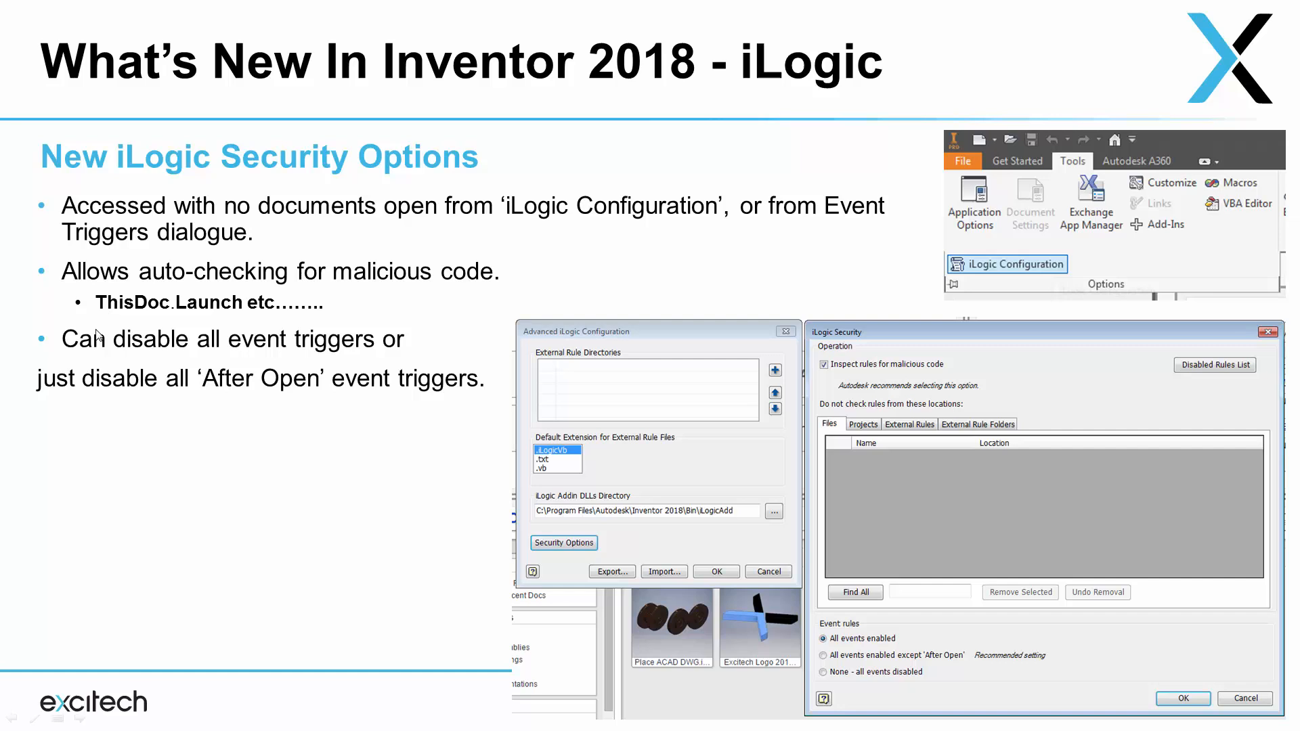
{"action": "mouse_move", "coordinate": [97, 335]}
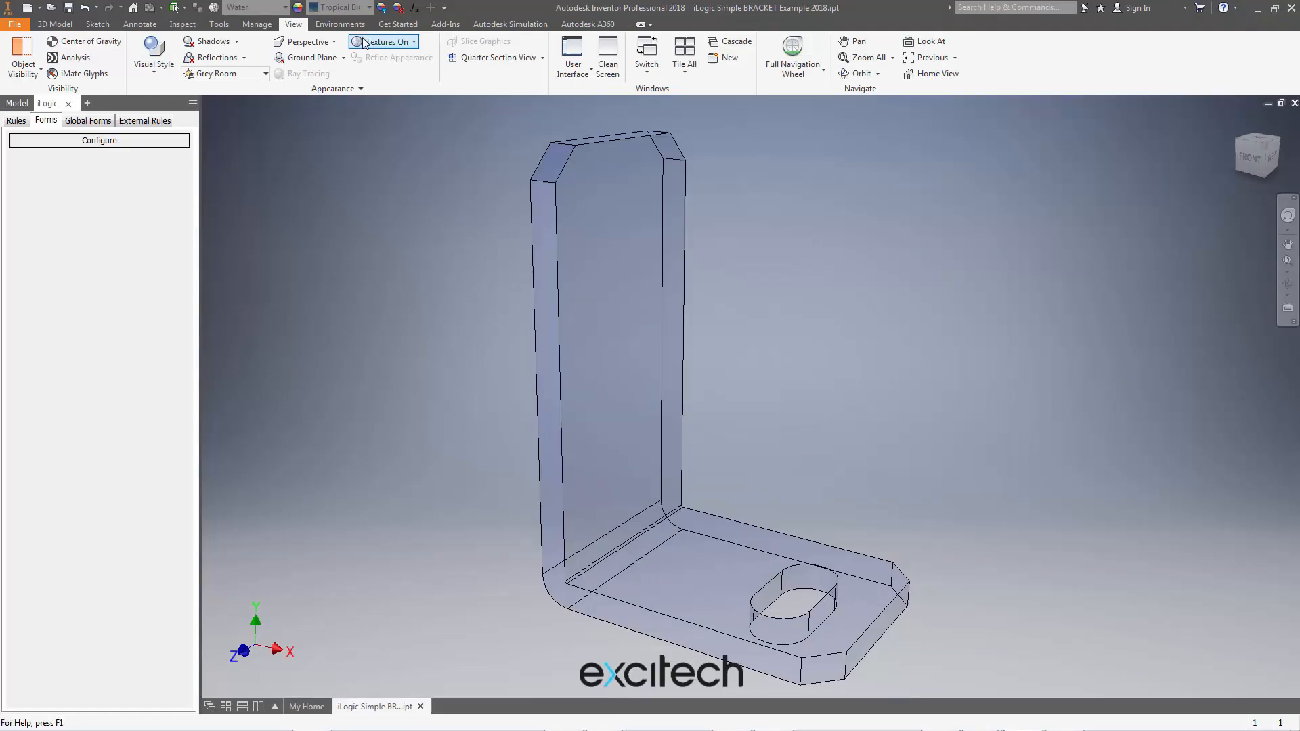
In iLogic Security, set event rules to 'All events enabled except After Open' and confirm
{"action": "left_click", "coordinate": [256, 23]}
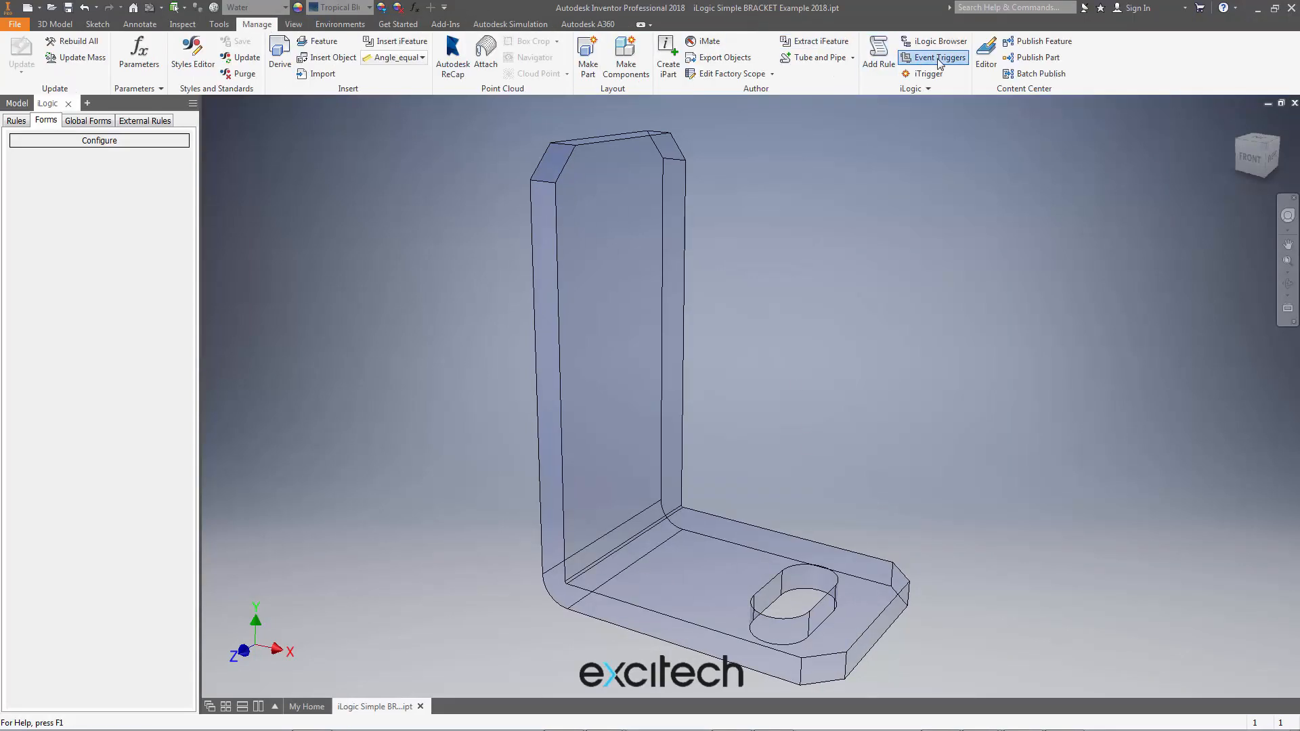
{"action": "left_click", "coordinate": [934, 57]}
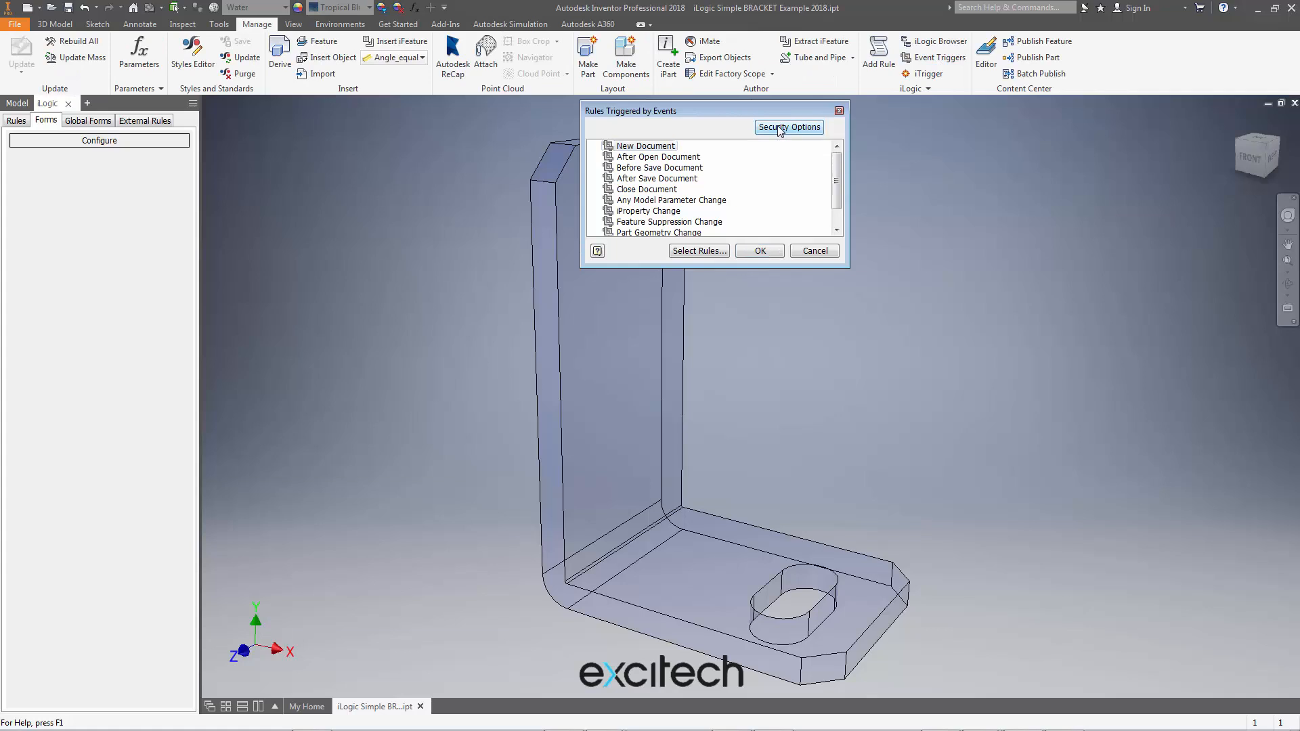
{"action": "left_click", "coordinate": [789, 127]}
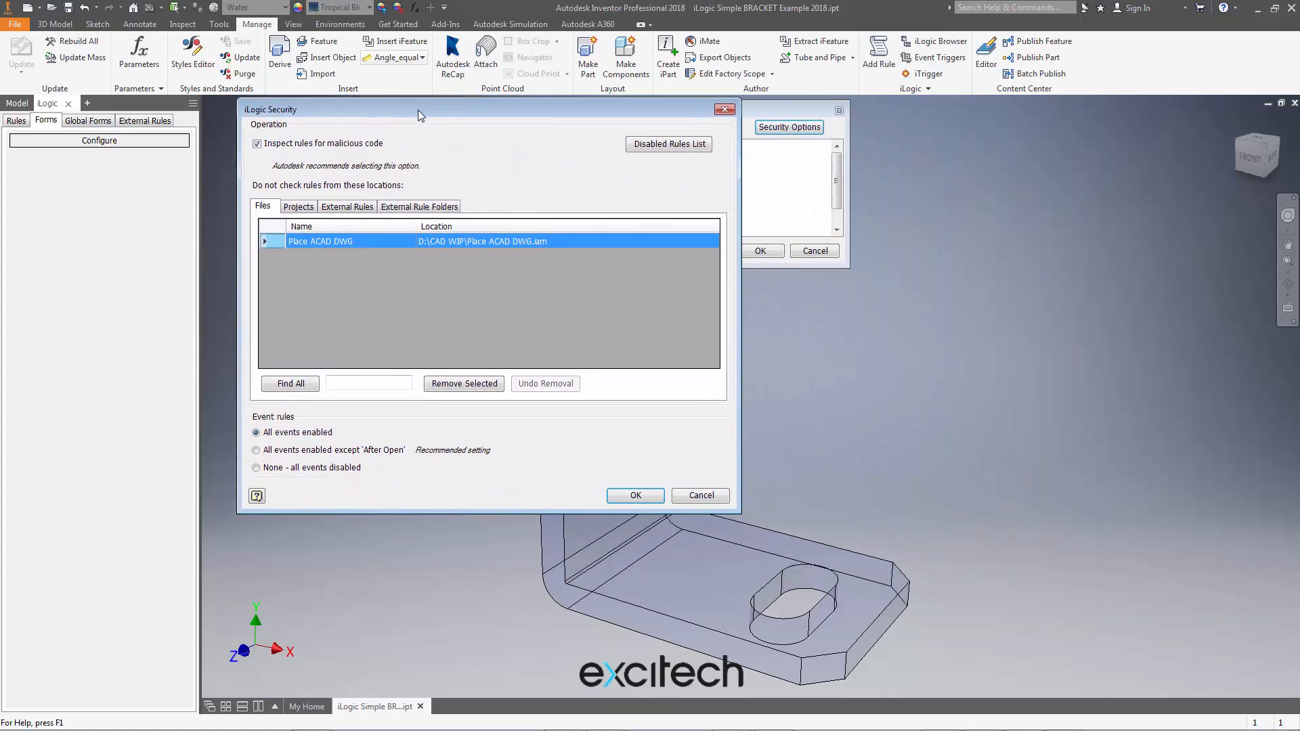
{"action": "left_click", "coordinate": [256, 467]}
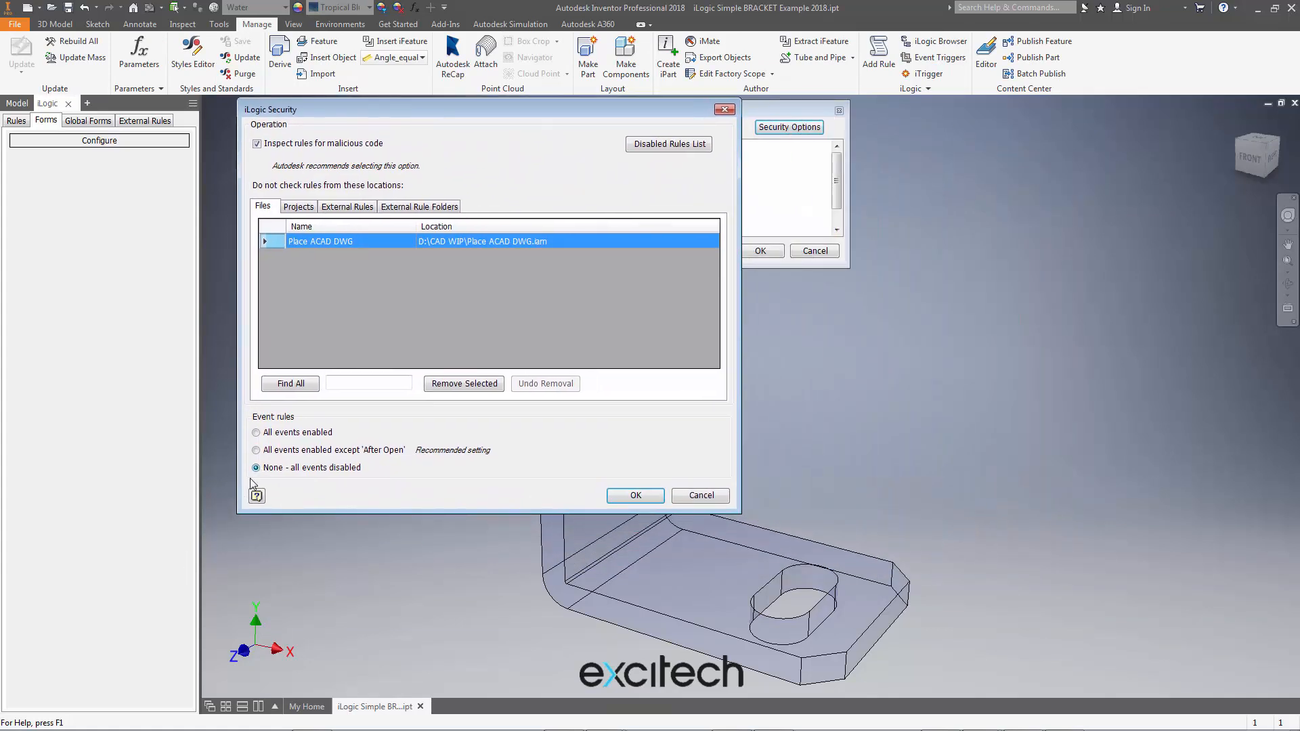
{"action": "left_click", "coordinate": [256, 450]}
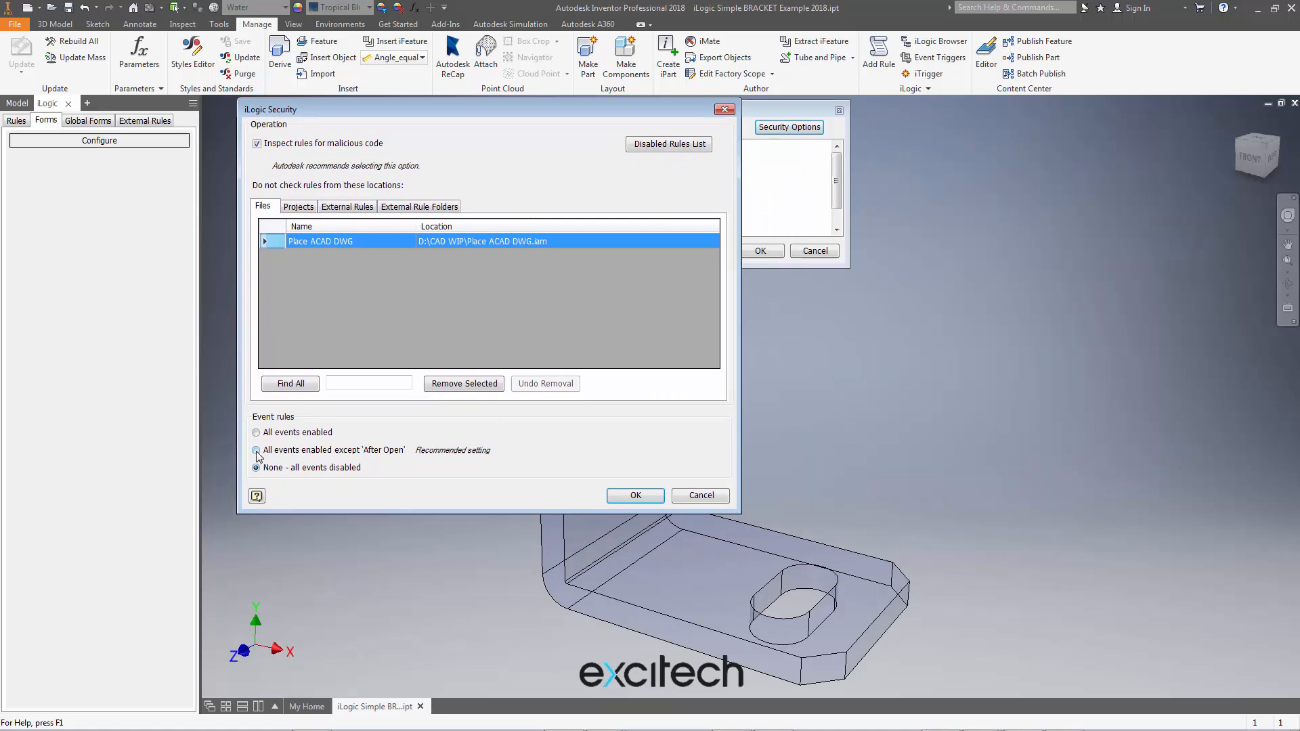
{"action": "left_click", "coordinate": [256, 450]}
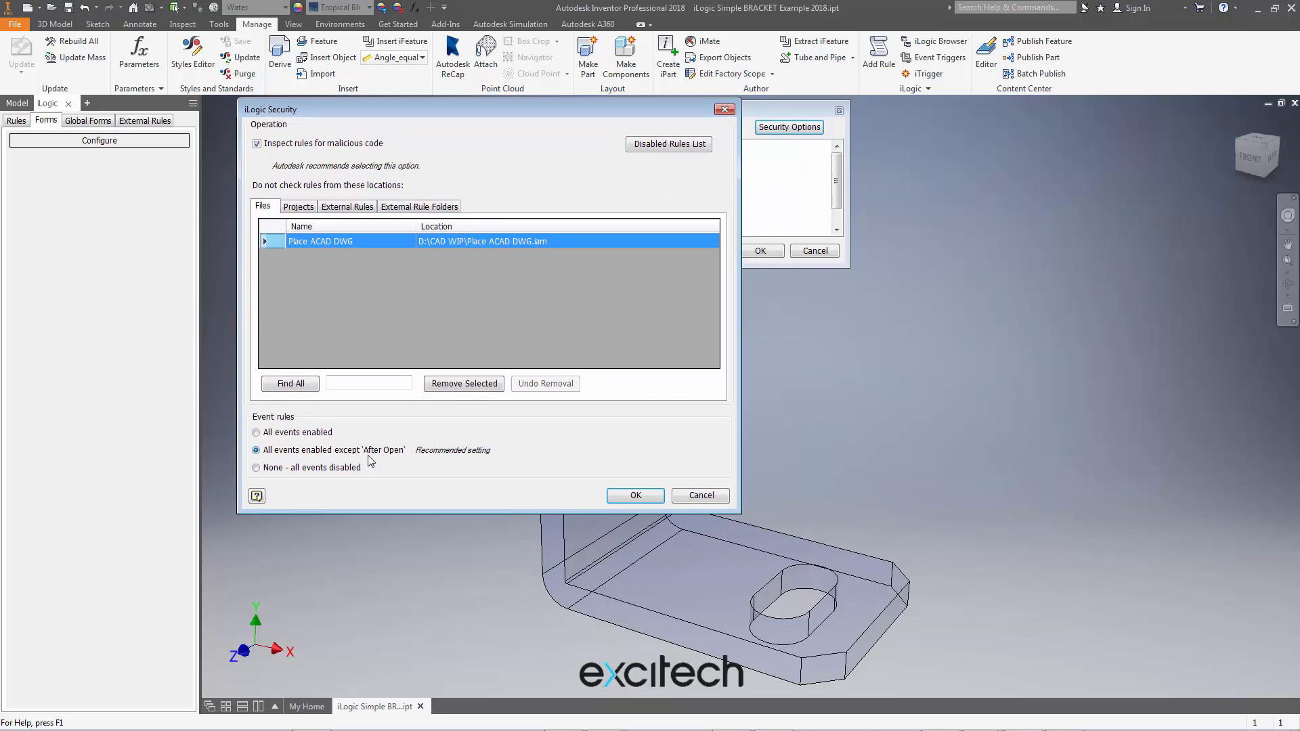
{"action": "mouse_move", "coordinate": [390, 461]}
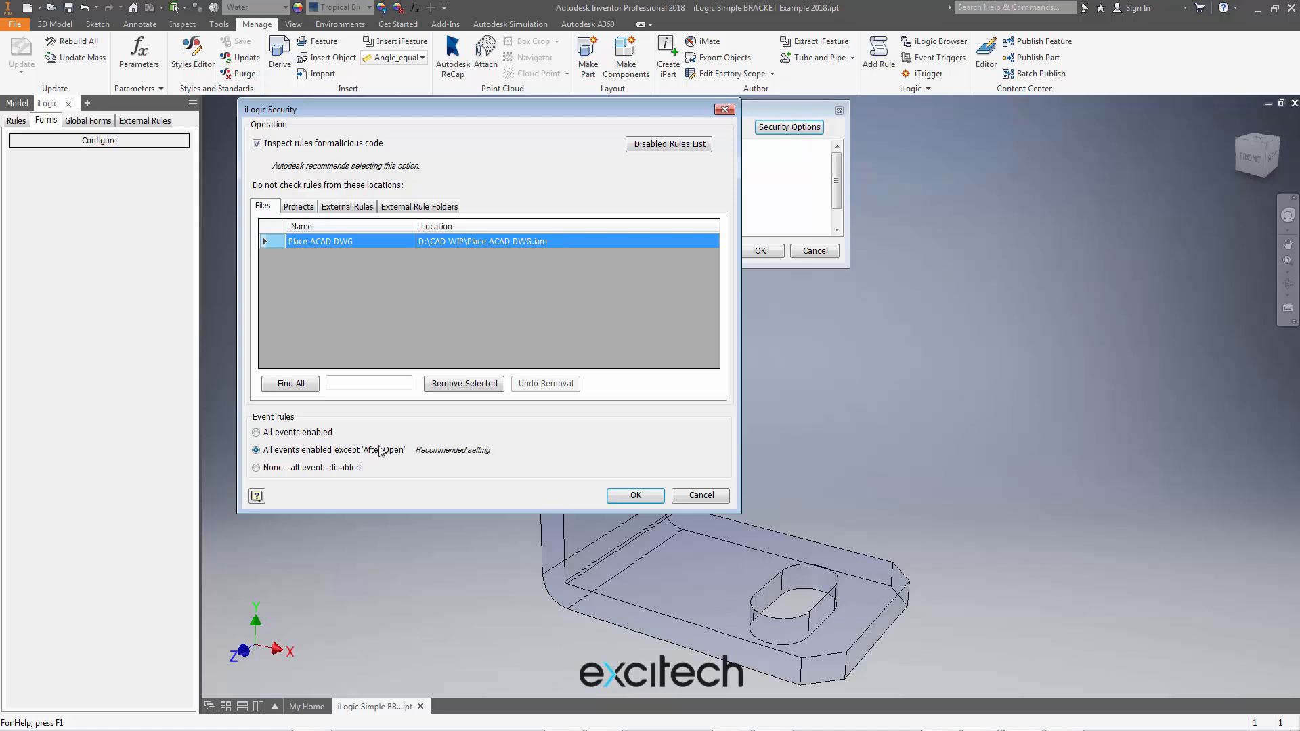
{"action": "mouse_move", "coordinate": [379, 460]}
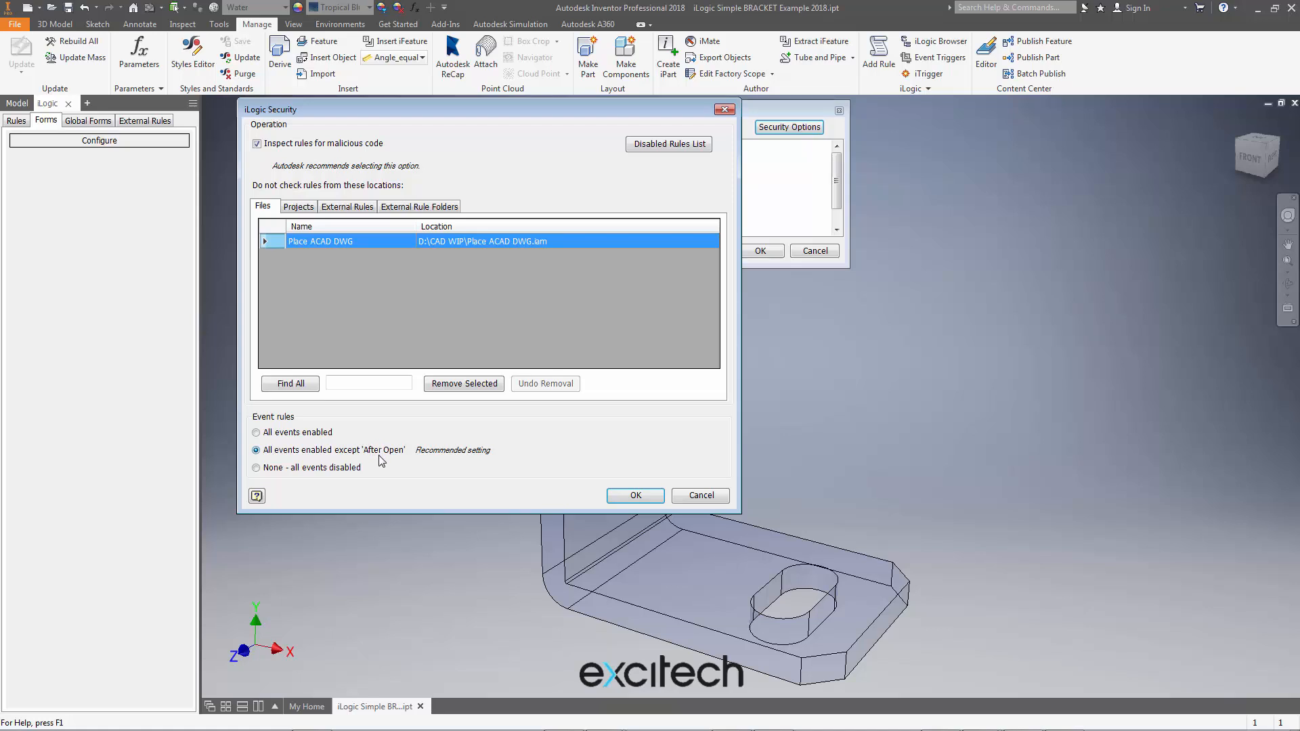
{"action": "mouse_move", "coordinate": [393, 455]}
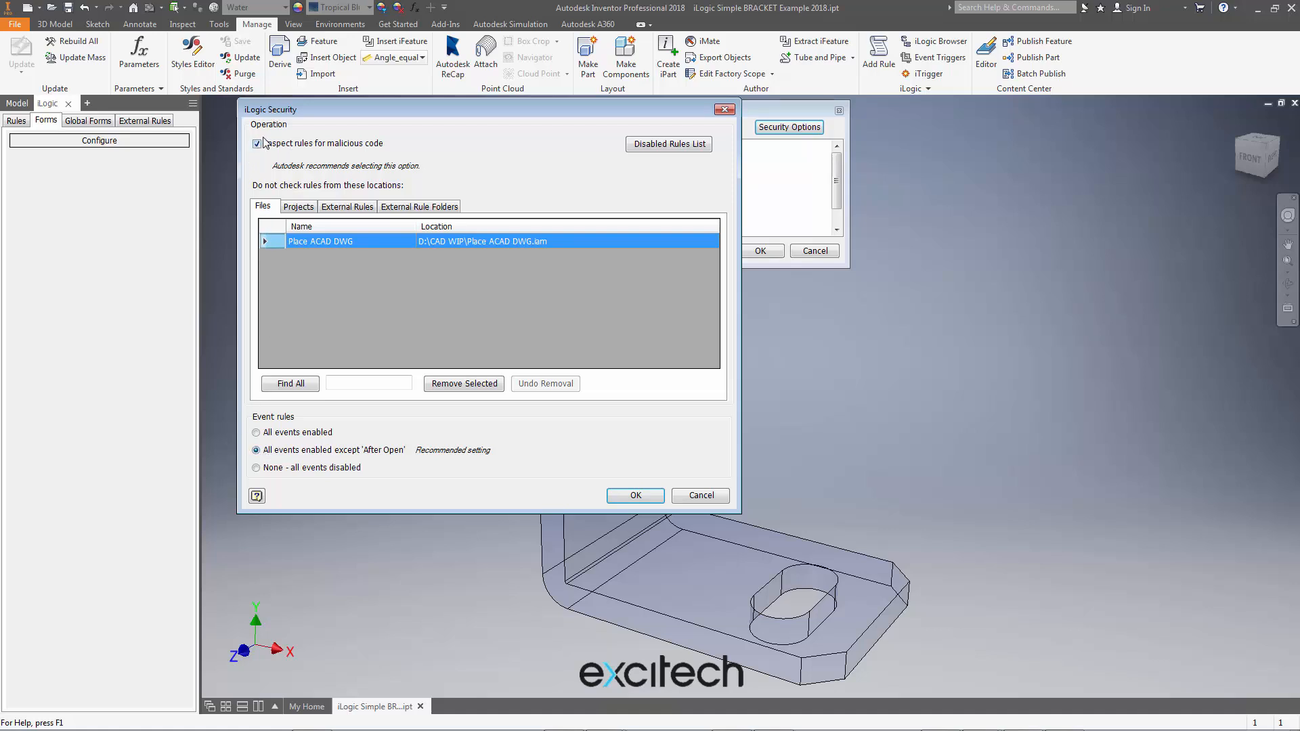
{"action": "left_click", "coordinate": [634, 496]}
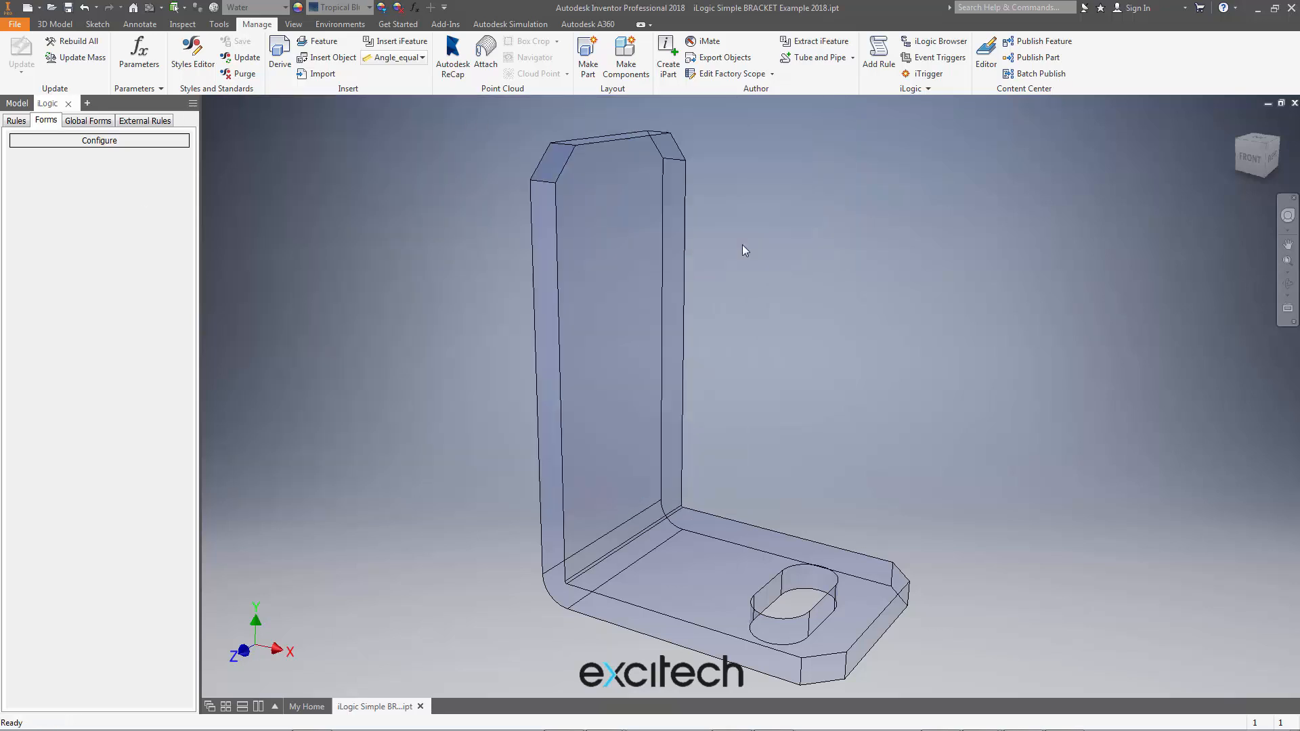
Add rule Rule7 containing Process.Start("C:\A.txt") and save and run it
{"action": "left_click", "coordinate": [17, 121]}
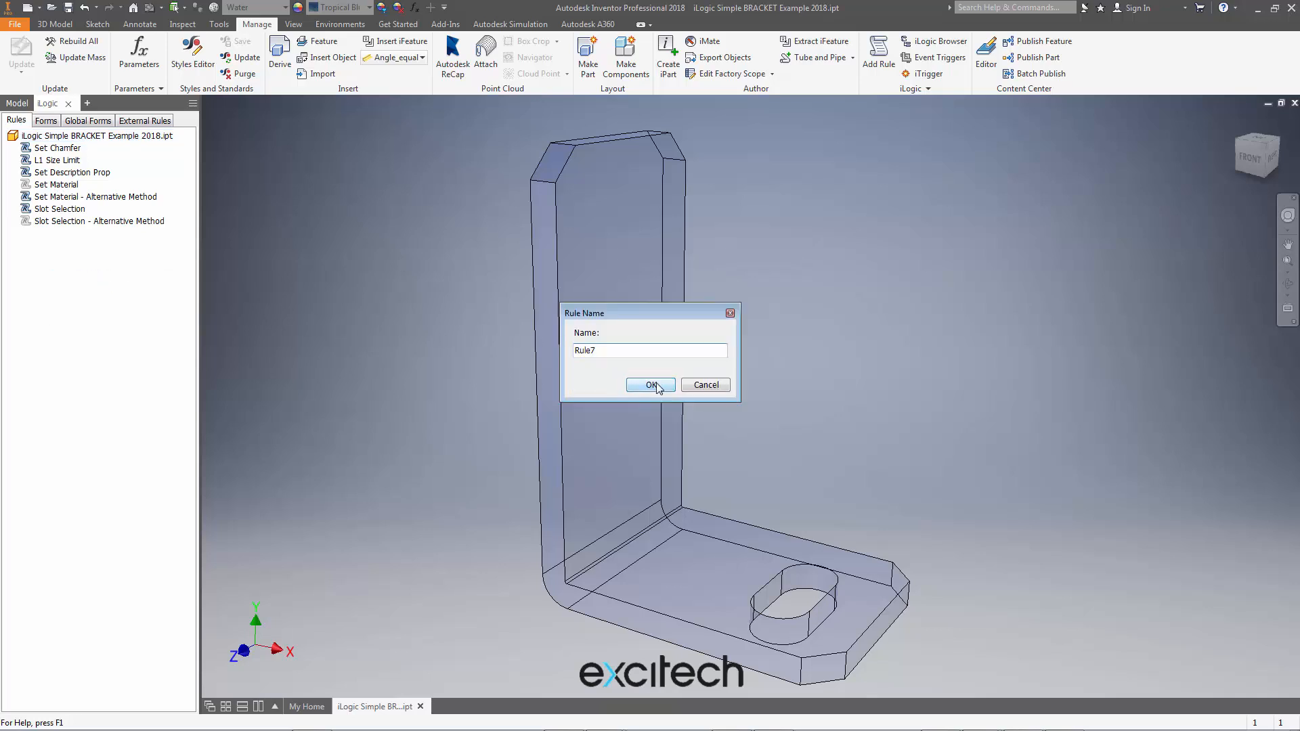
{"action": "left_click", "coordinate": [651, 385]}
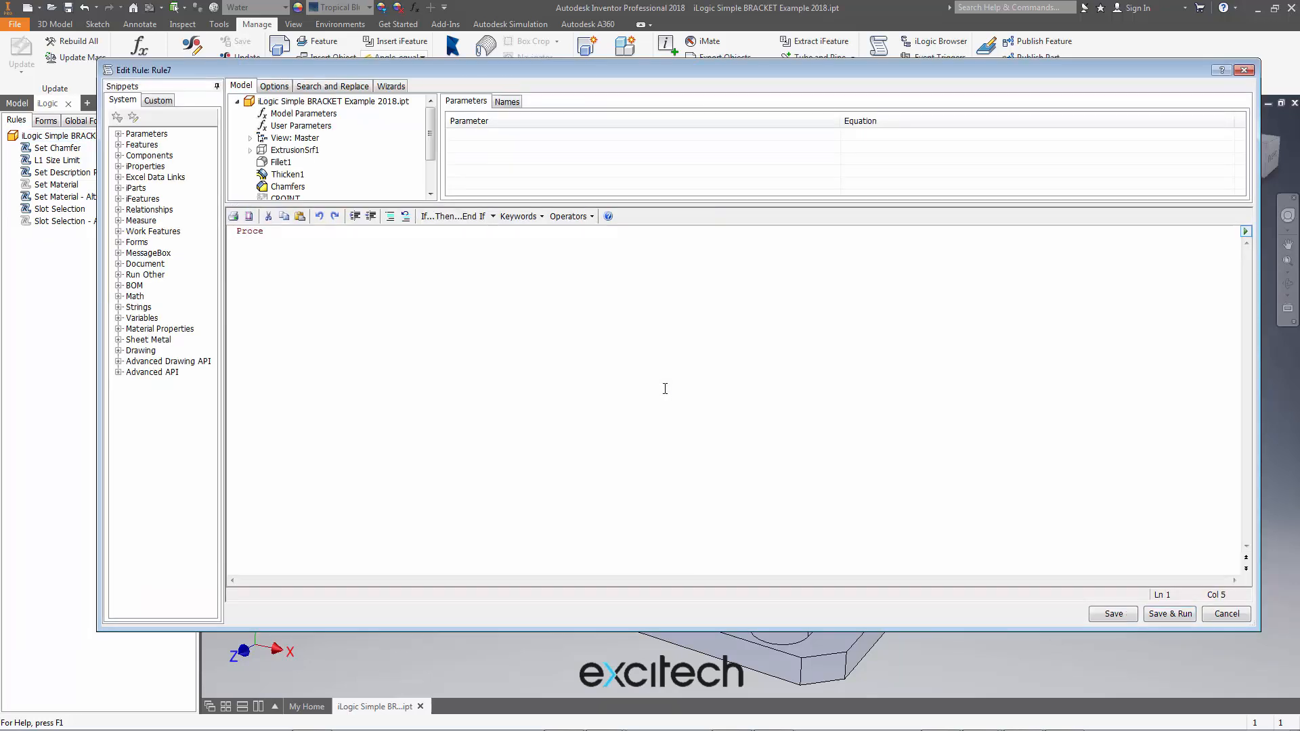
{"action": "type", "text": "ss.Start"}
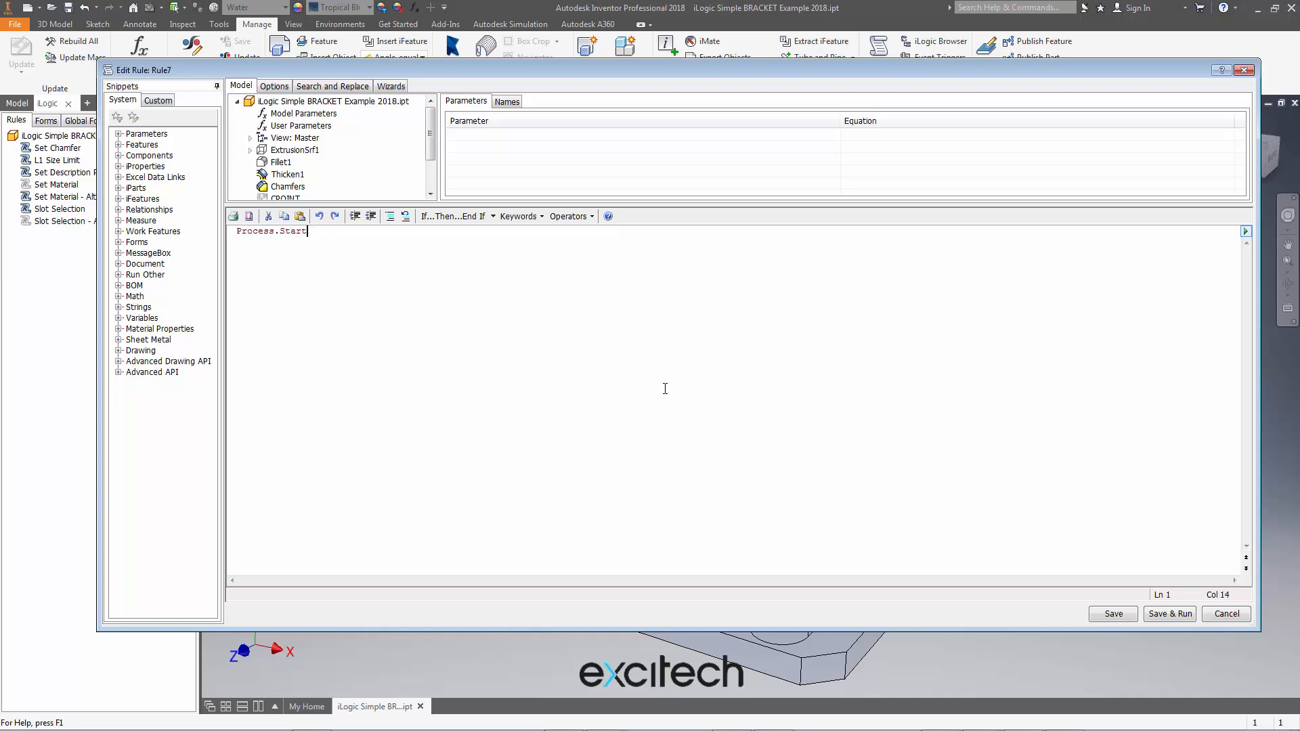
{"action": "type", "text": "(\""}
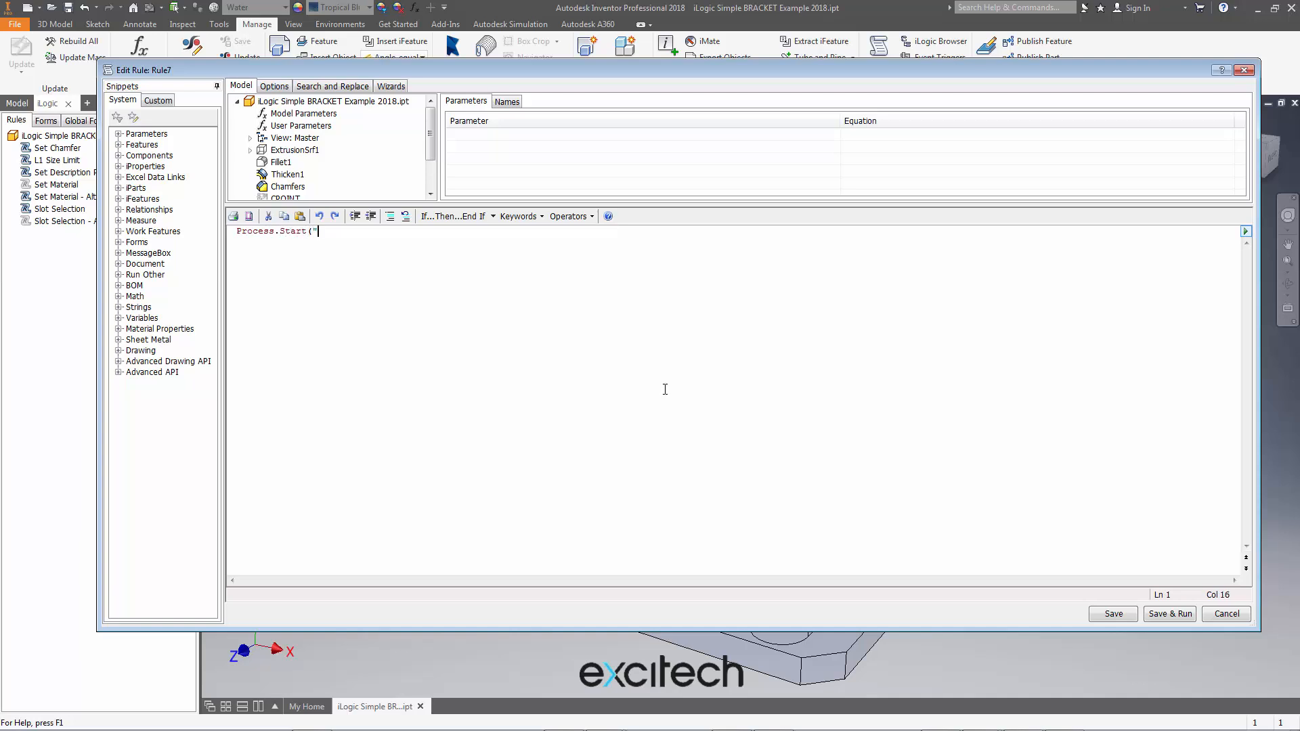
{"action": "type", "text": "C:\\"}
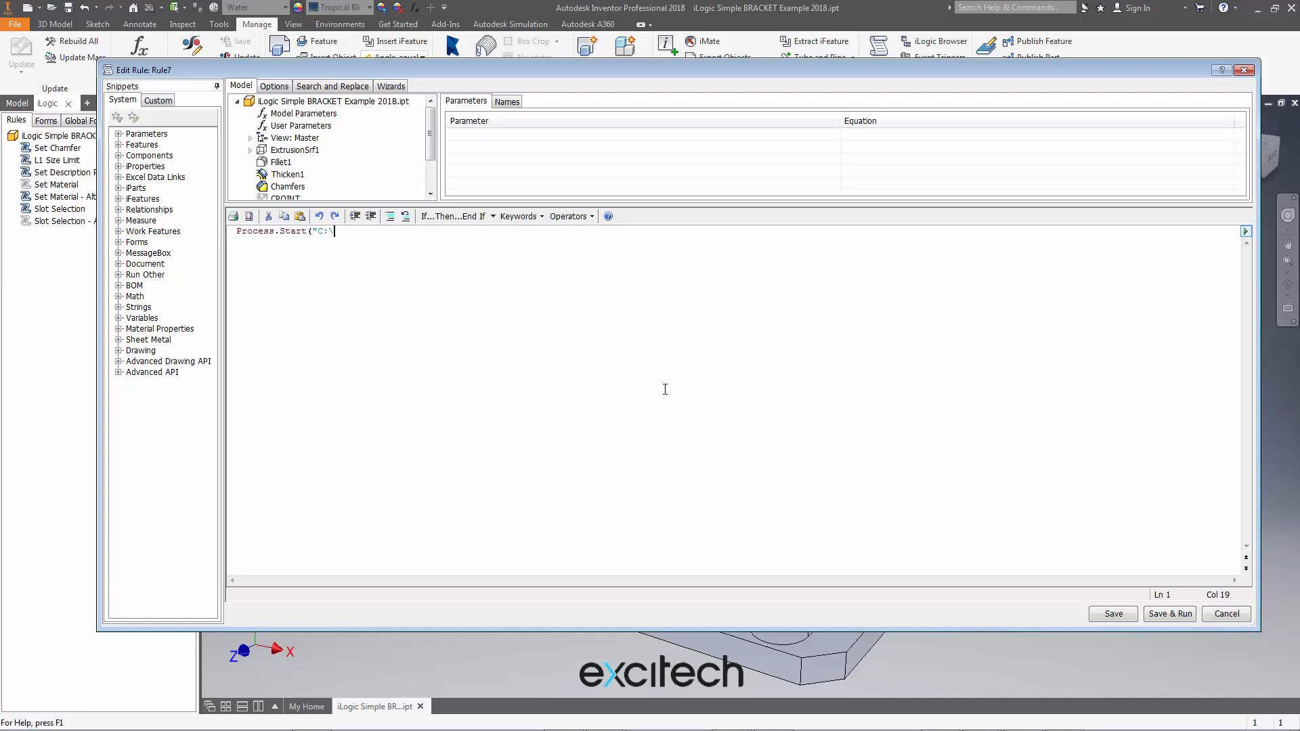
{"action": "type", "text": "A.txt"}
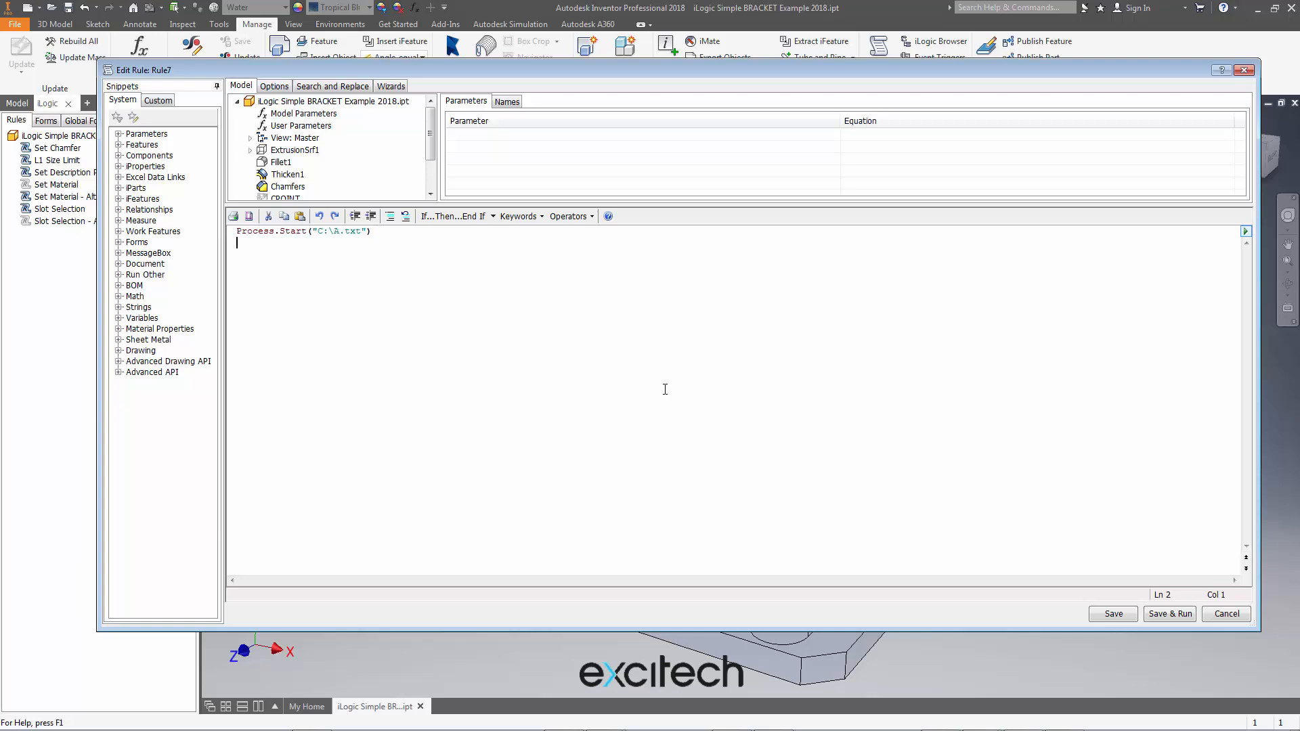
{"action": "left_click", "coordinate": [1169, 614]}
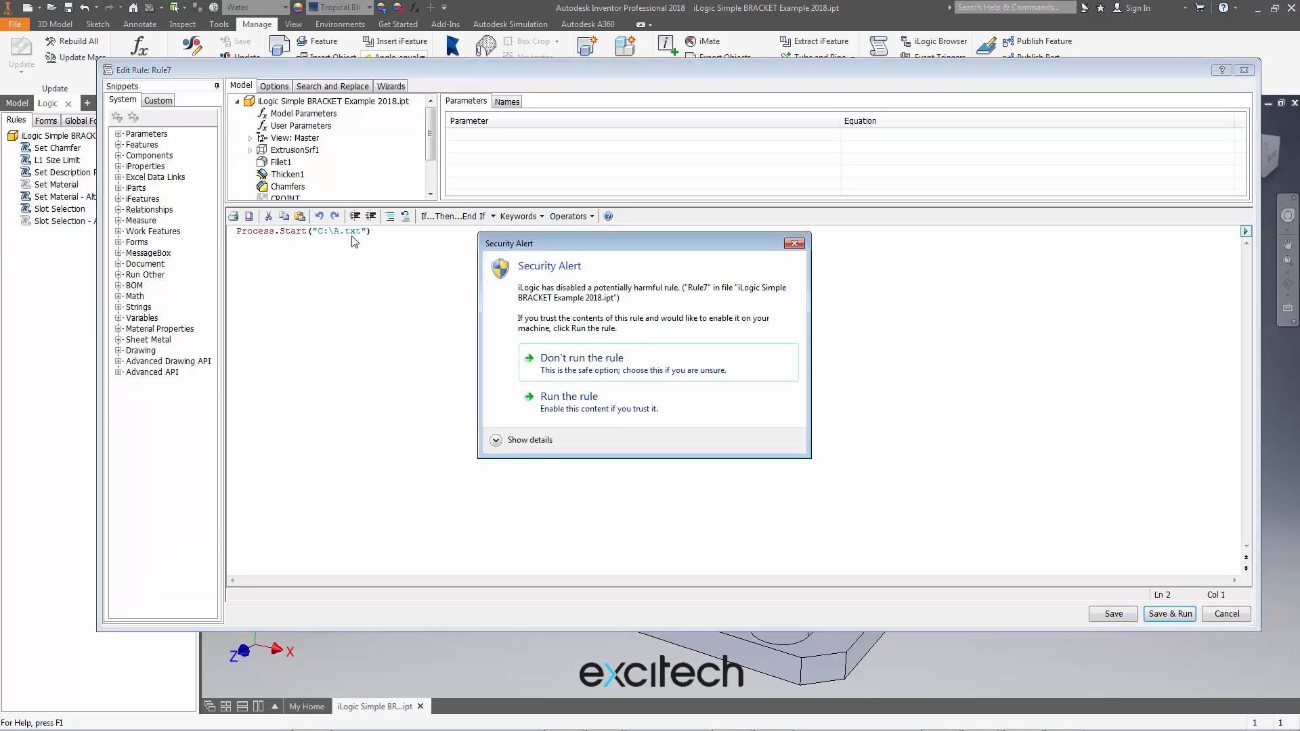
{"action": "mouse_move", "coordinate": [317, 228]}
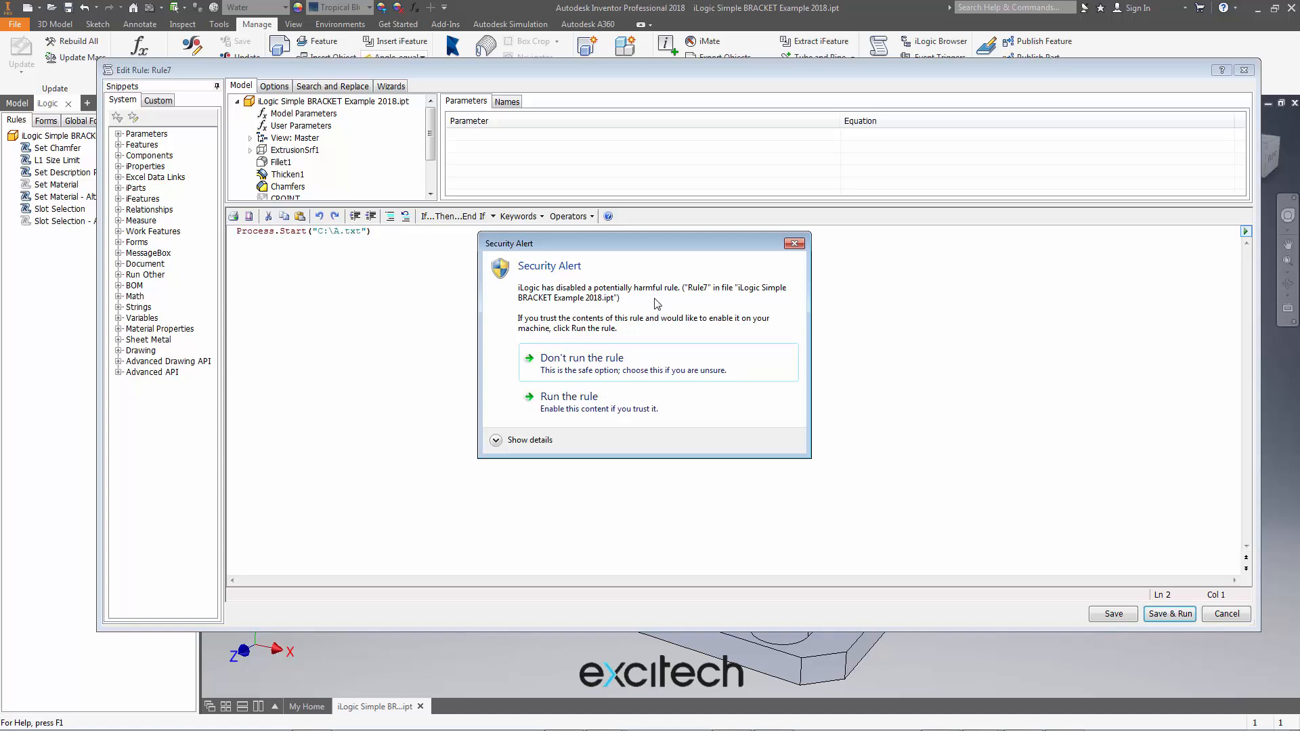
{"action": "mouse_move", "coordinate": [589, 363]}
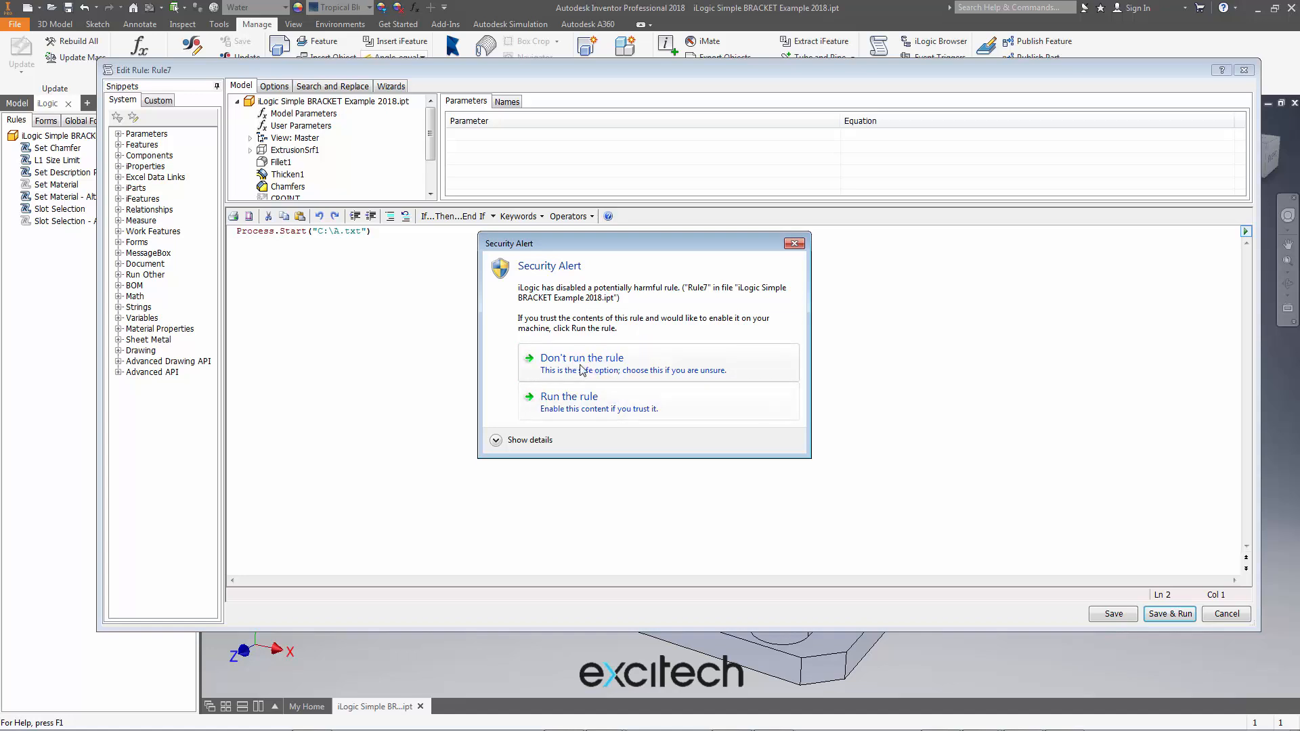
{"action": "mouse_move", "coordinate": [576, 408]}
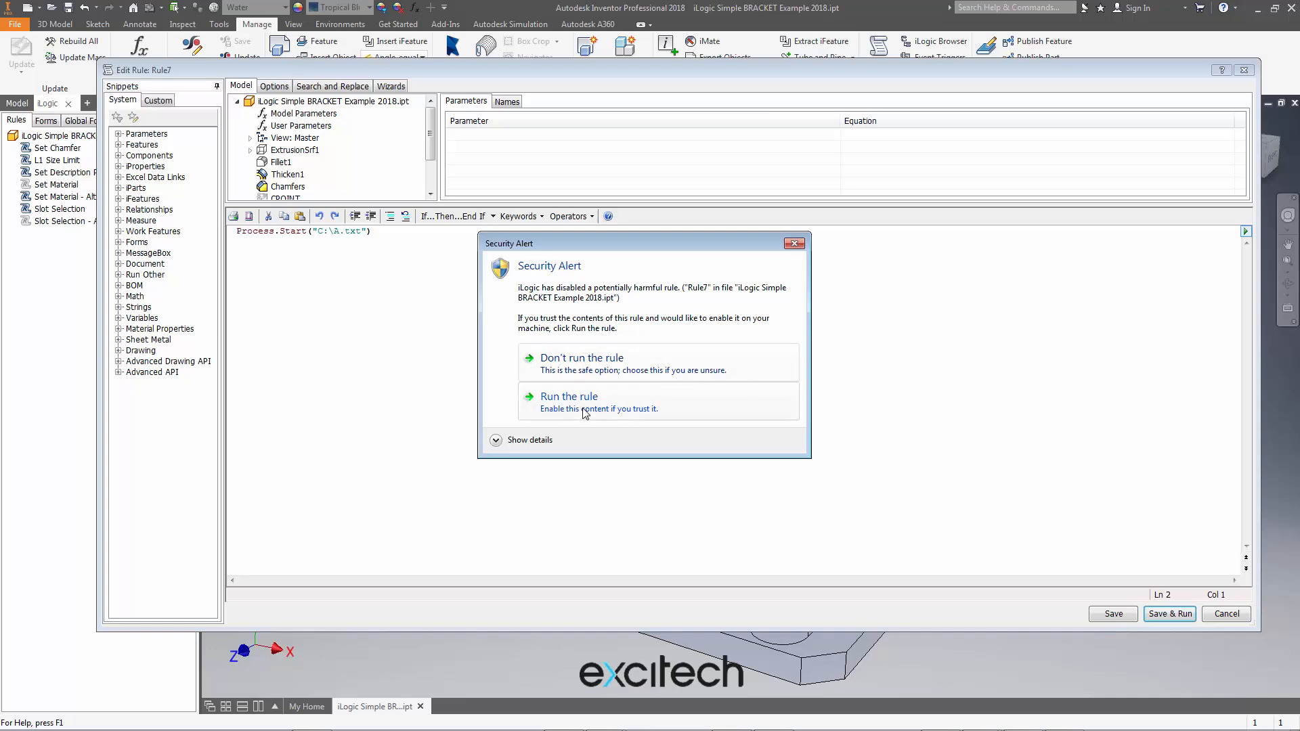
Run the flagged rule anyway, trust this file's rules, and dismiss the file-not-found error
{"action": "left_click", "coordinate": [569, 397]}
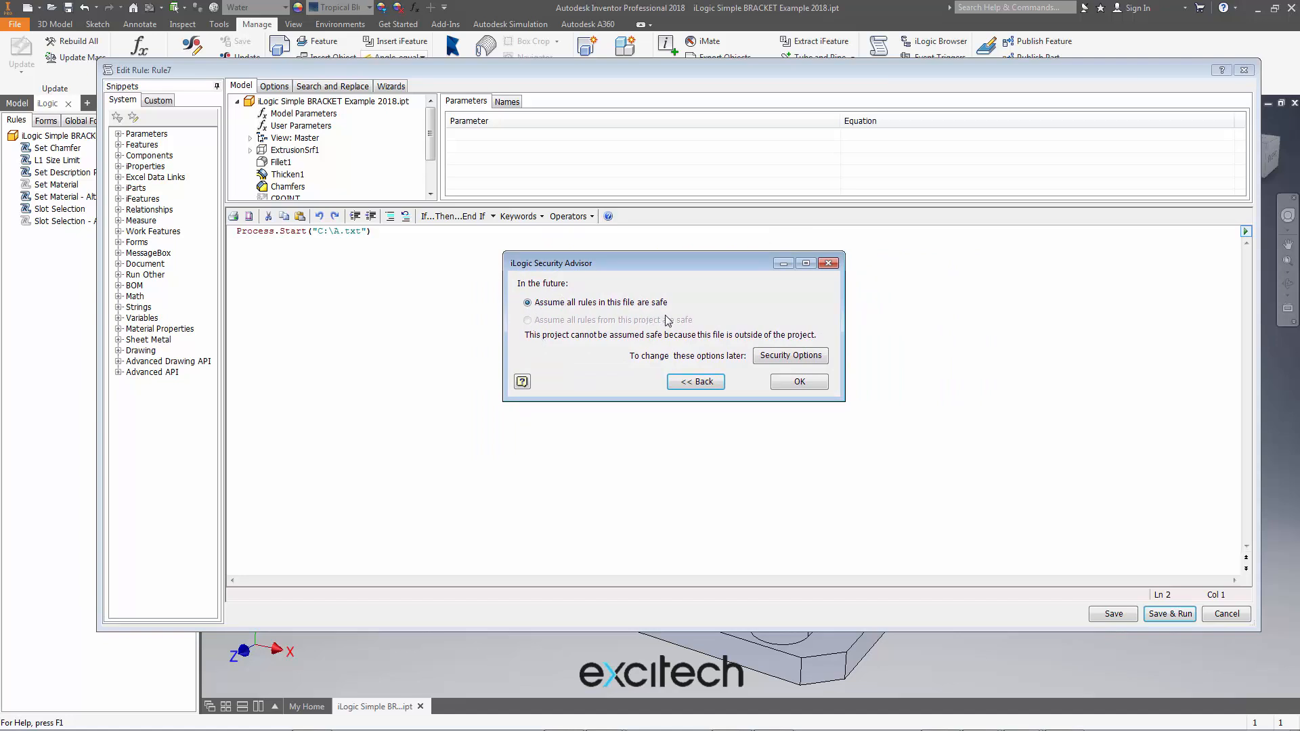
{"action": "mouse_move", "coordinate": [788, 355]}
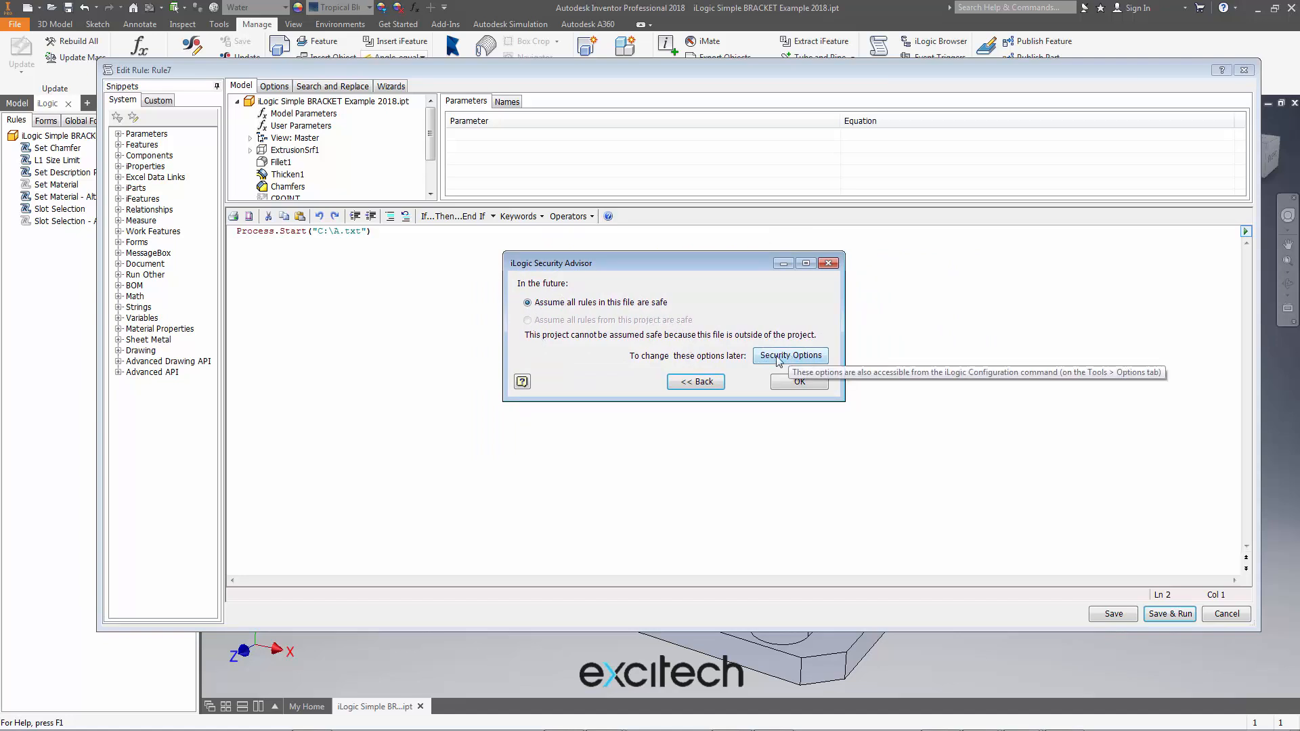
{"action": "mouse_move", "coordinate": [799, 382]}
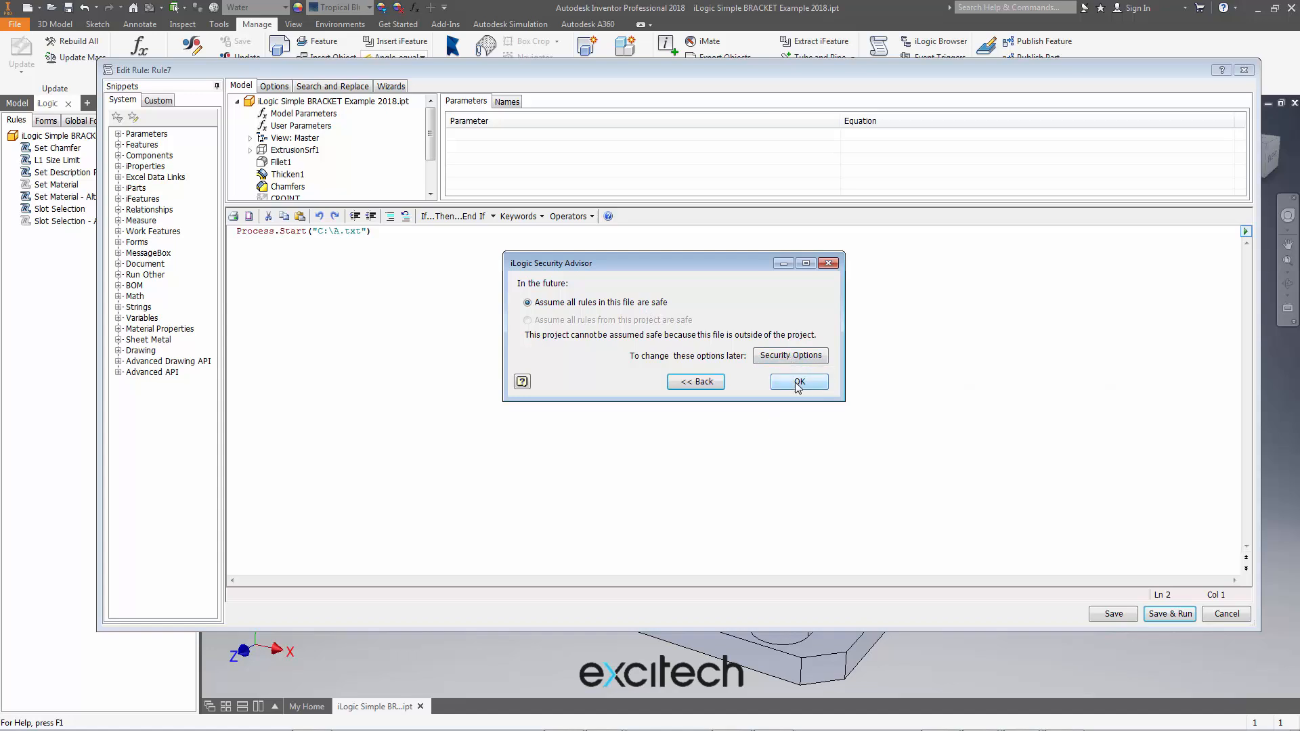
{"action": "mouse_move", "coordinate": [308, 238]}
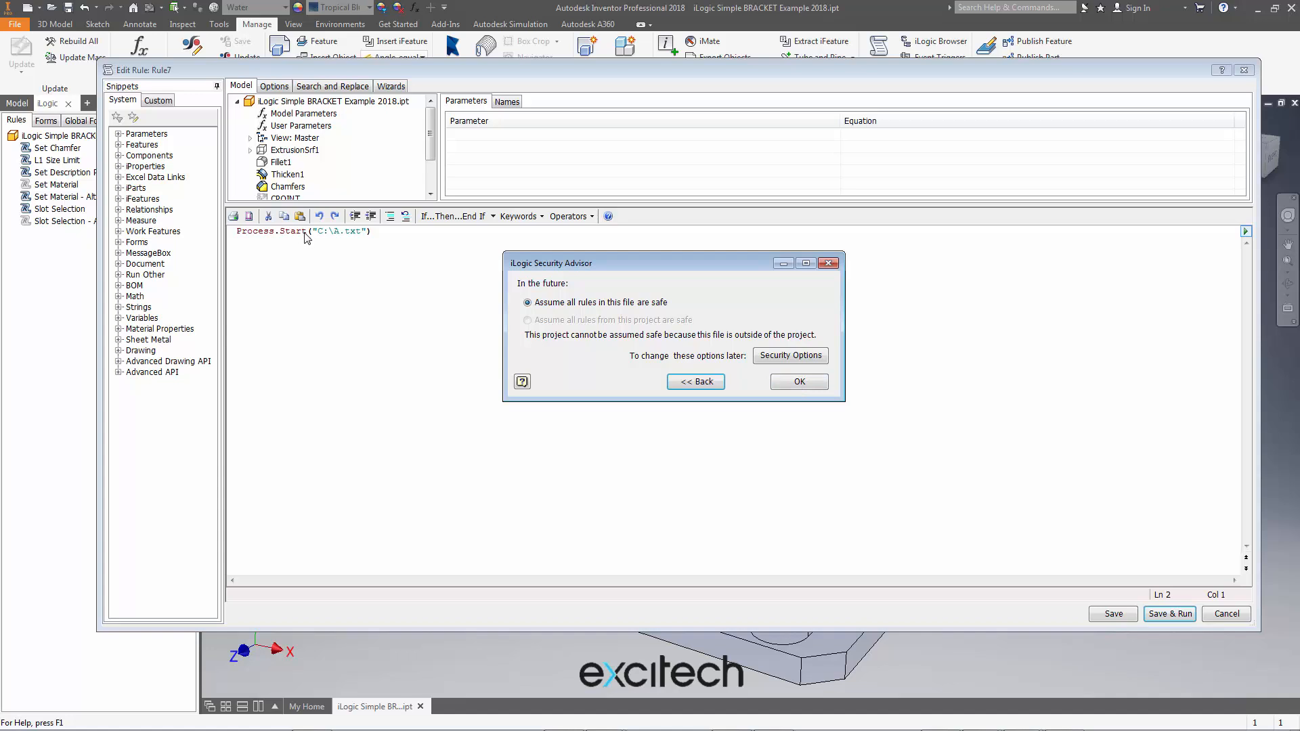
{"action": "mouse_move", "coordinate": [333, 252]}
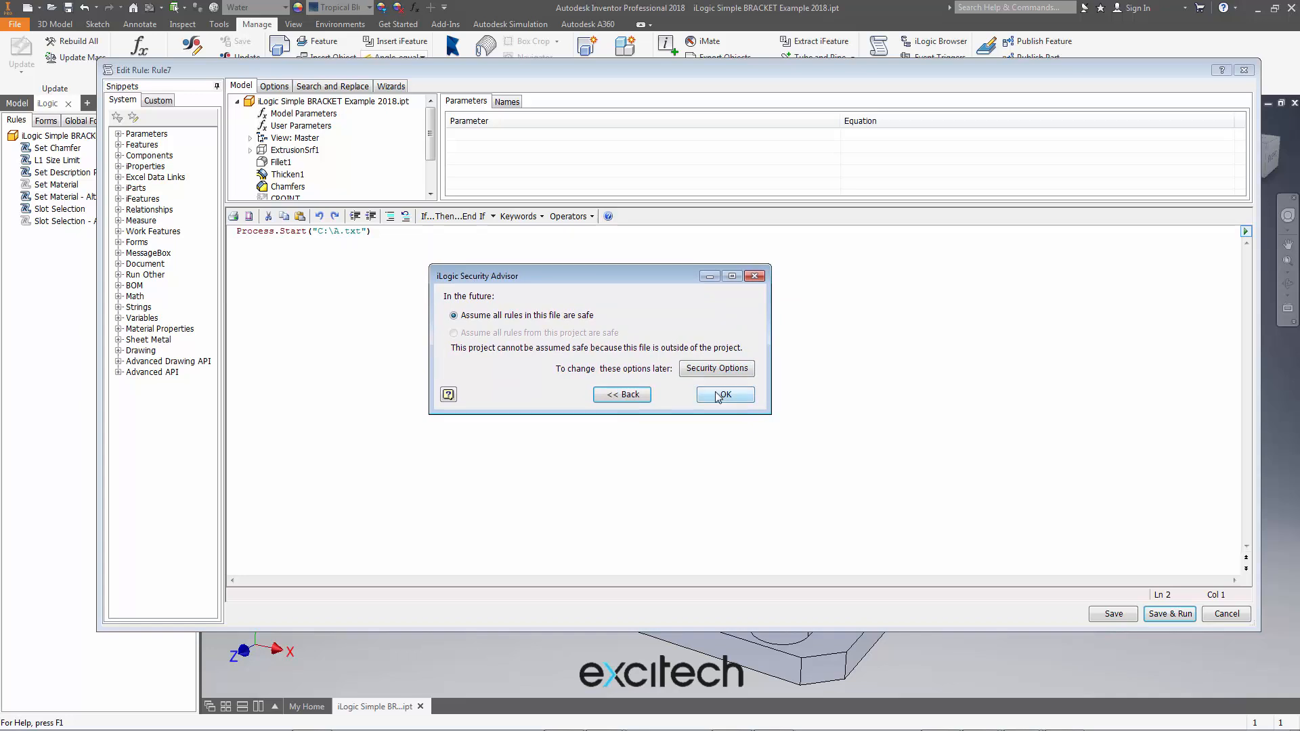
{"action": "left_click", "coordinate": [723, 395]}
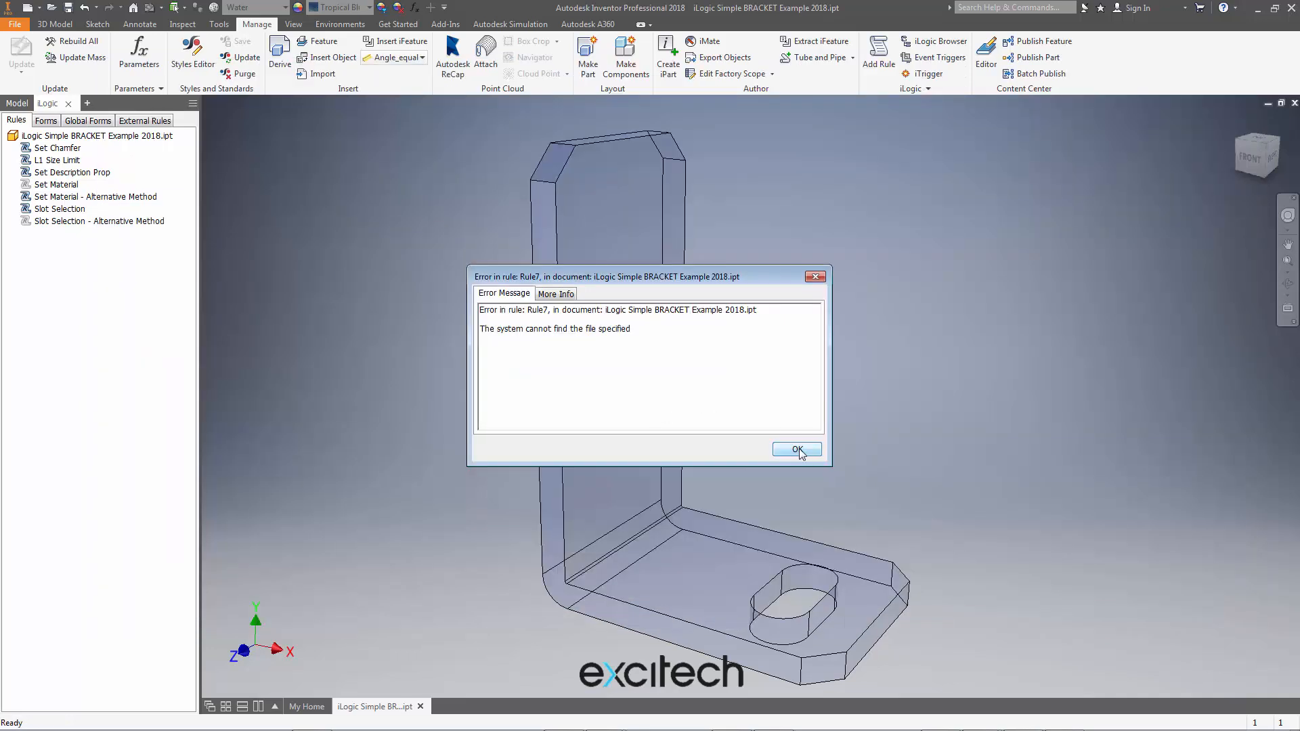
{"action": "left_click", "coordinate": [795, 448]}
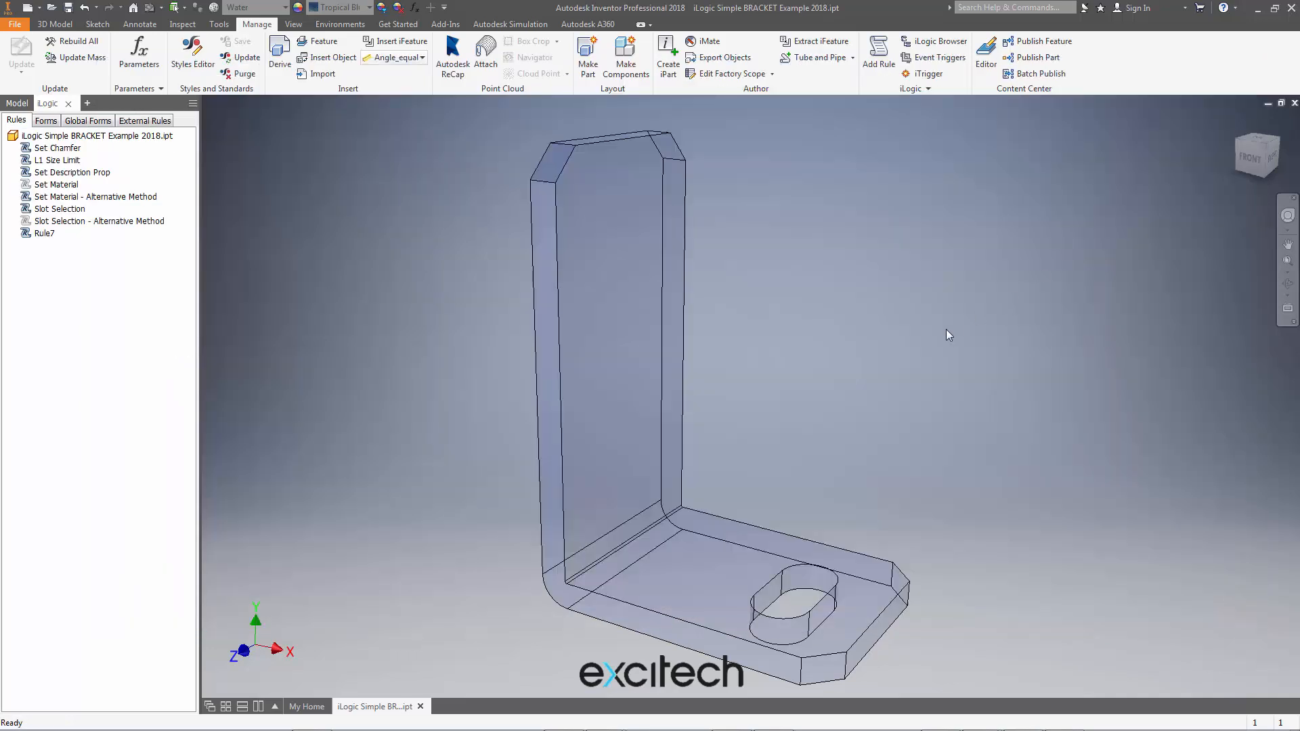